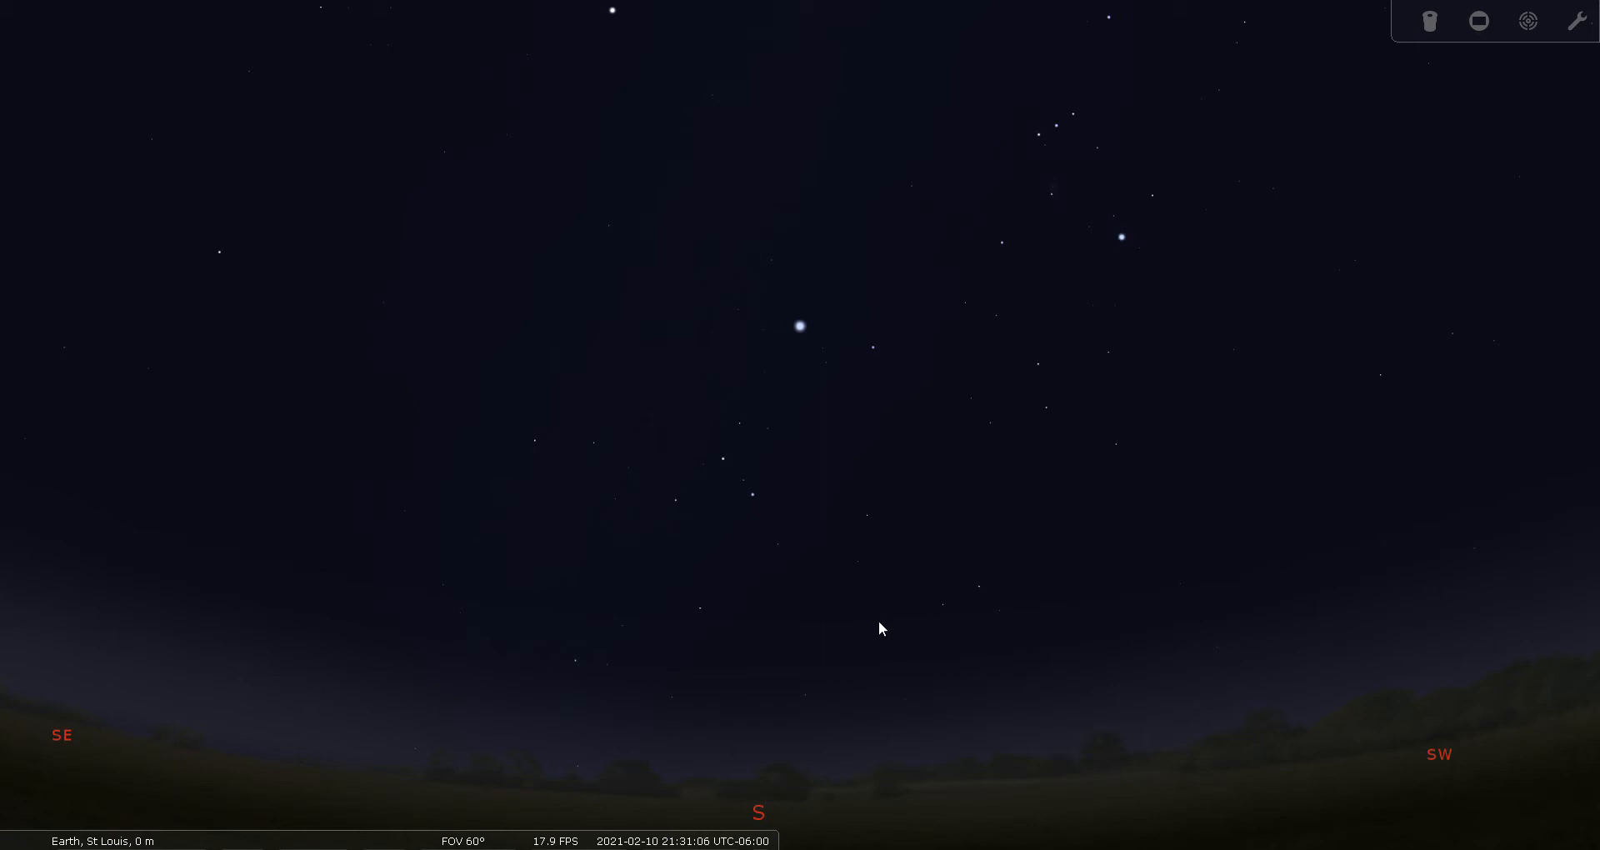
mouse_move(890, 495)
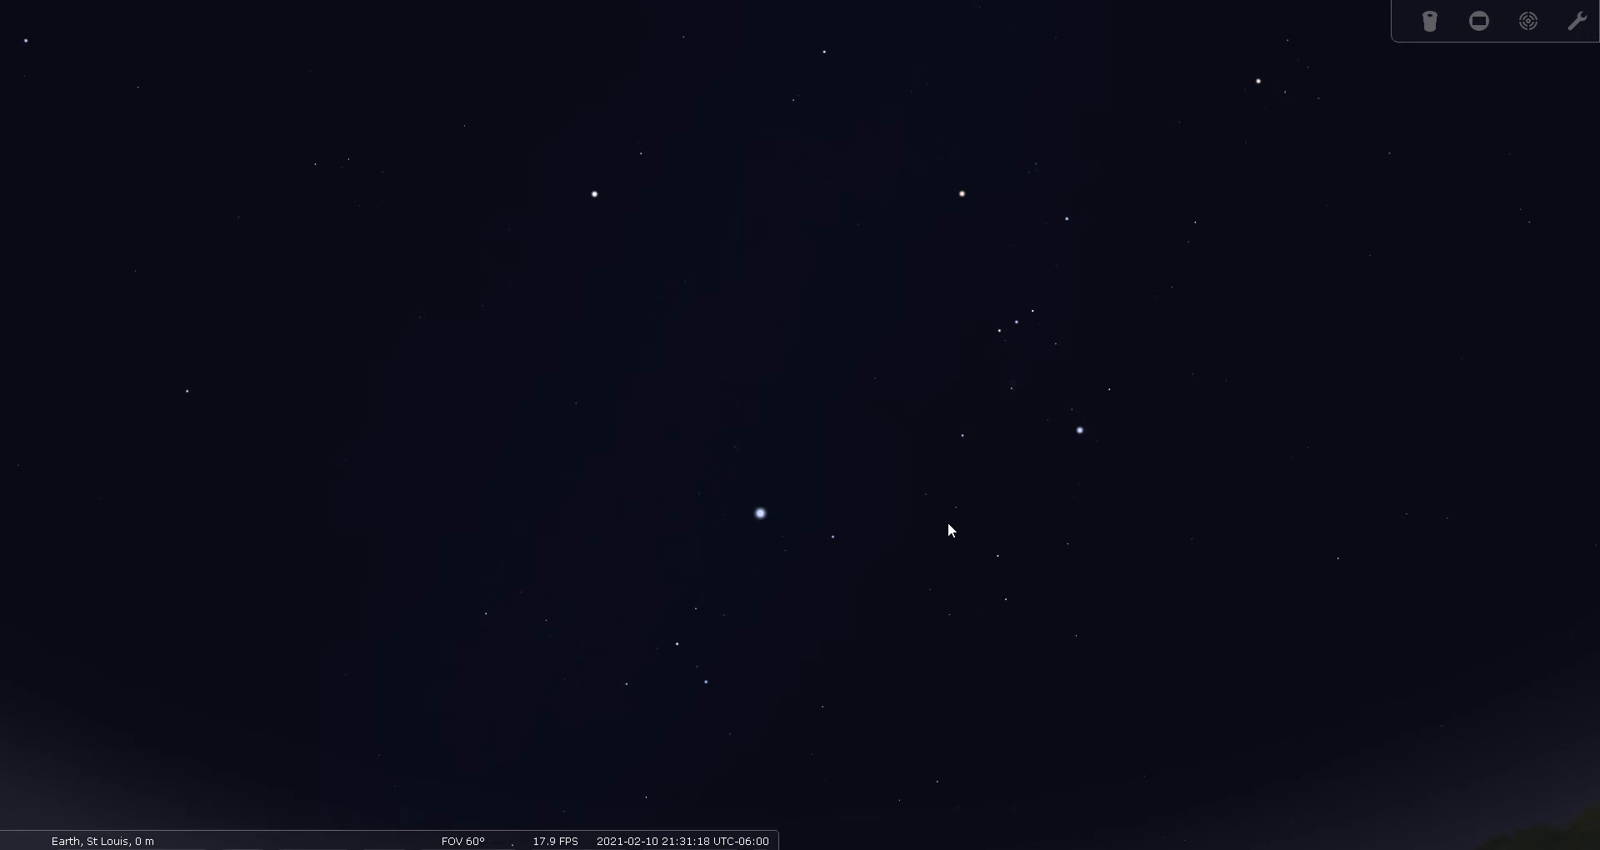
mouse_move(972, 212)
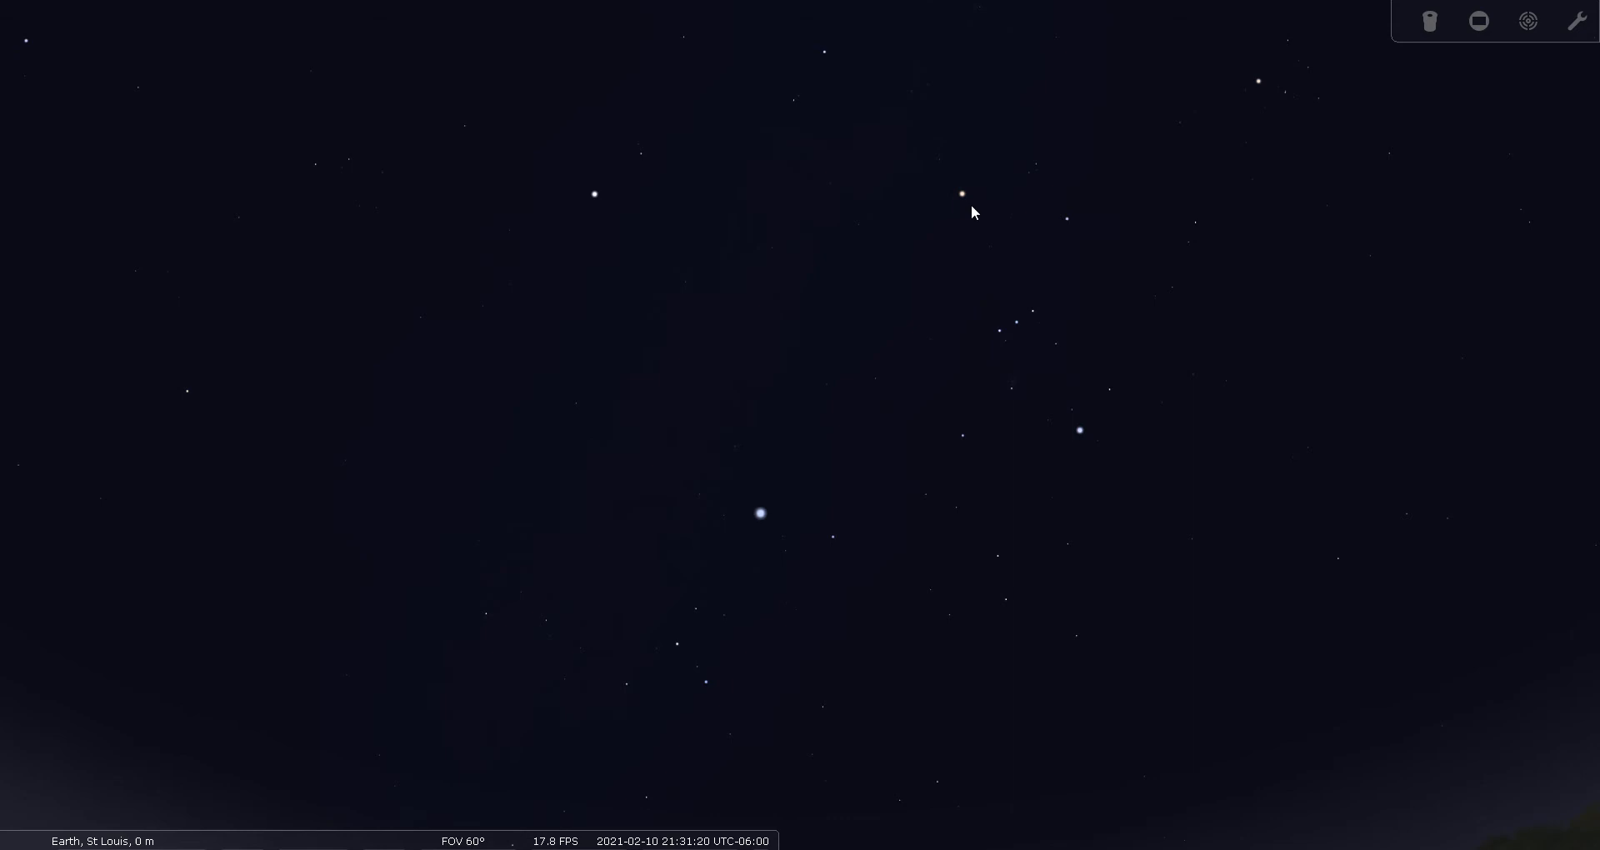
mouse_move(1069, 223)
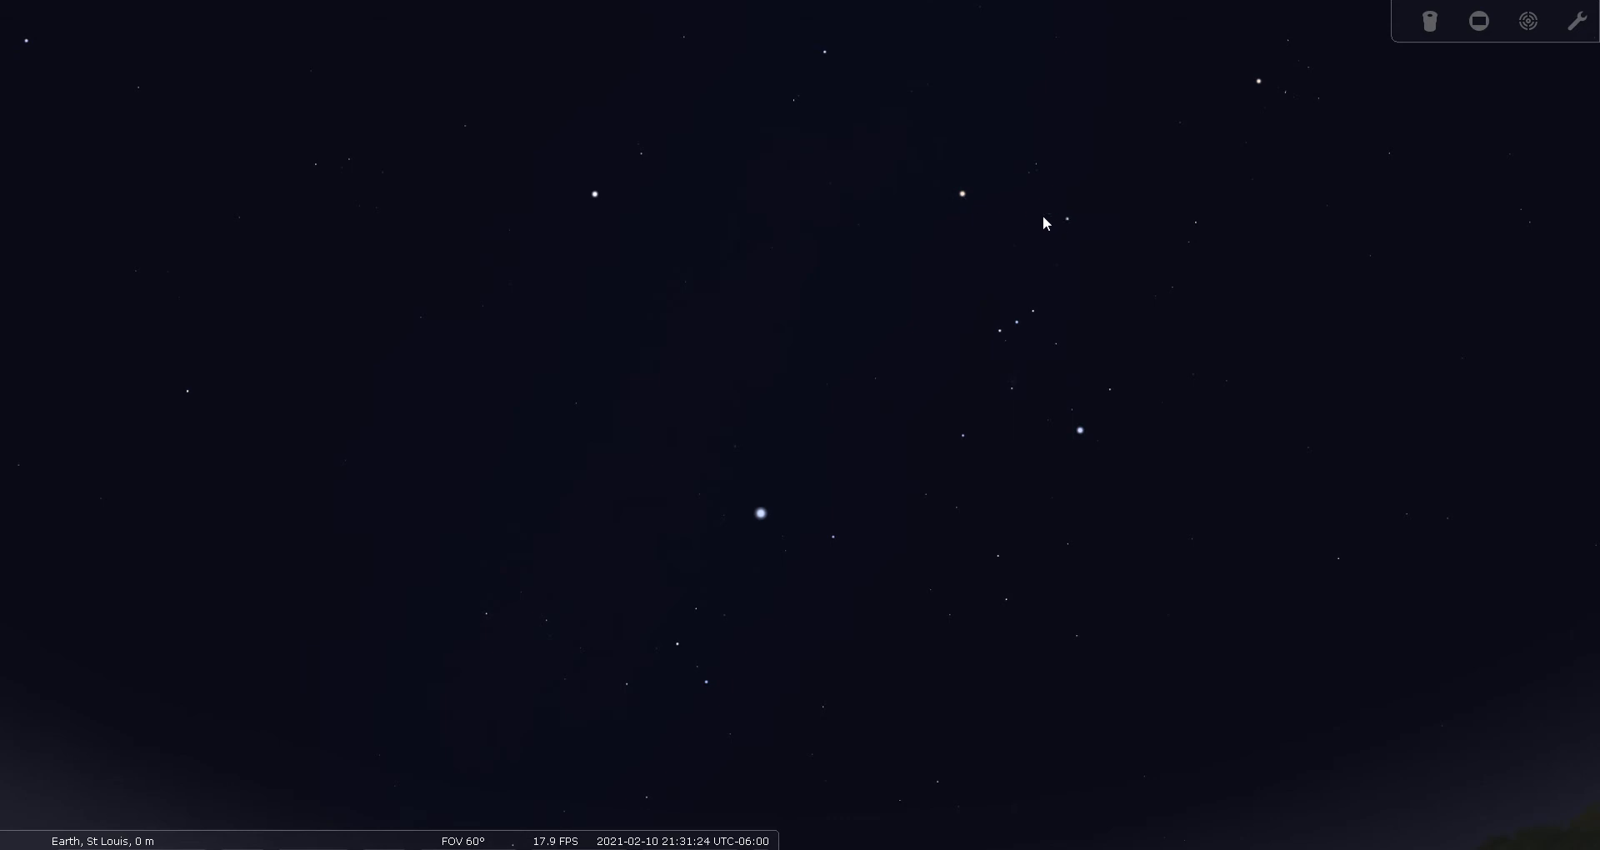
mouse_move(925, 193)
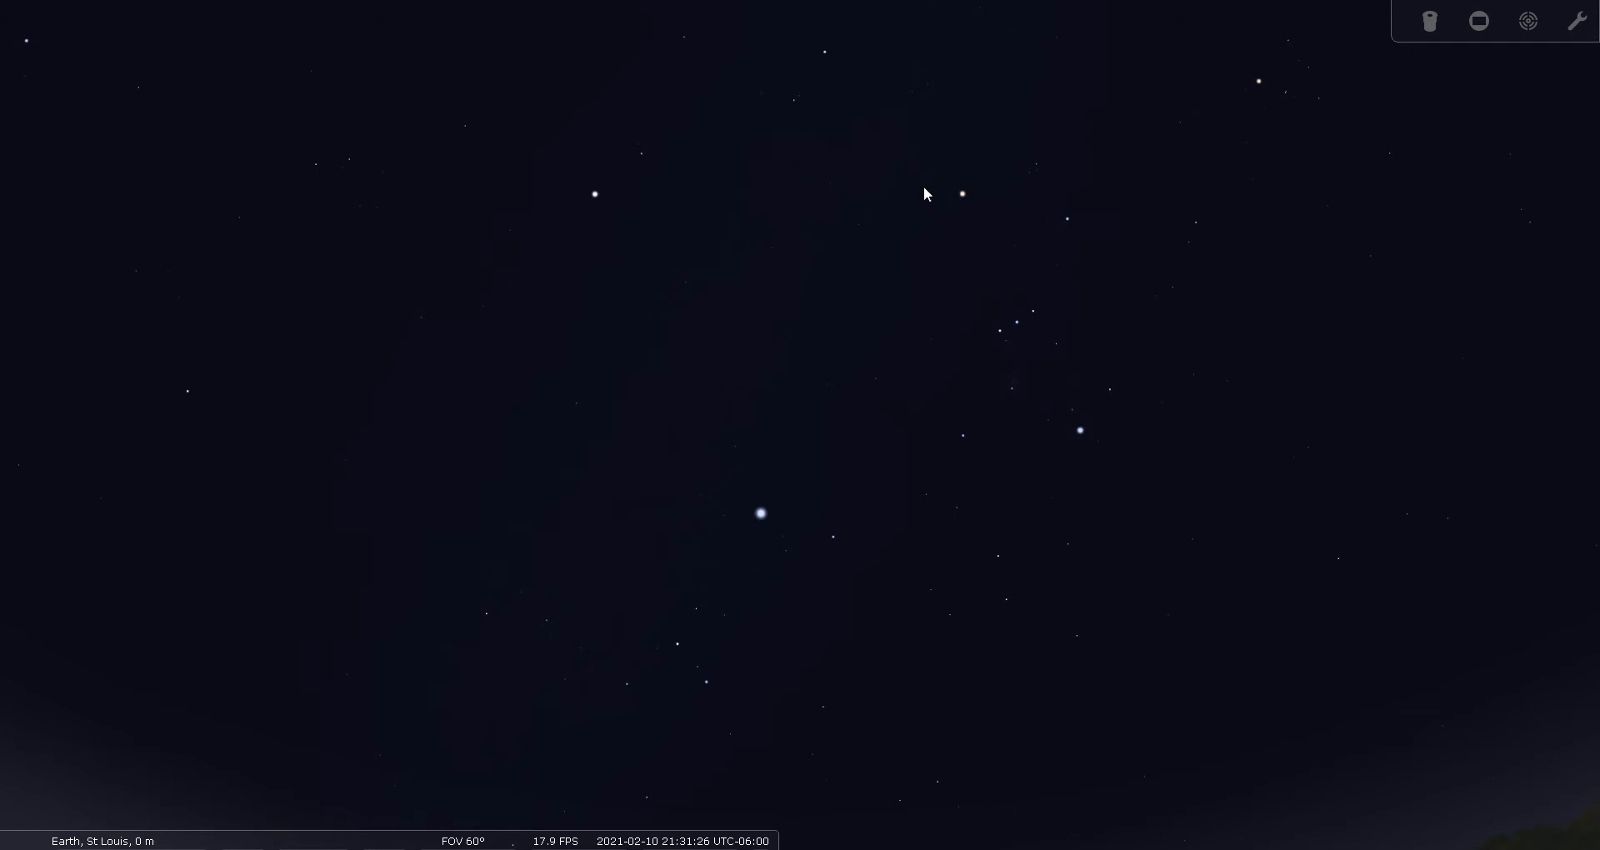
mouse_move(720, 167)
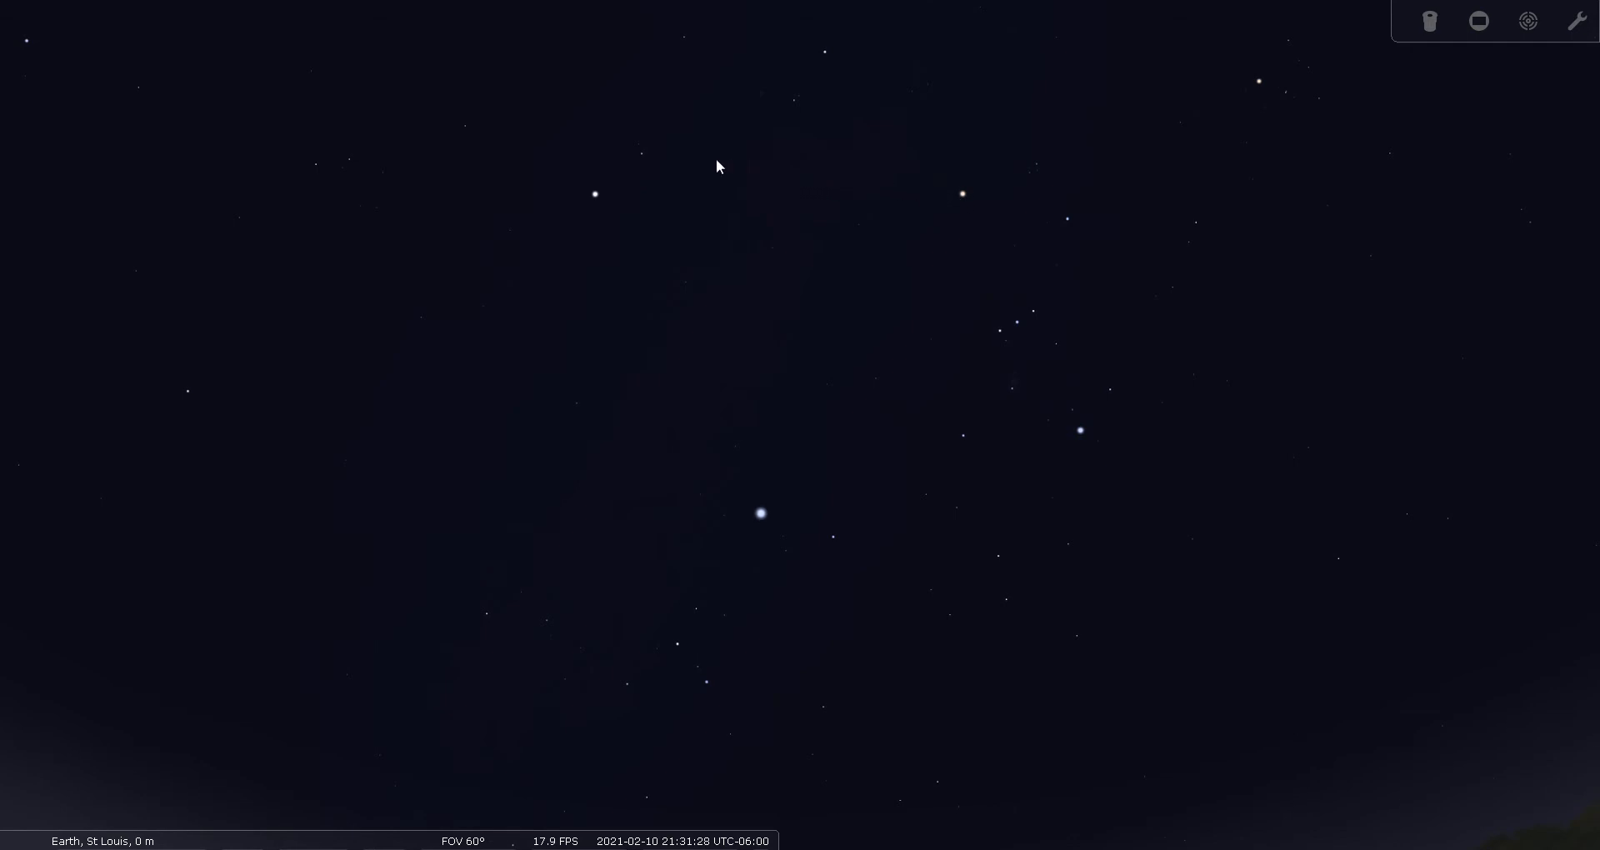
mouse_move(602, 134)
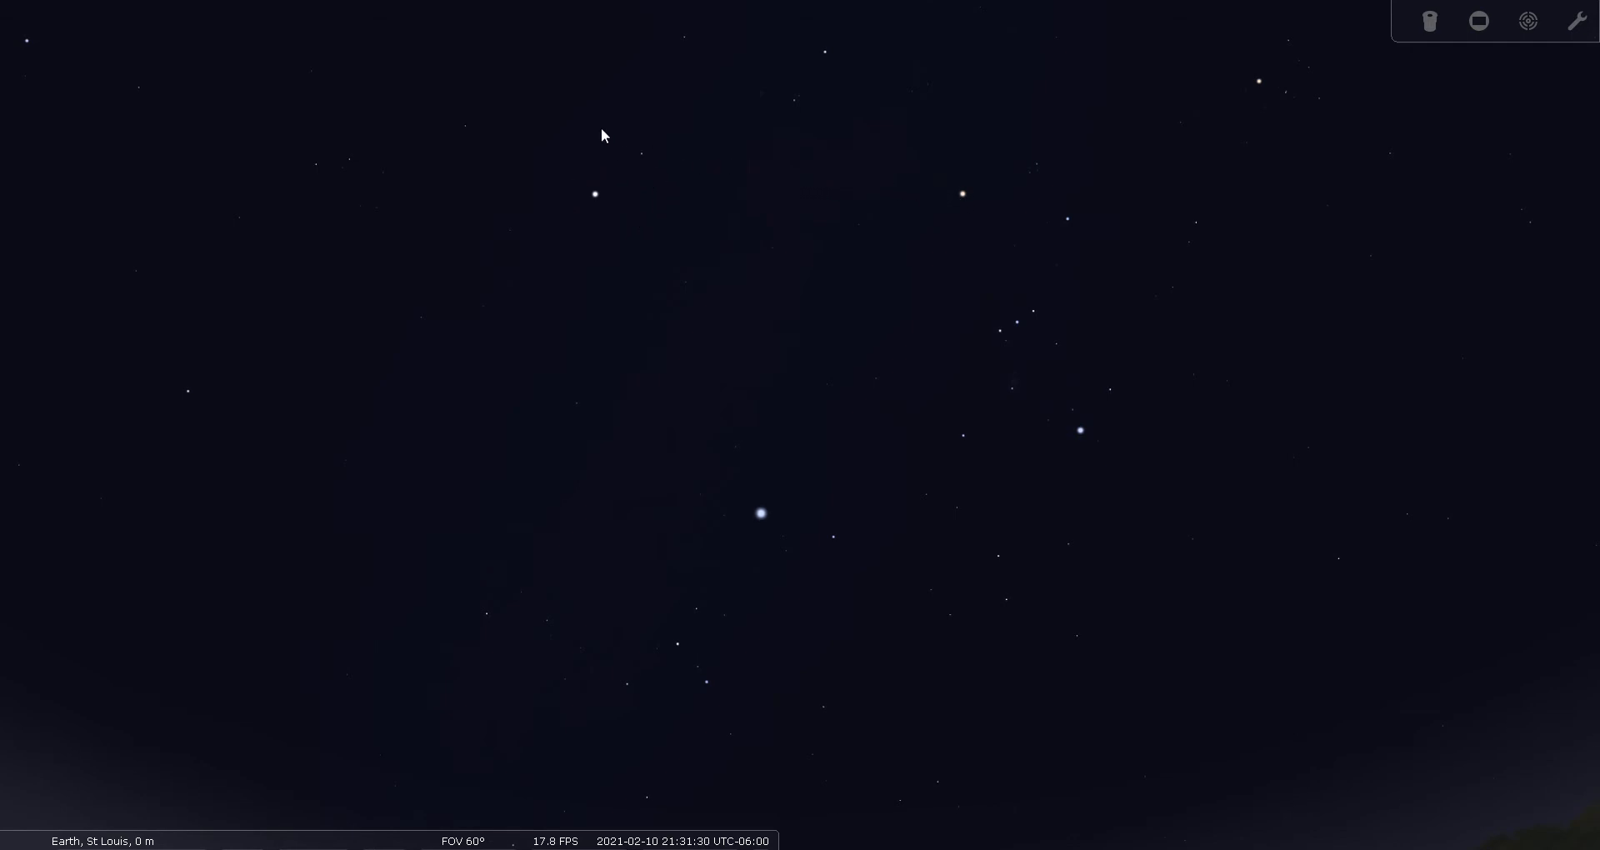
mouse_move(597, 215)
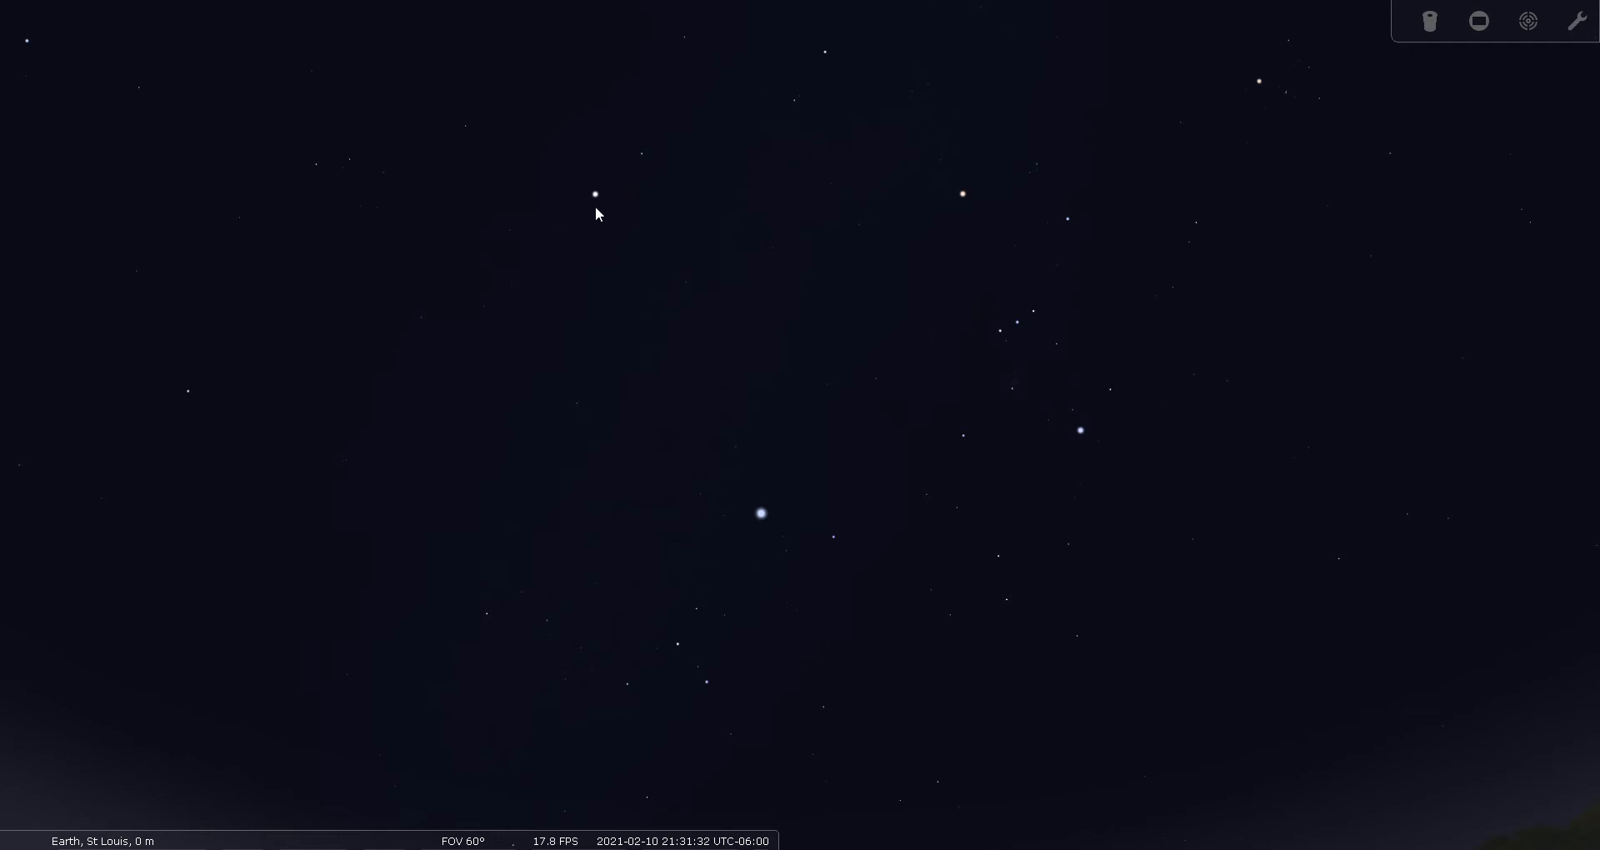
- Select Procyon, show constellation lines, then select Gomeisa, Canis Minor's second star
click(595, 195)
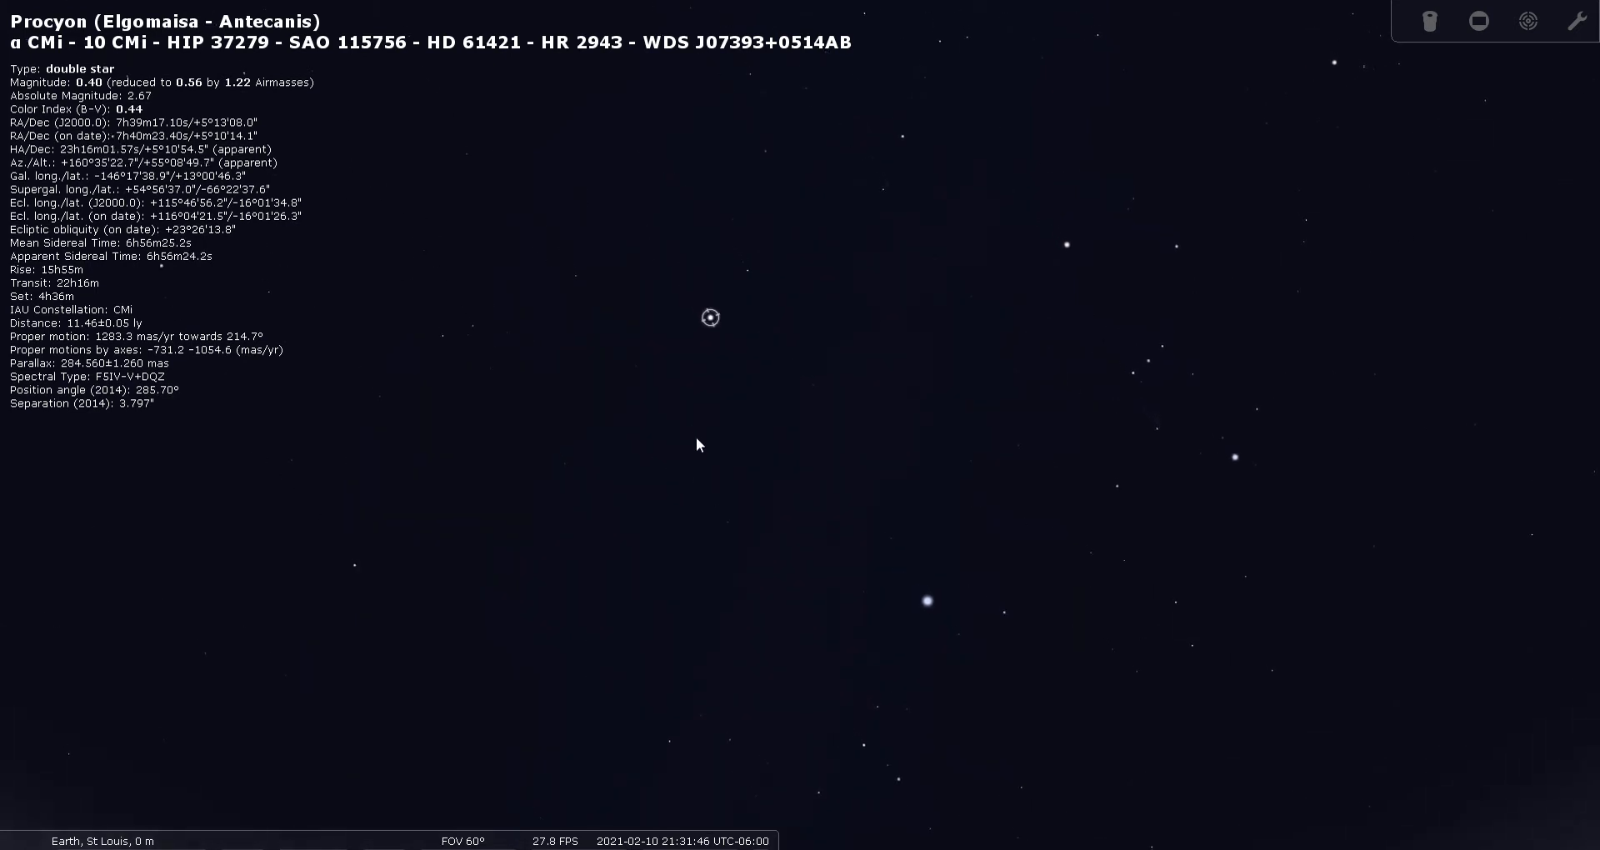
mouse_move(716, 366)
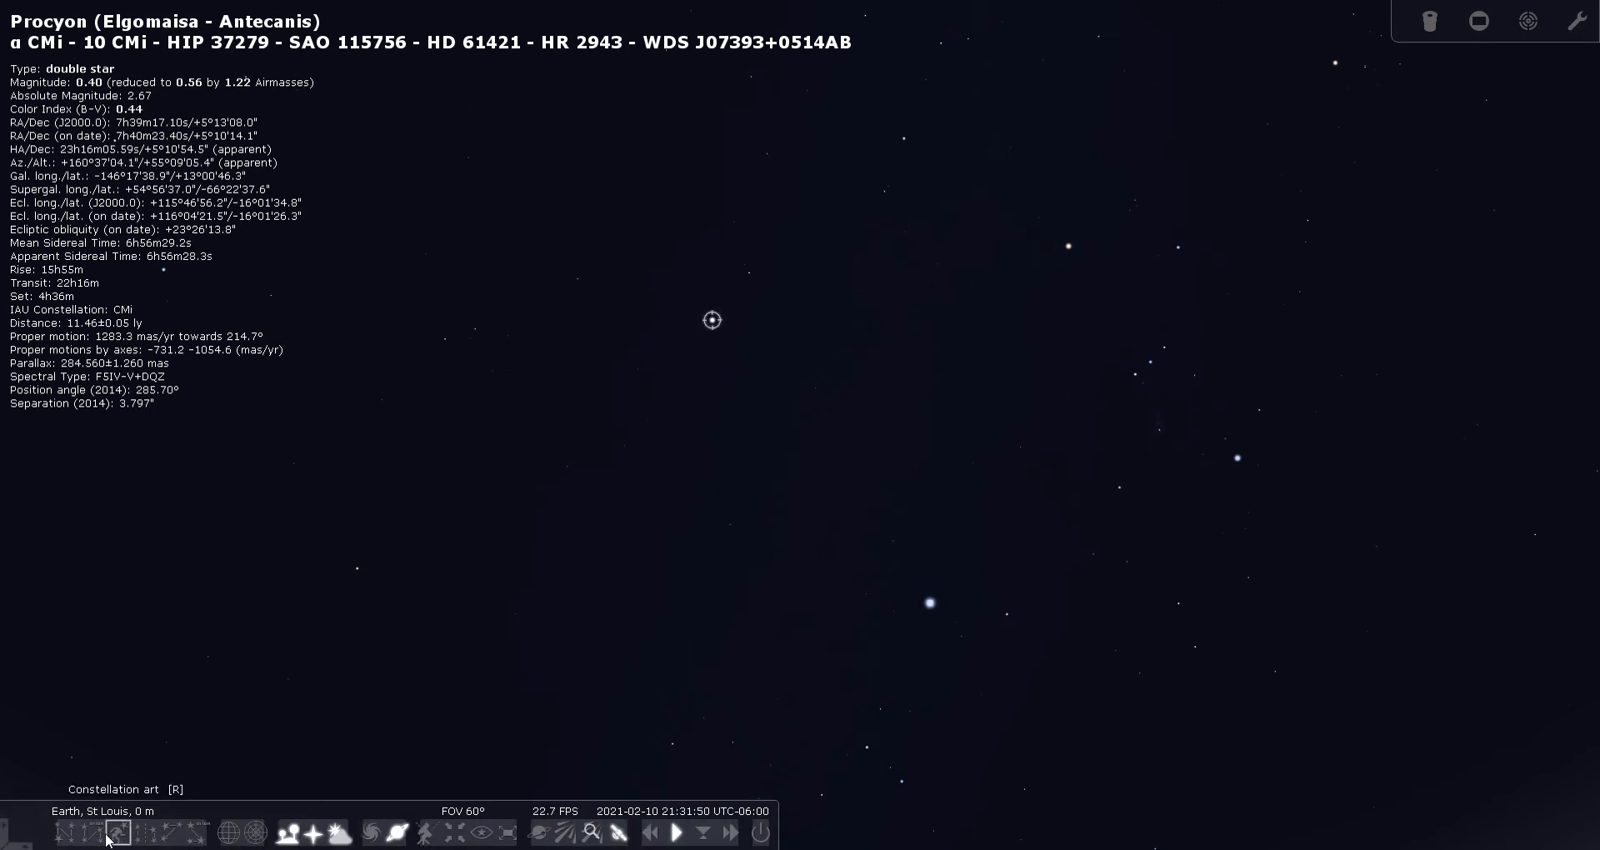
click(117, 833)
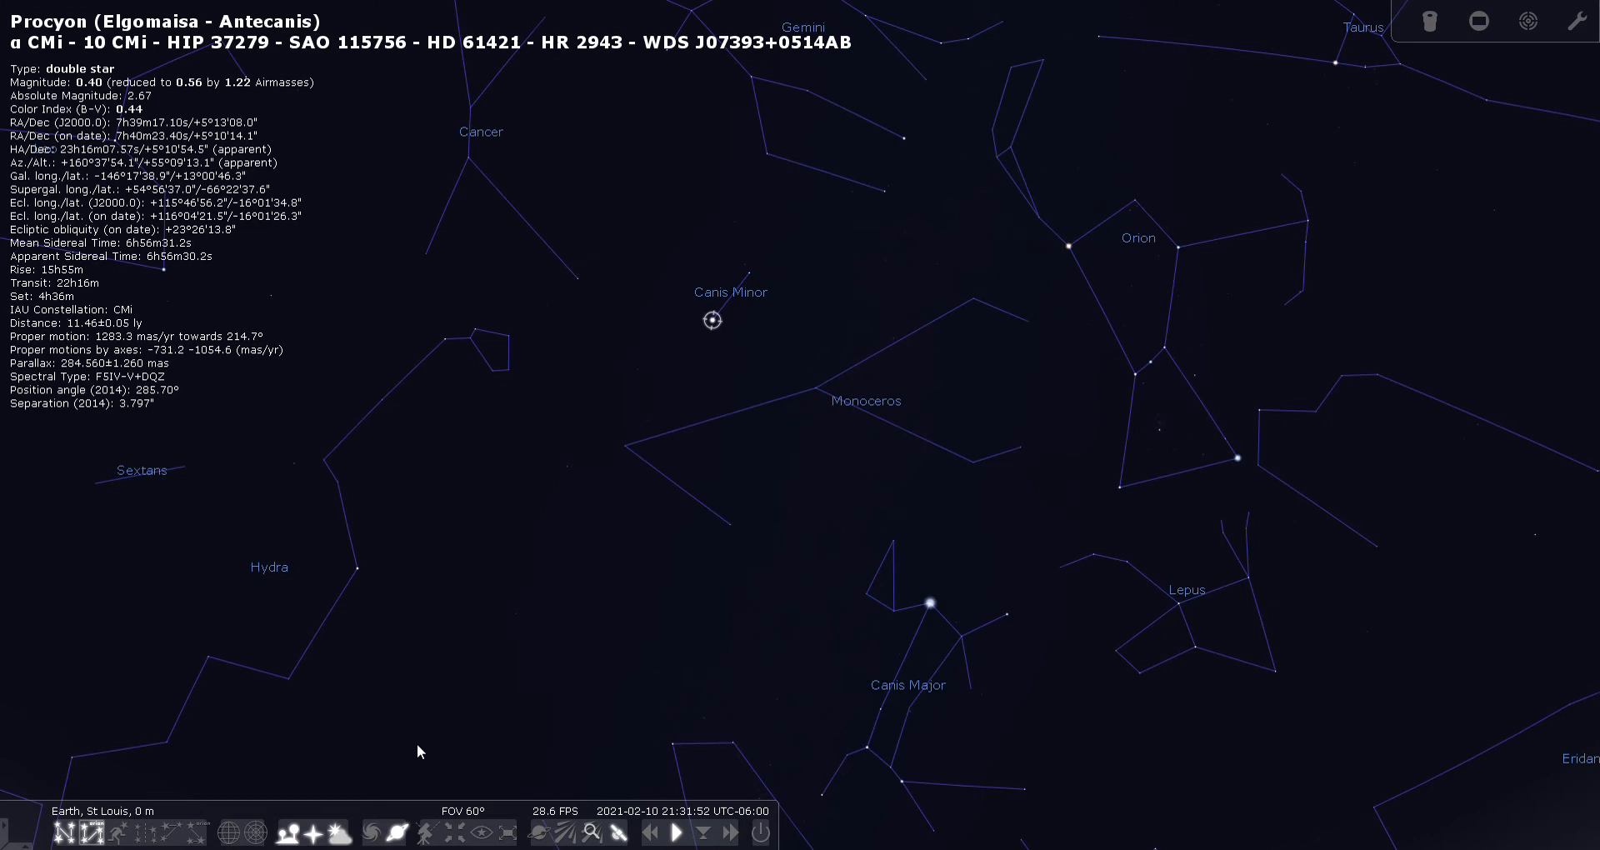
mouse_move(730, 340)
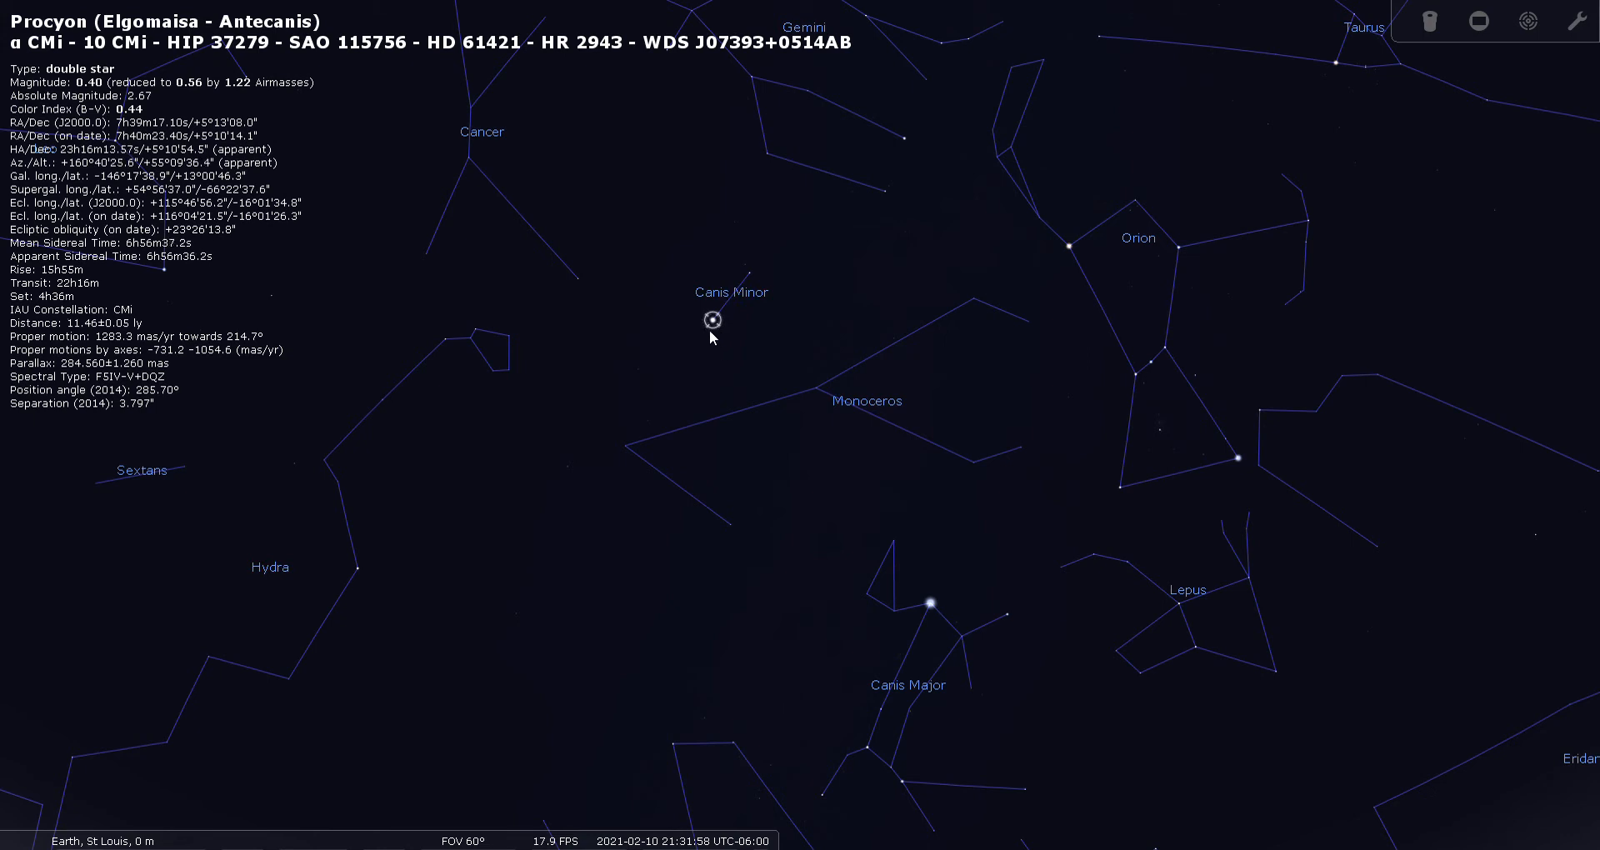
click(750, 275)
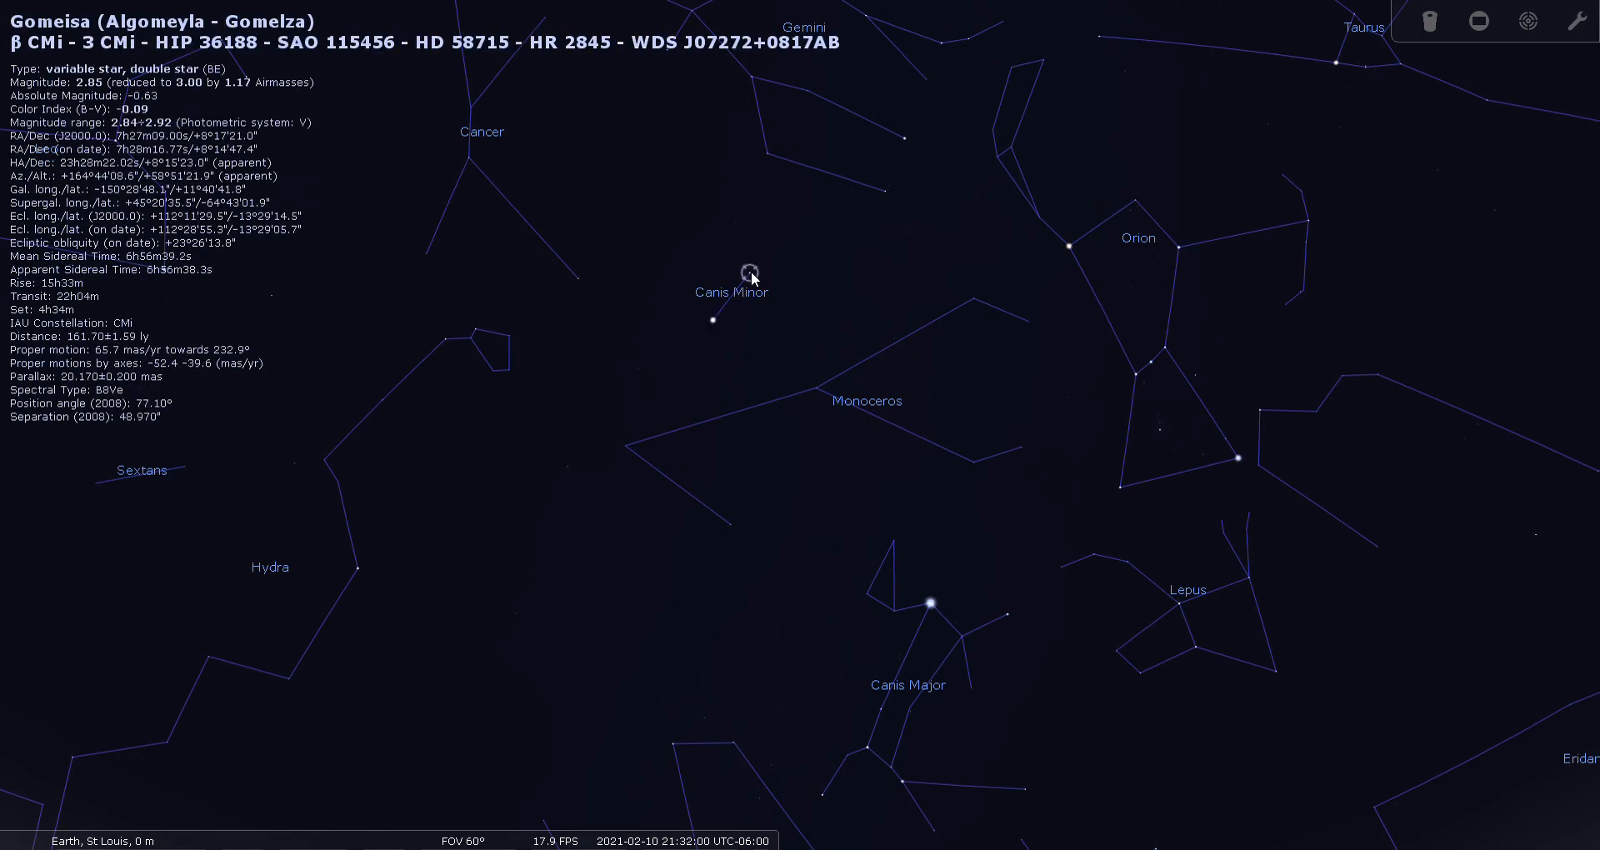
mouse_move(663, 396)
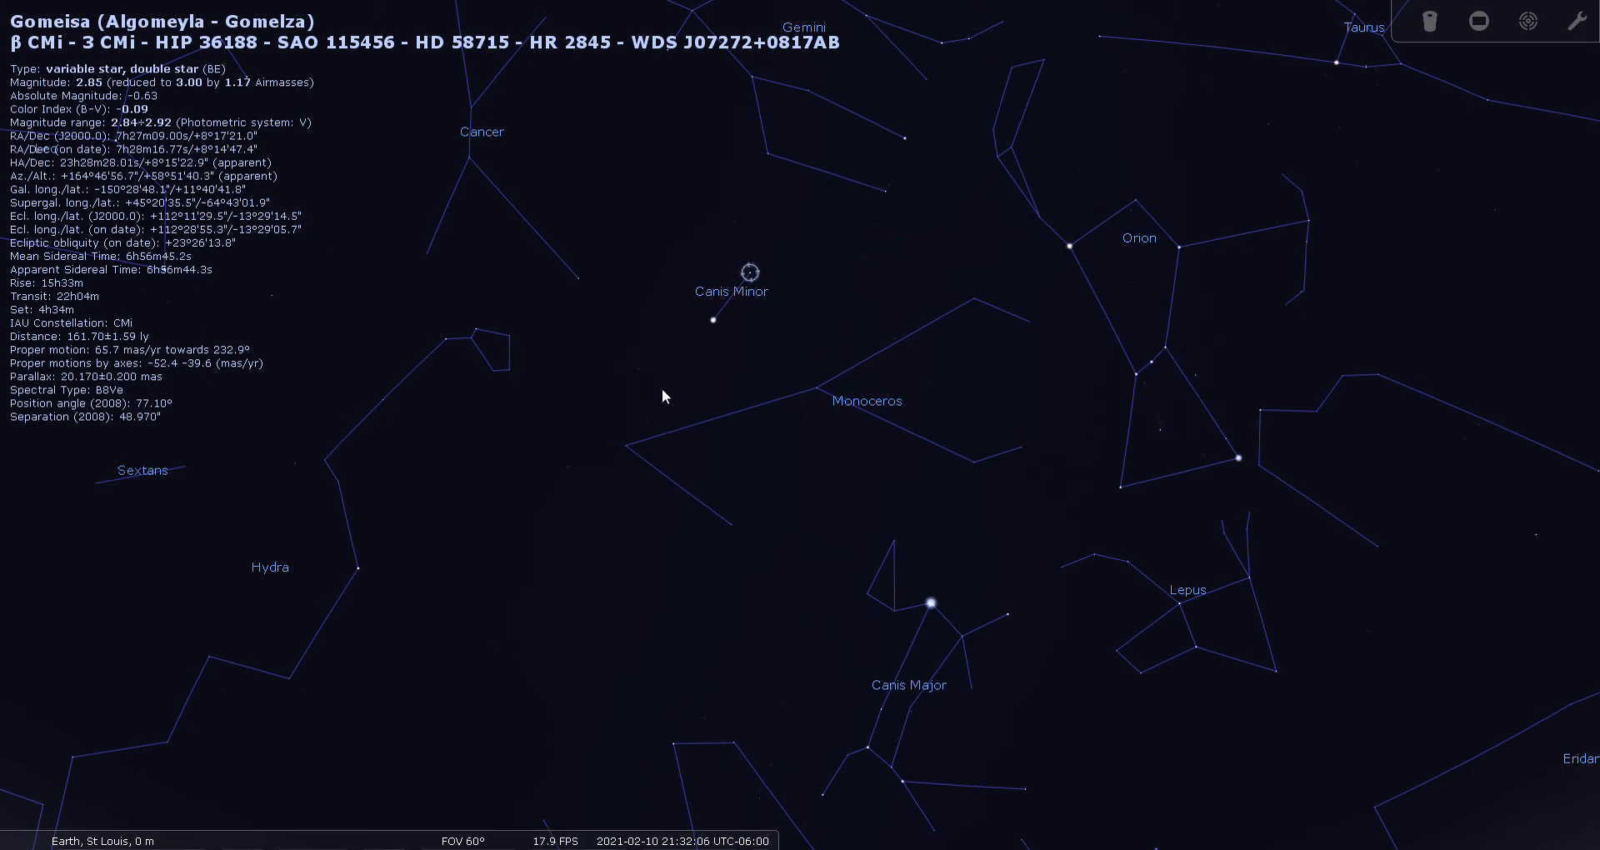
mouse_move(736, 326)
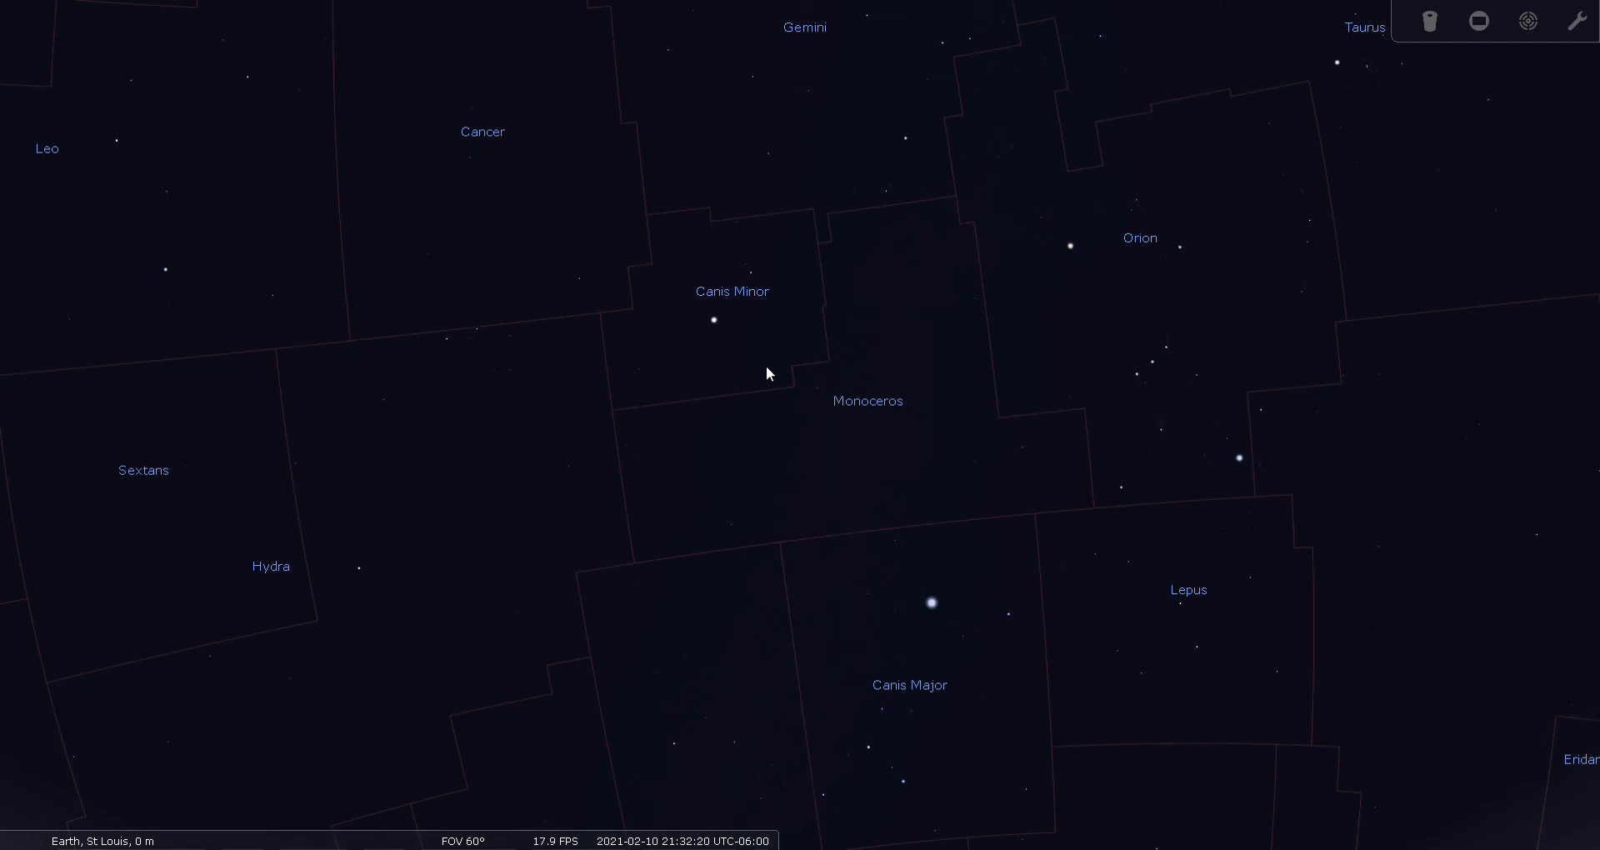
mouse_move(781, 380)
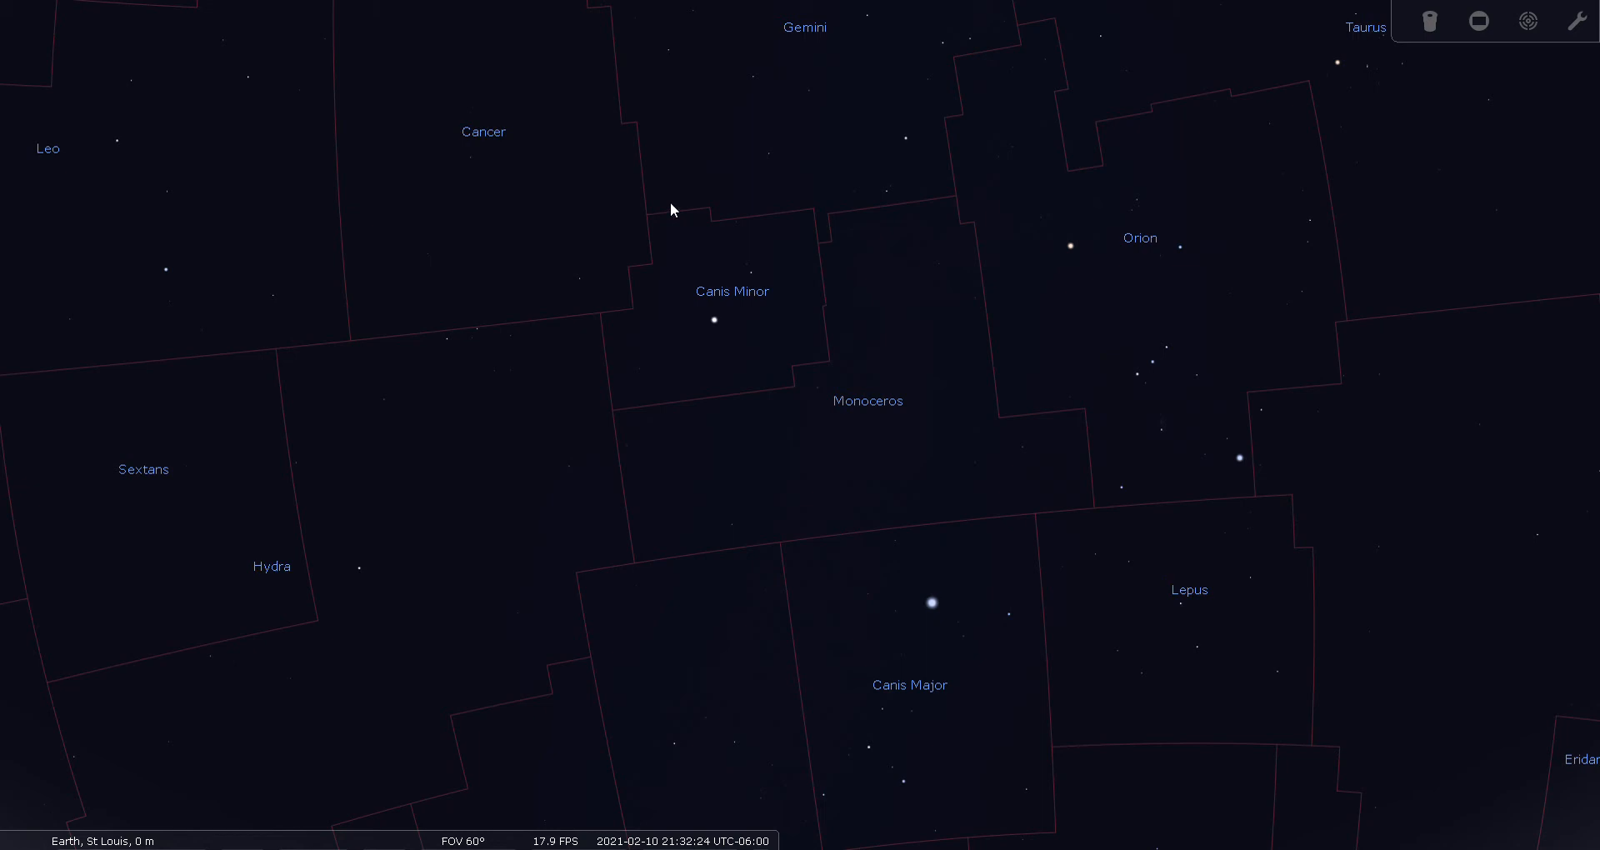
mouse_move(598, 331)
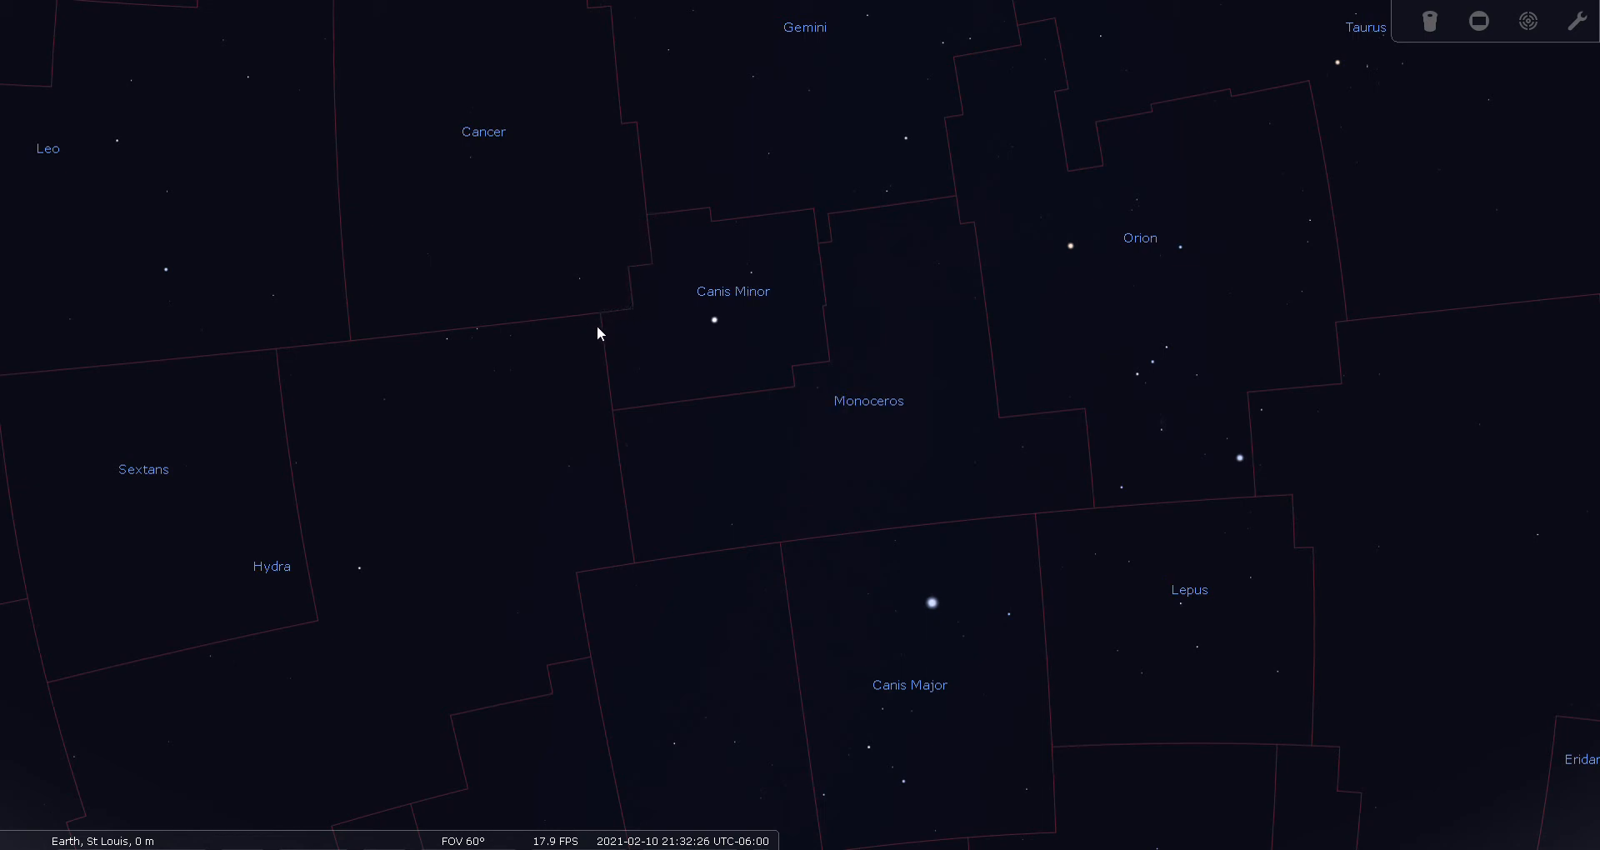
mouse_move(806, 370)
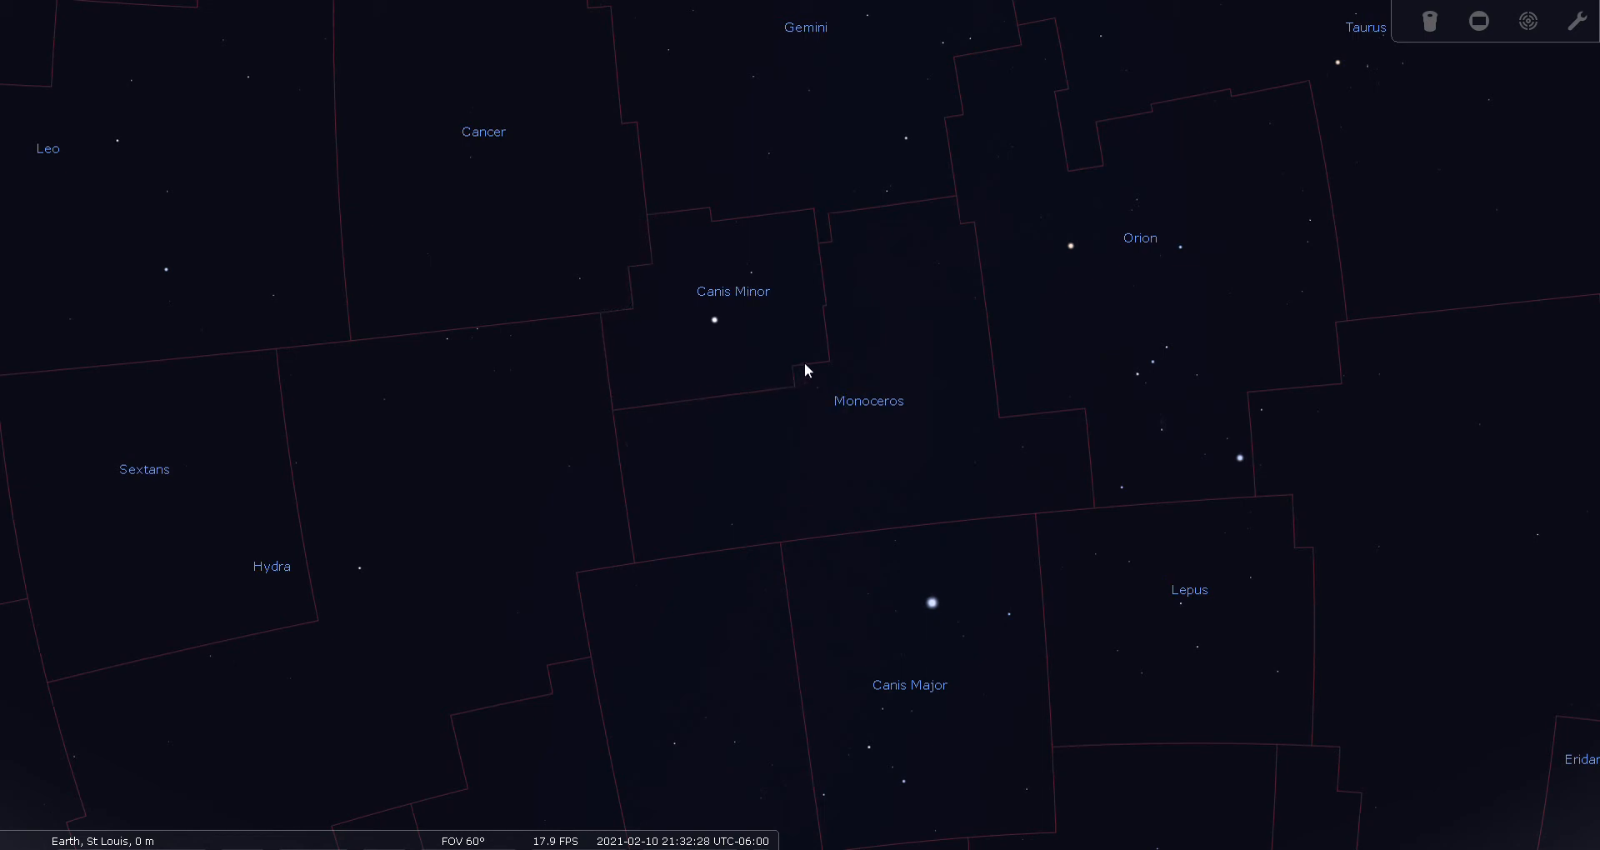
mouse_move(729, 371)
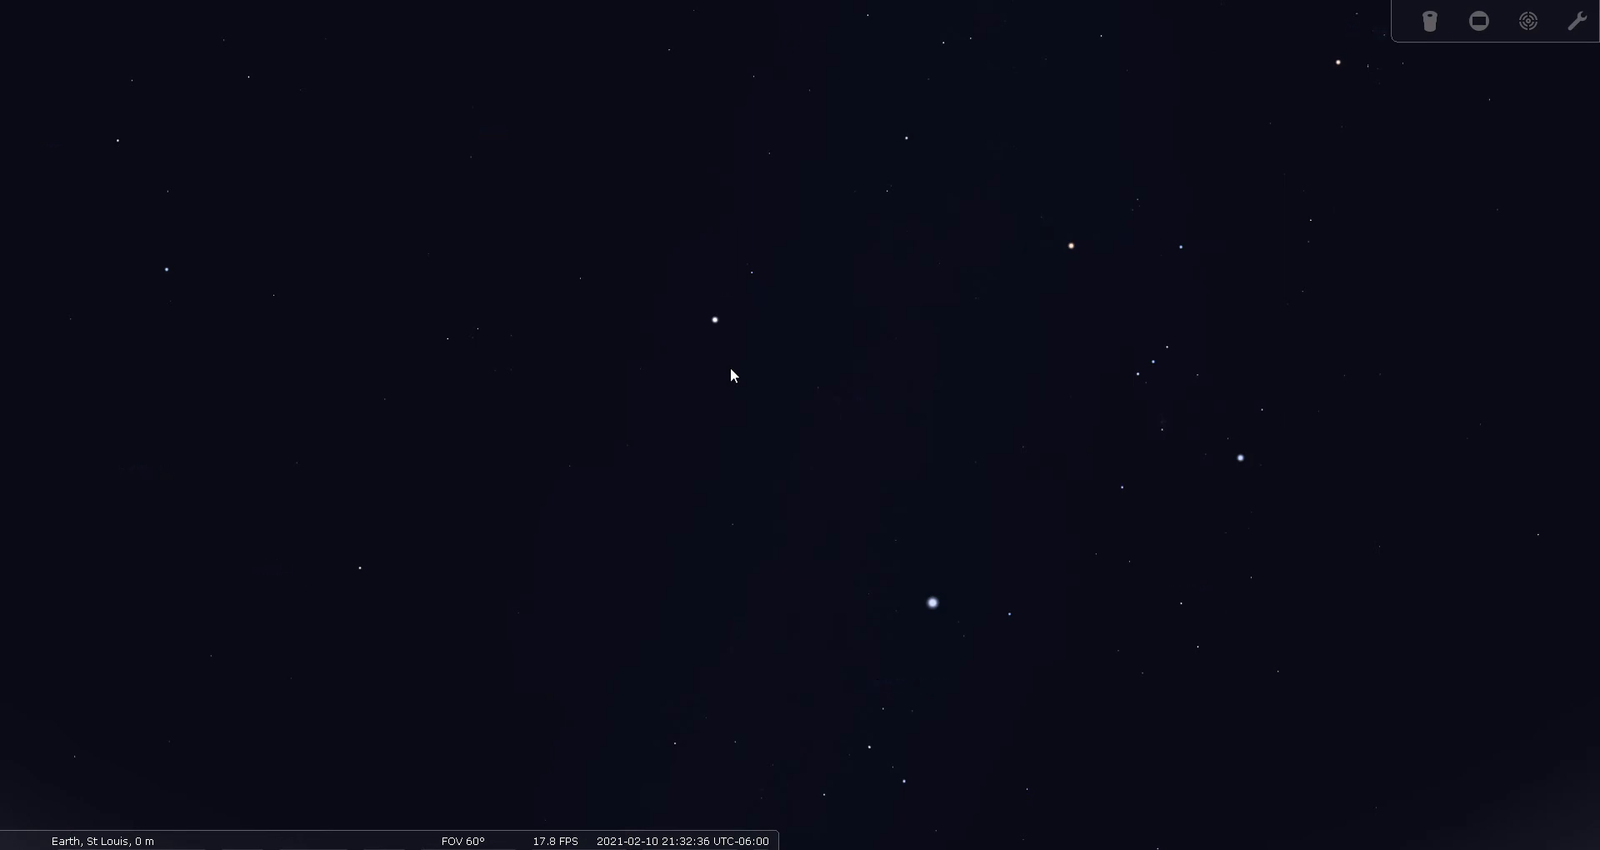
mouse_move(290, 593)
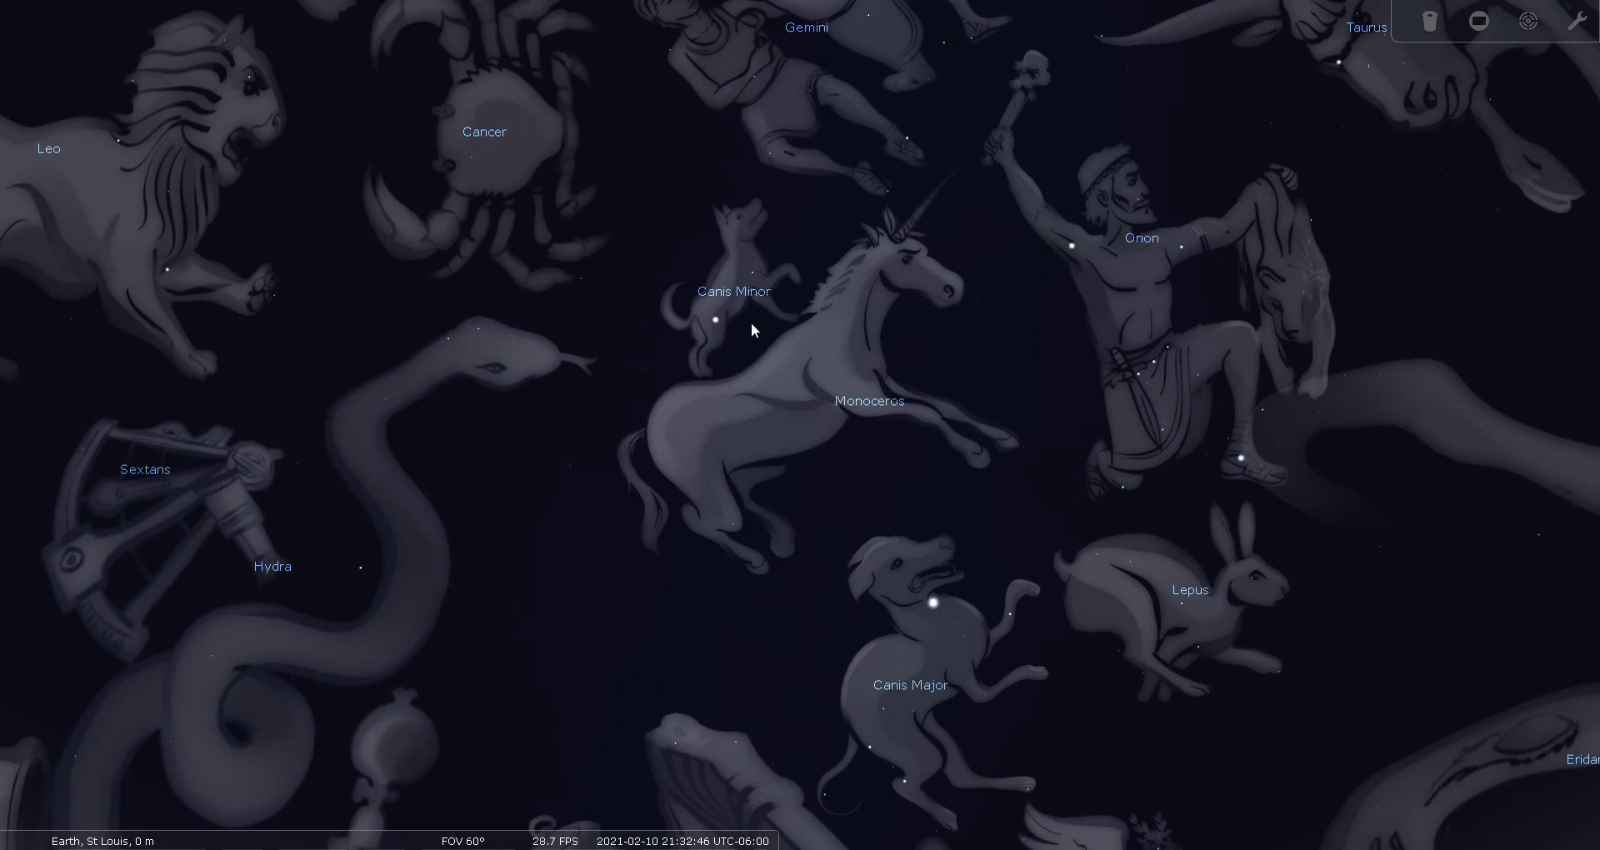
mouse_move(721, 344)
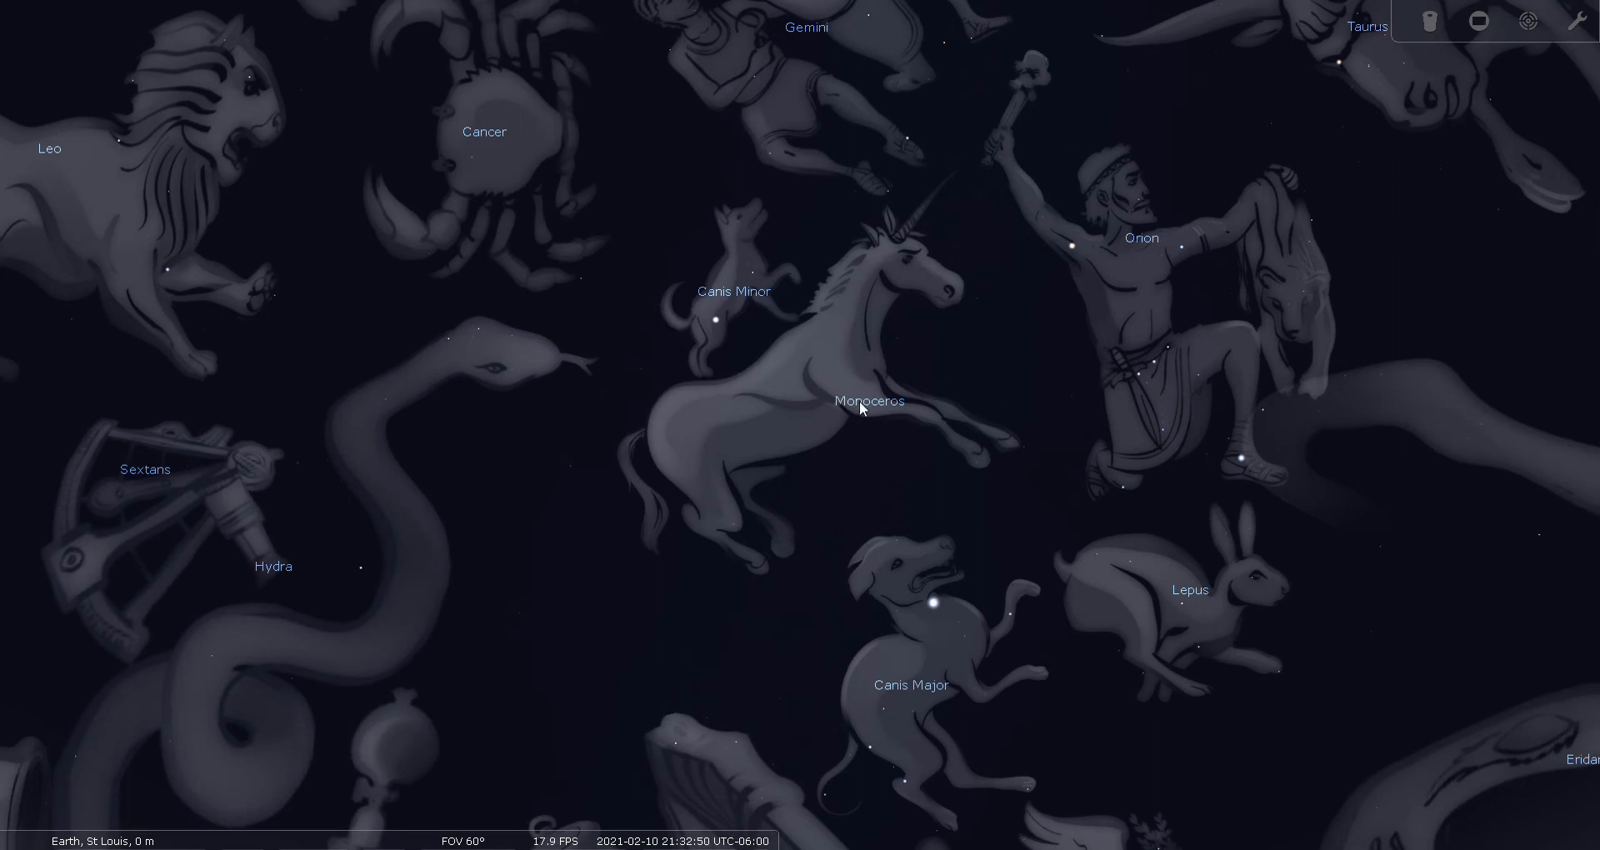
mouse_move(827, 424)
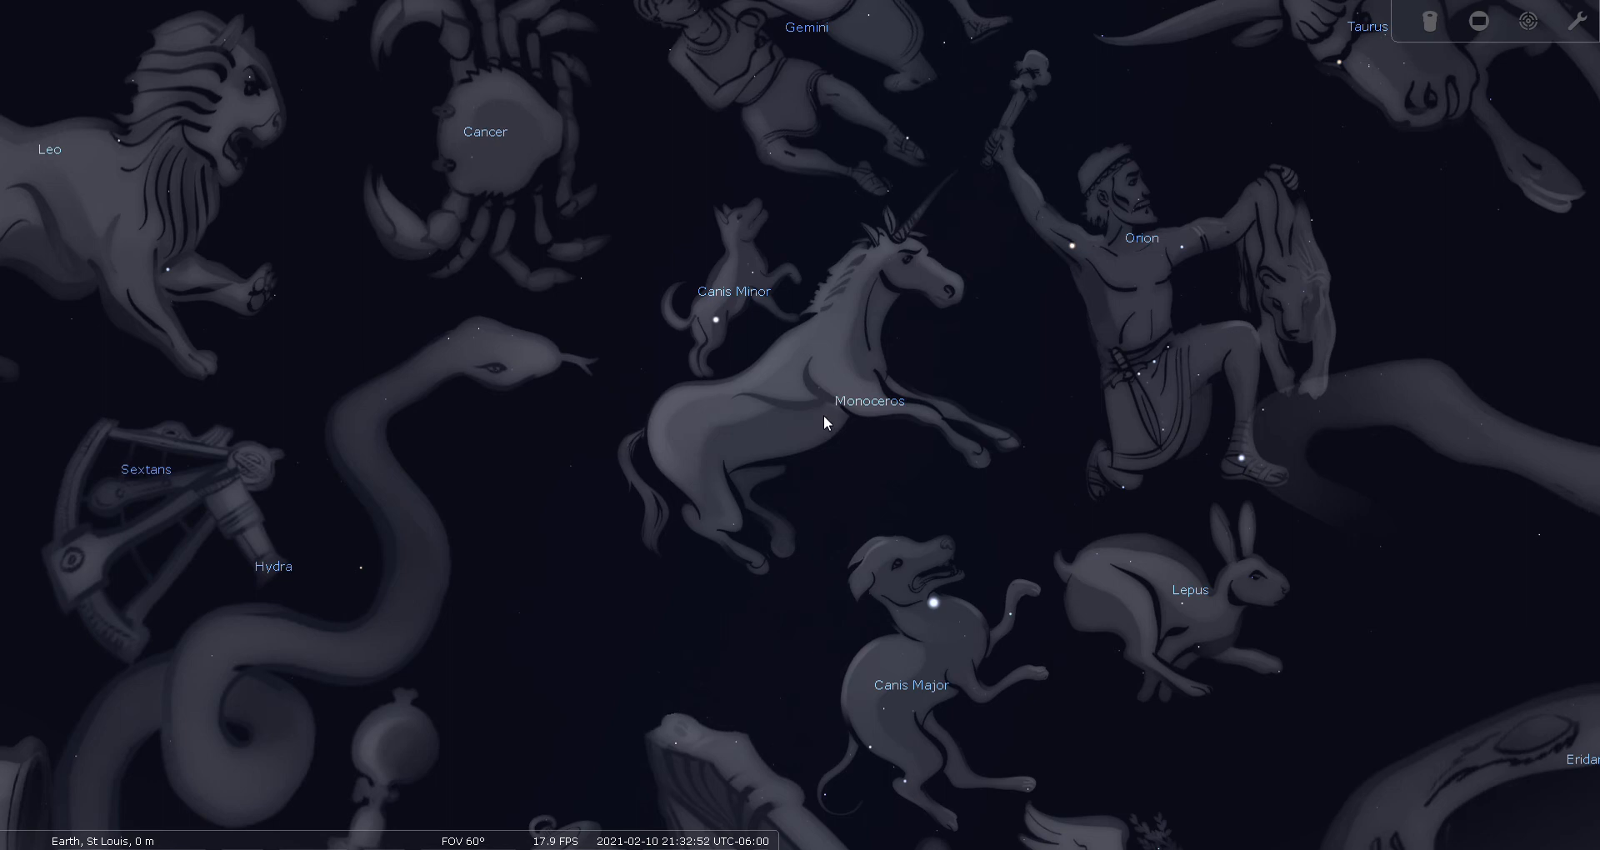
mouse_move(920, 740)
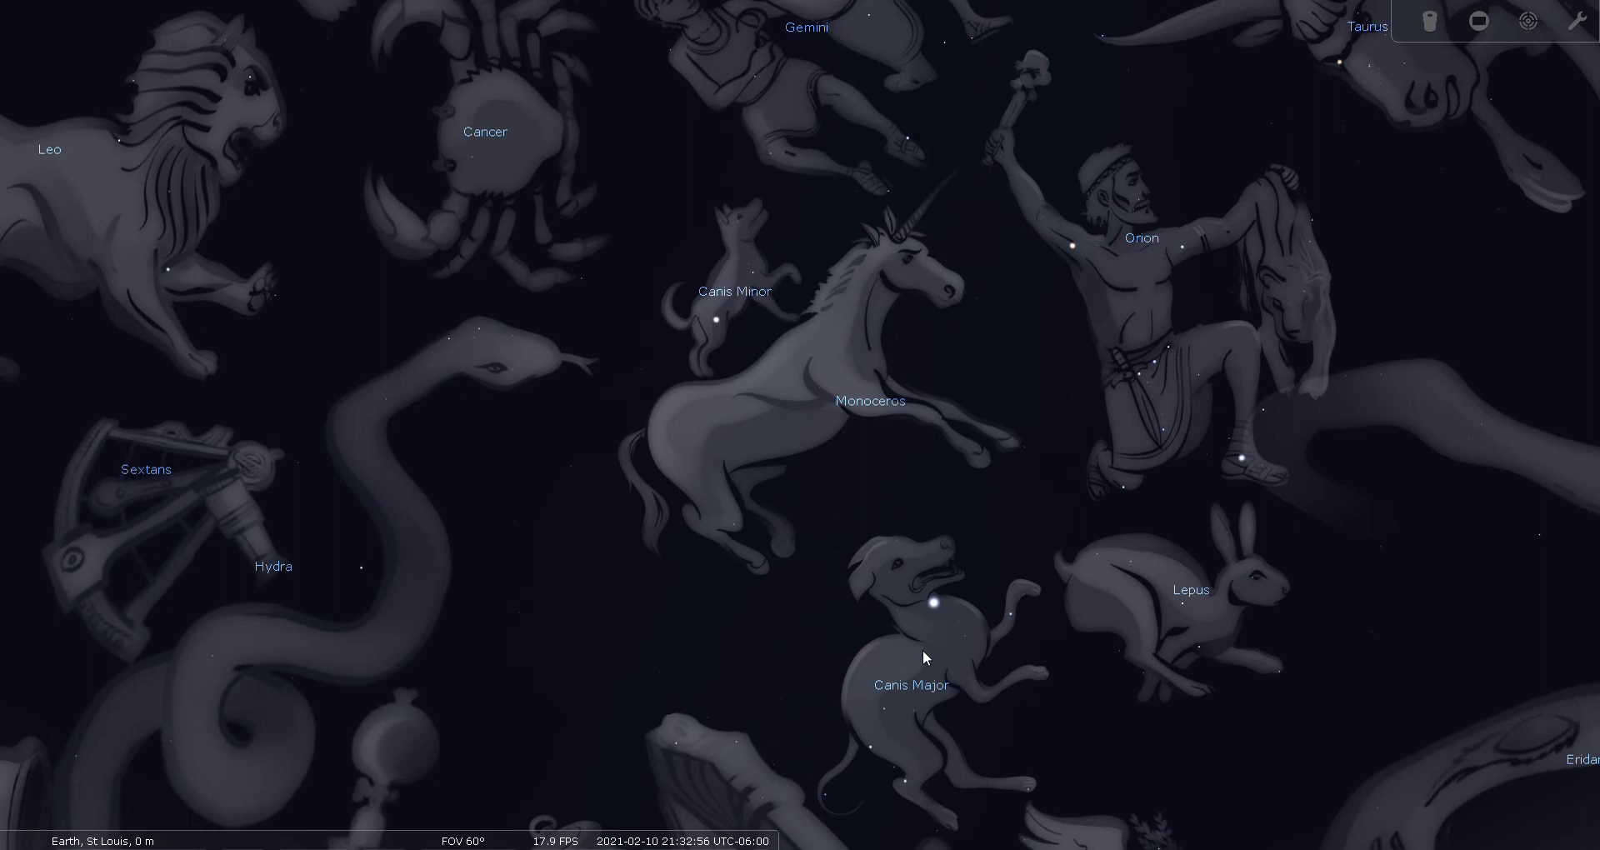
mouse_move(730, 314)
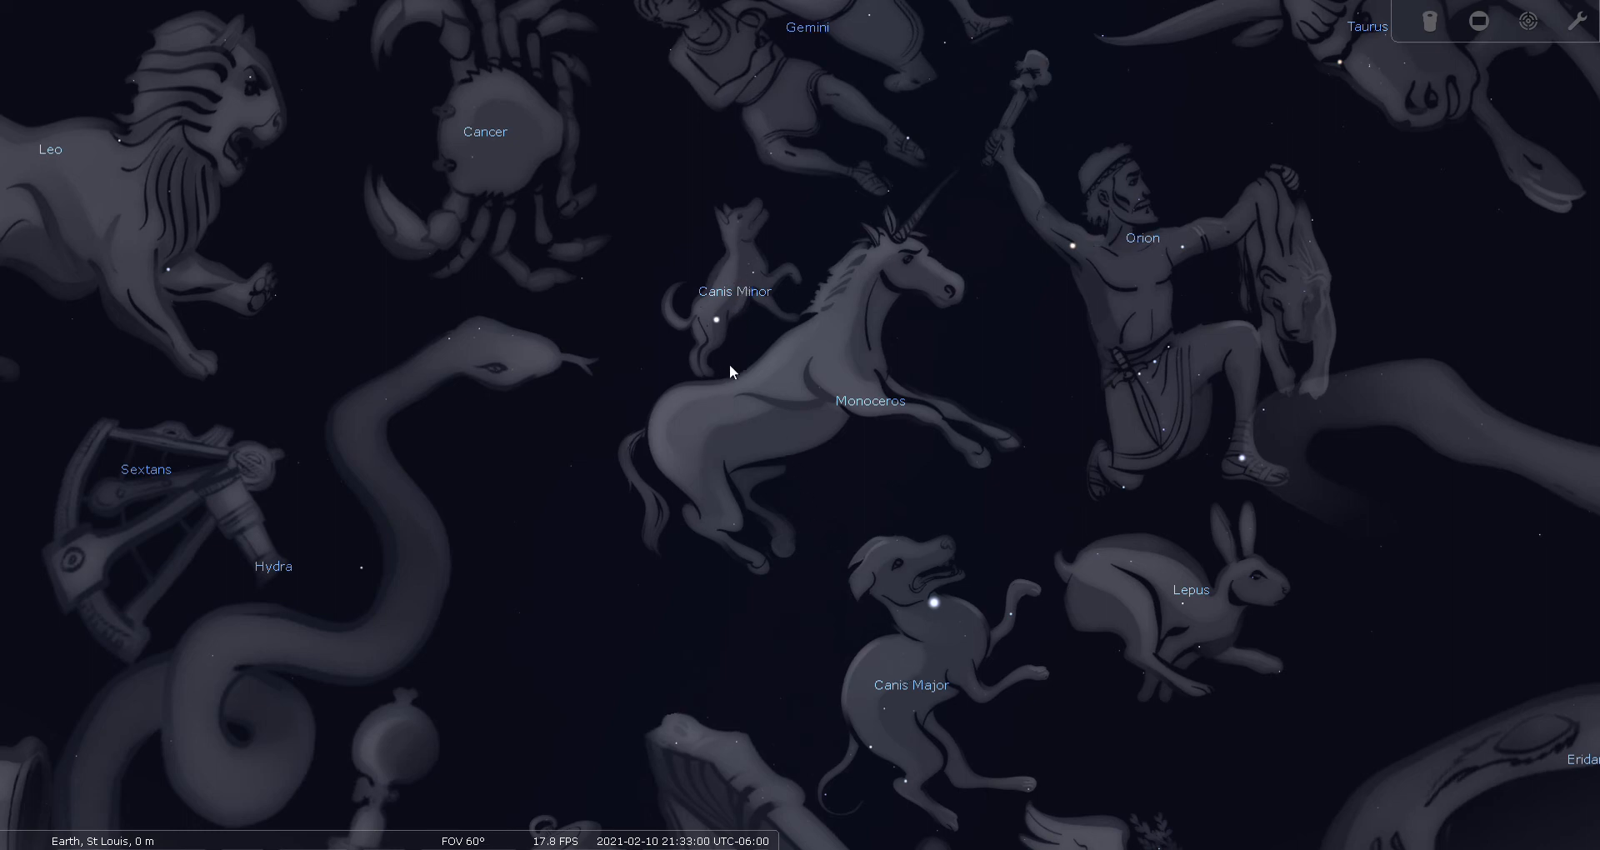
mouse_move(112, 833)
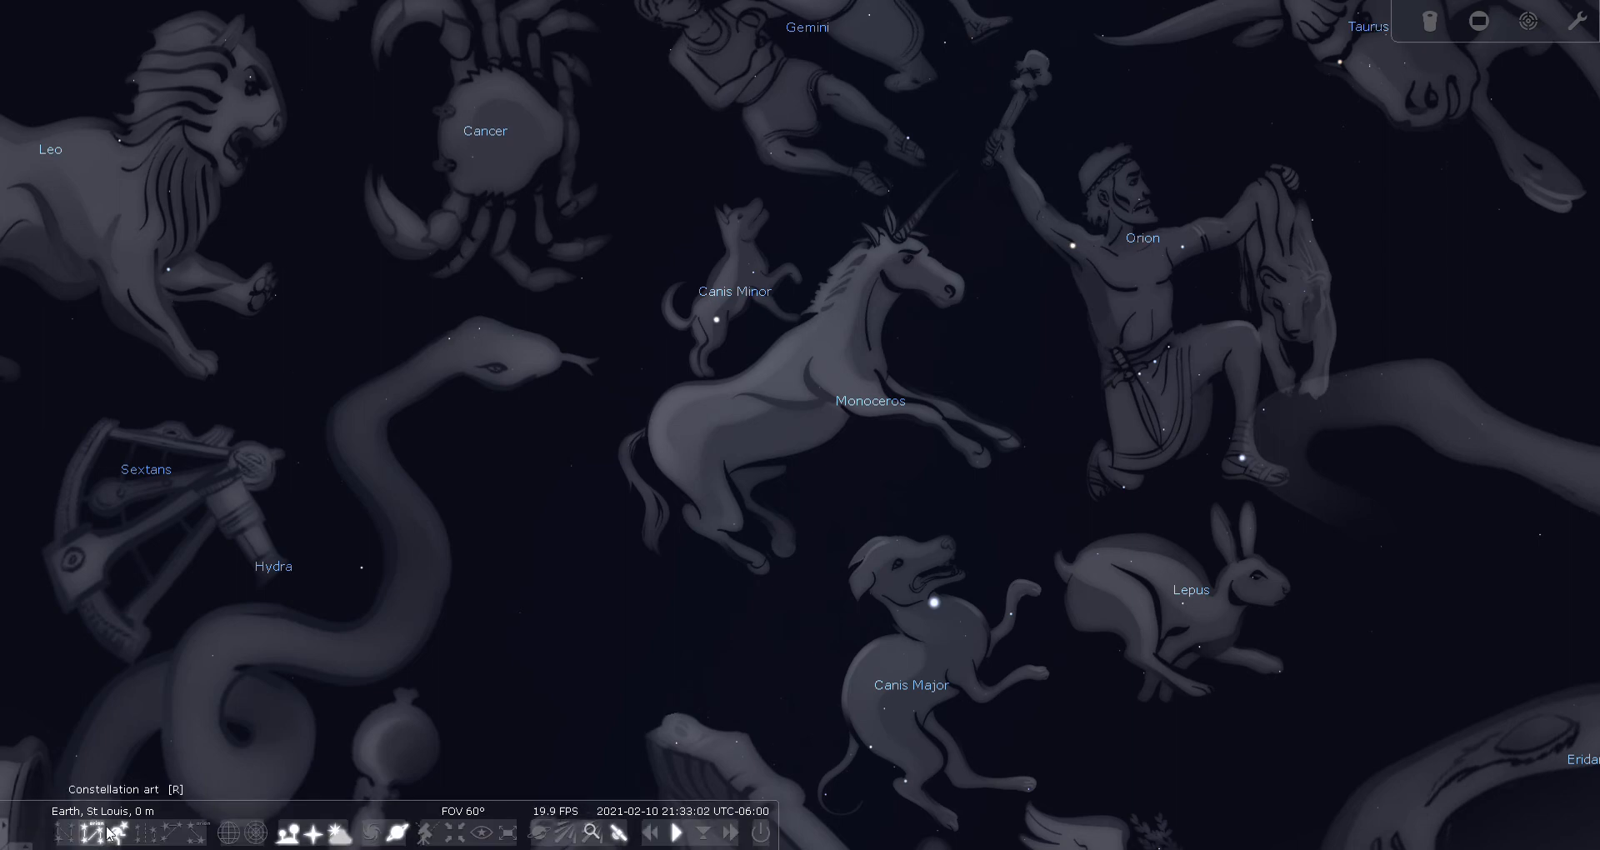
- Hide the constellation artwork from the toolbar, leaving only dim constellation names
click(90, 832)
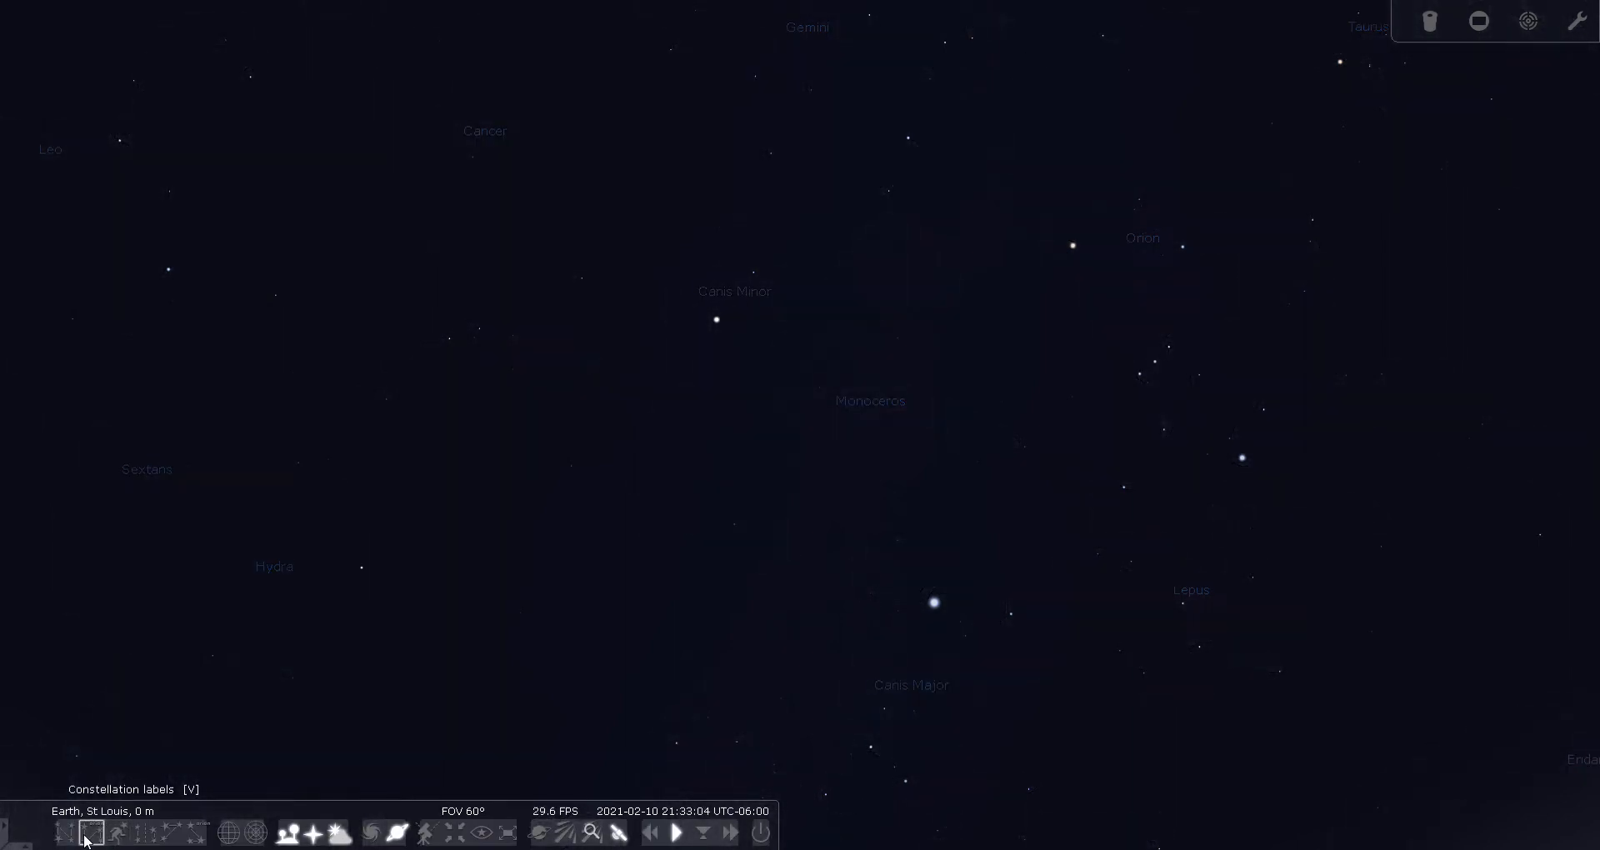
- Hide the constellation names, leaving a plain starfield around Orion and Canis Minor
click(88, 833)
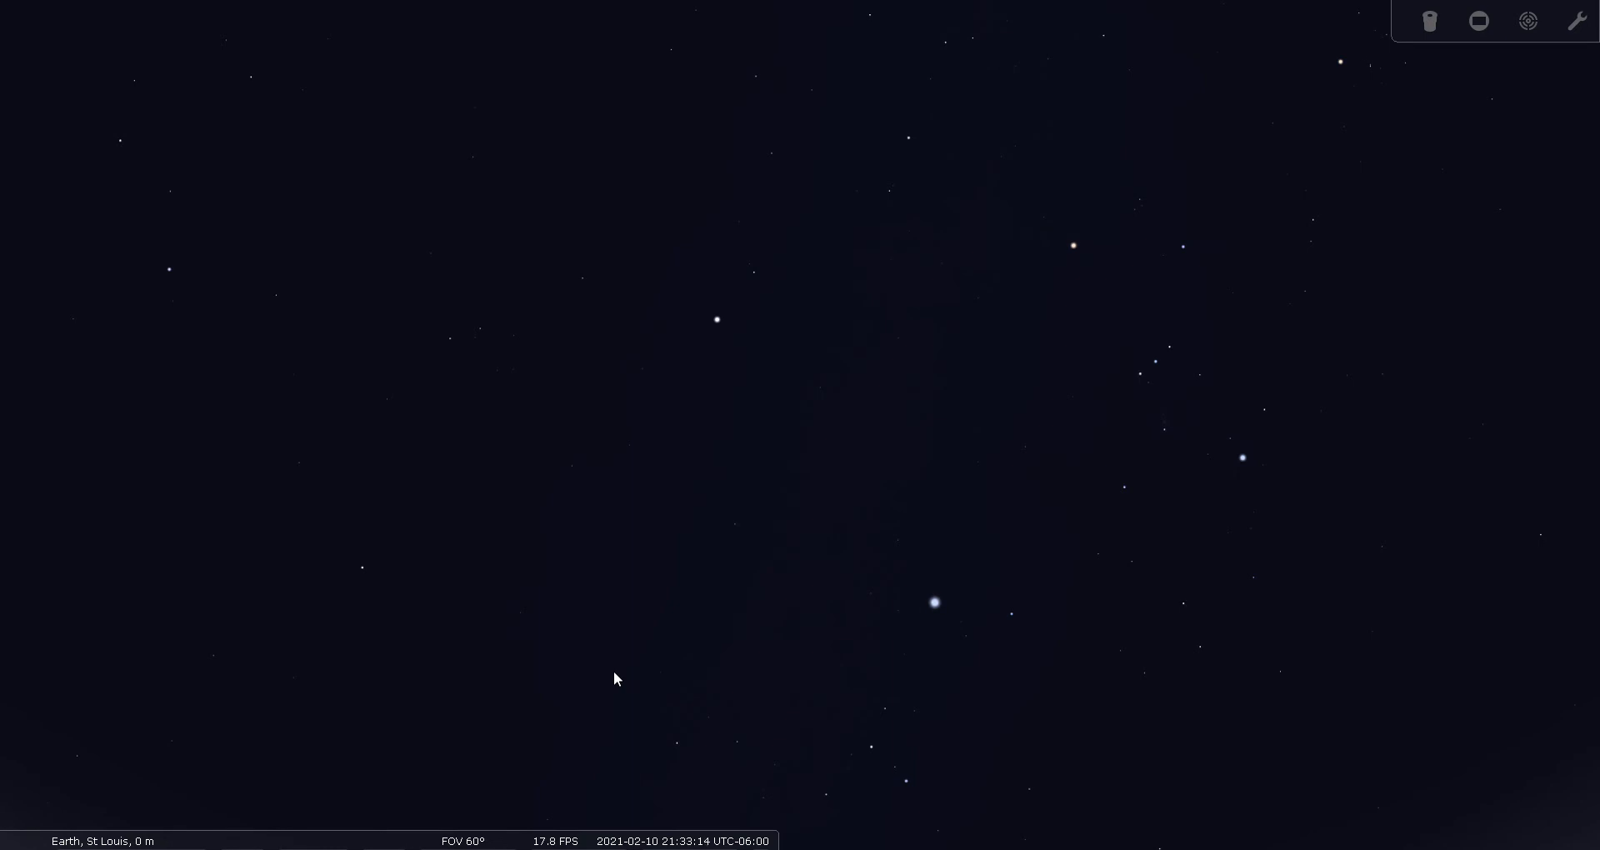
mouse_move(623, 680)
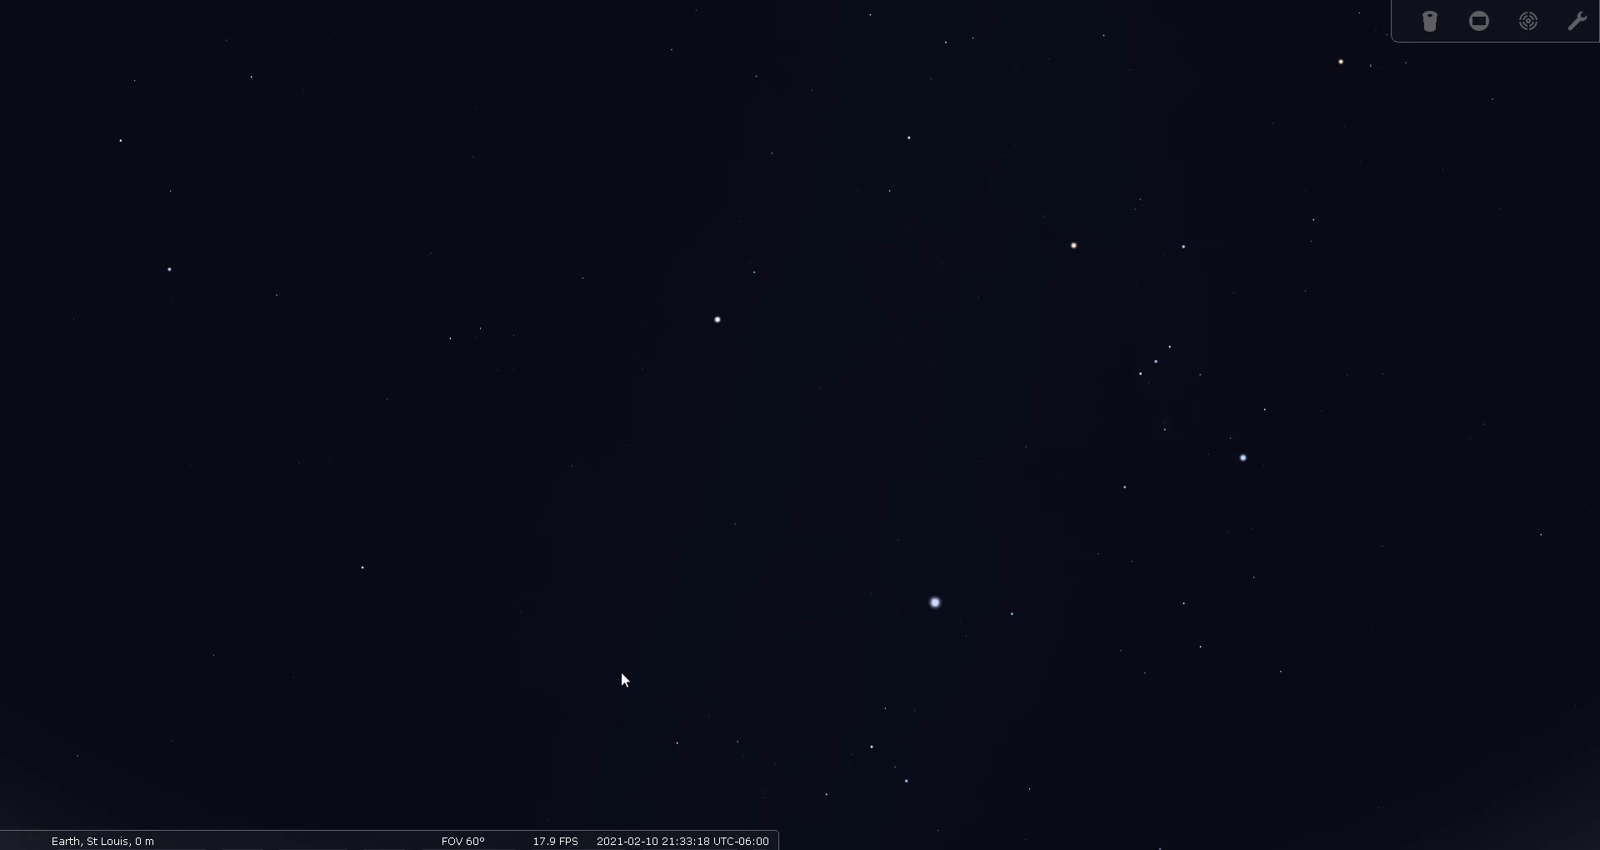
mouse_move(629, 674)
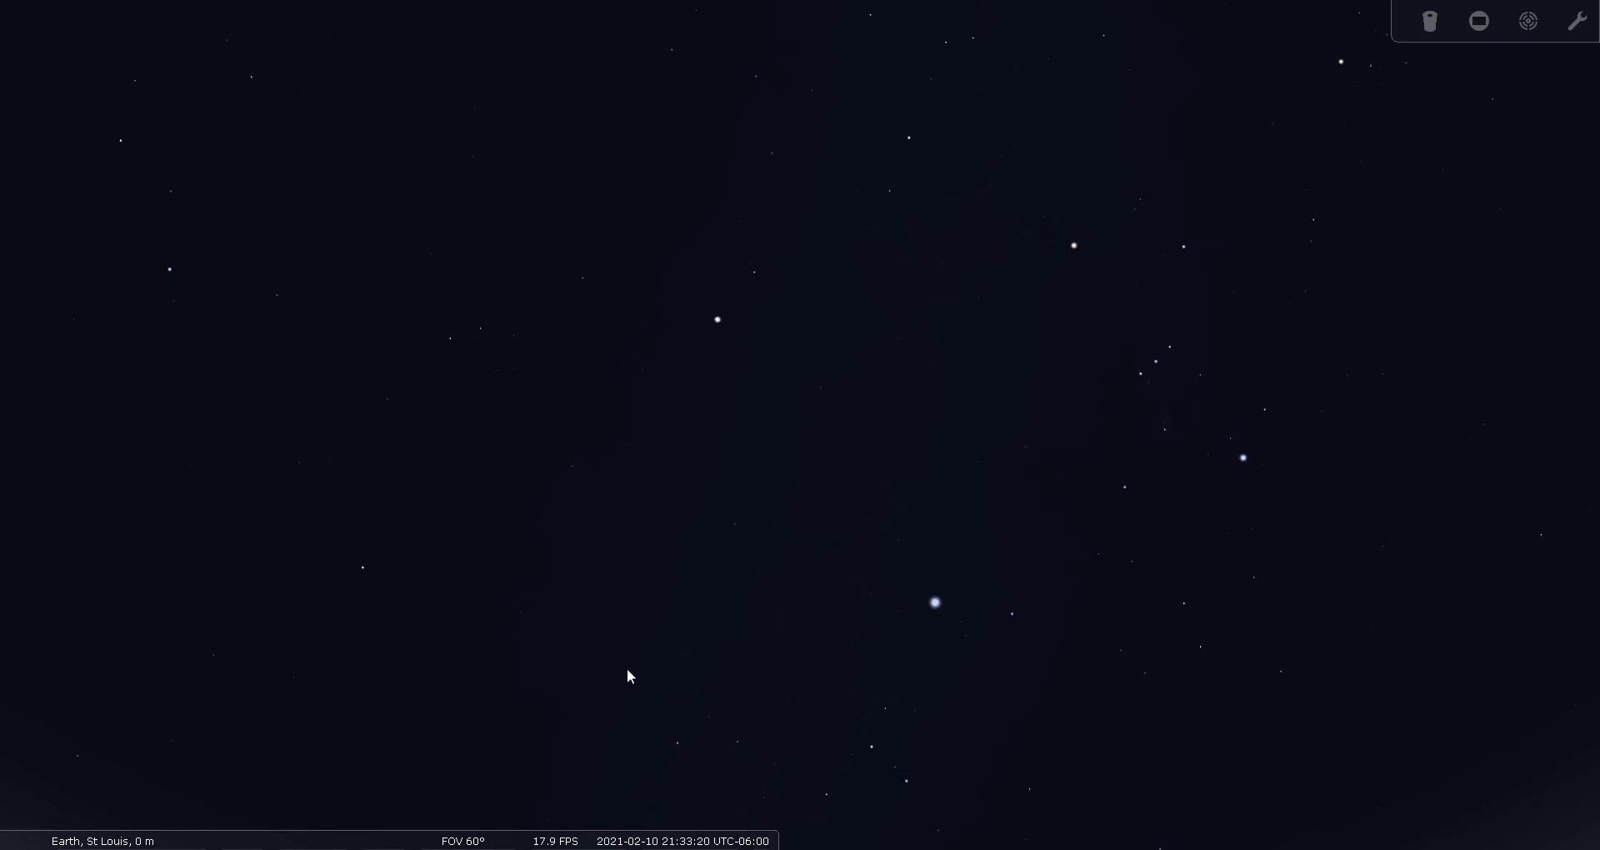
mouse_move(640, 661)
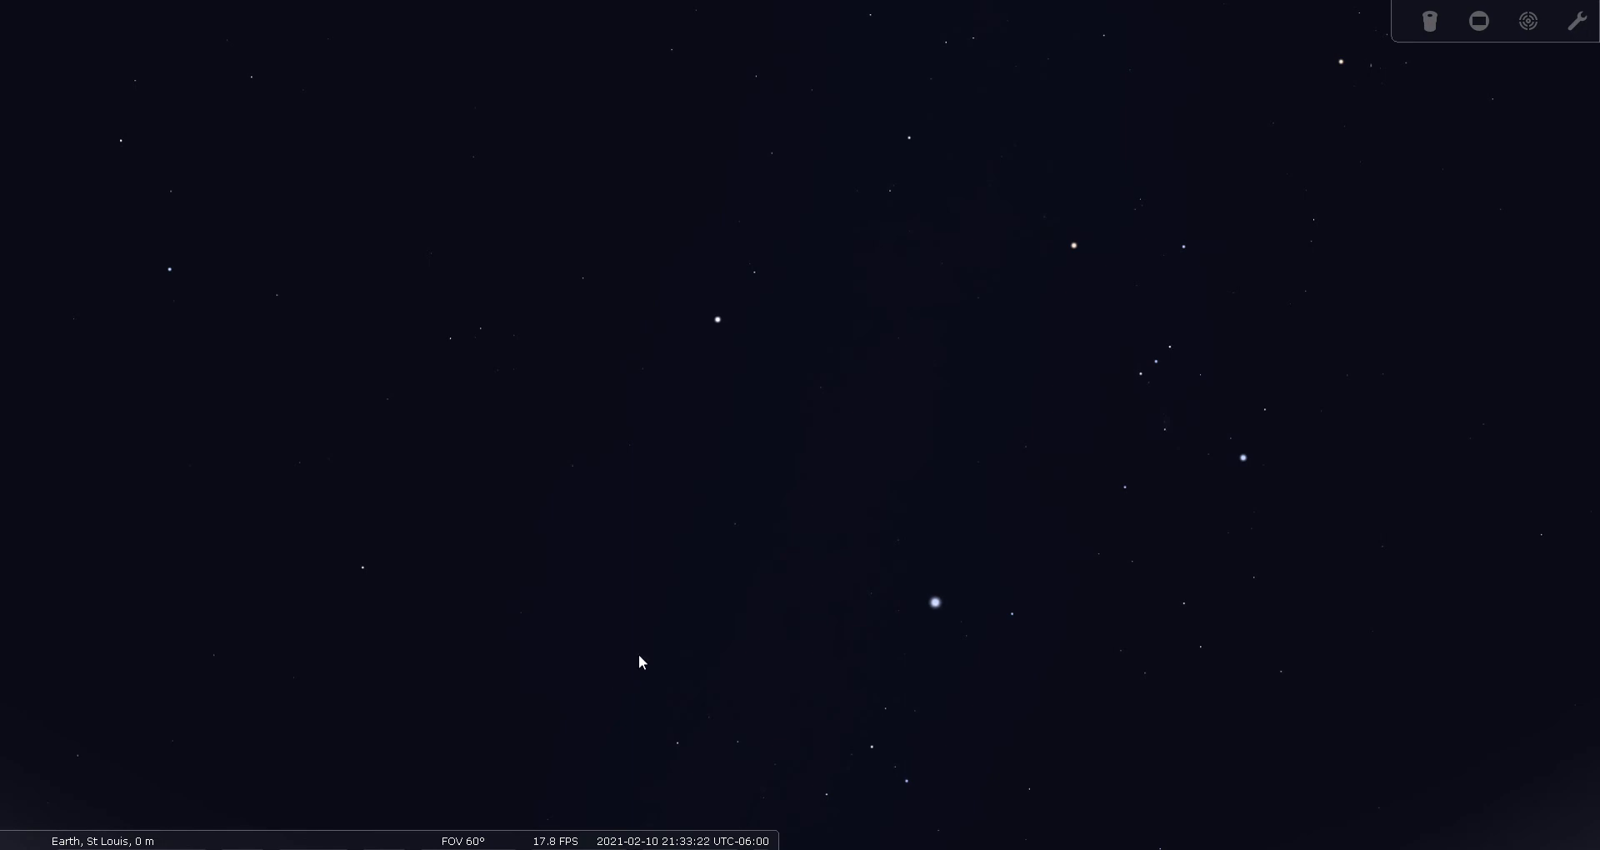
mouse_move(198, 655)
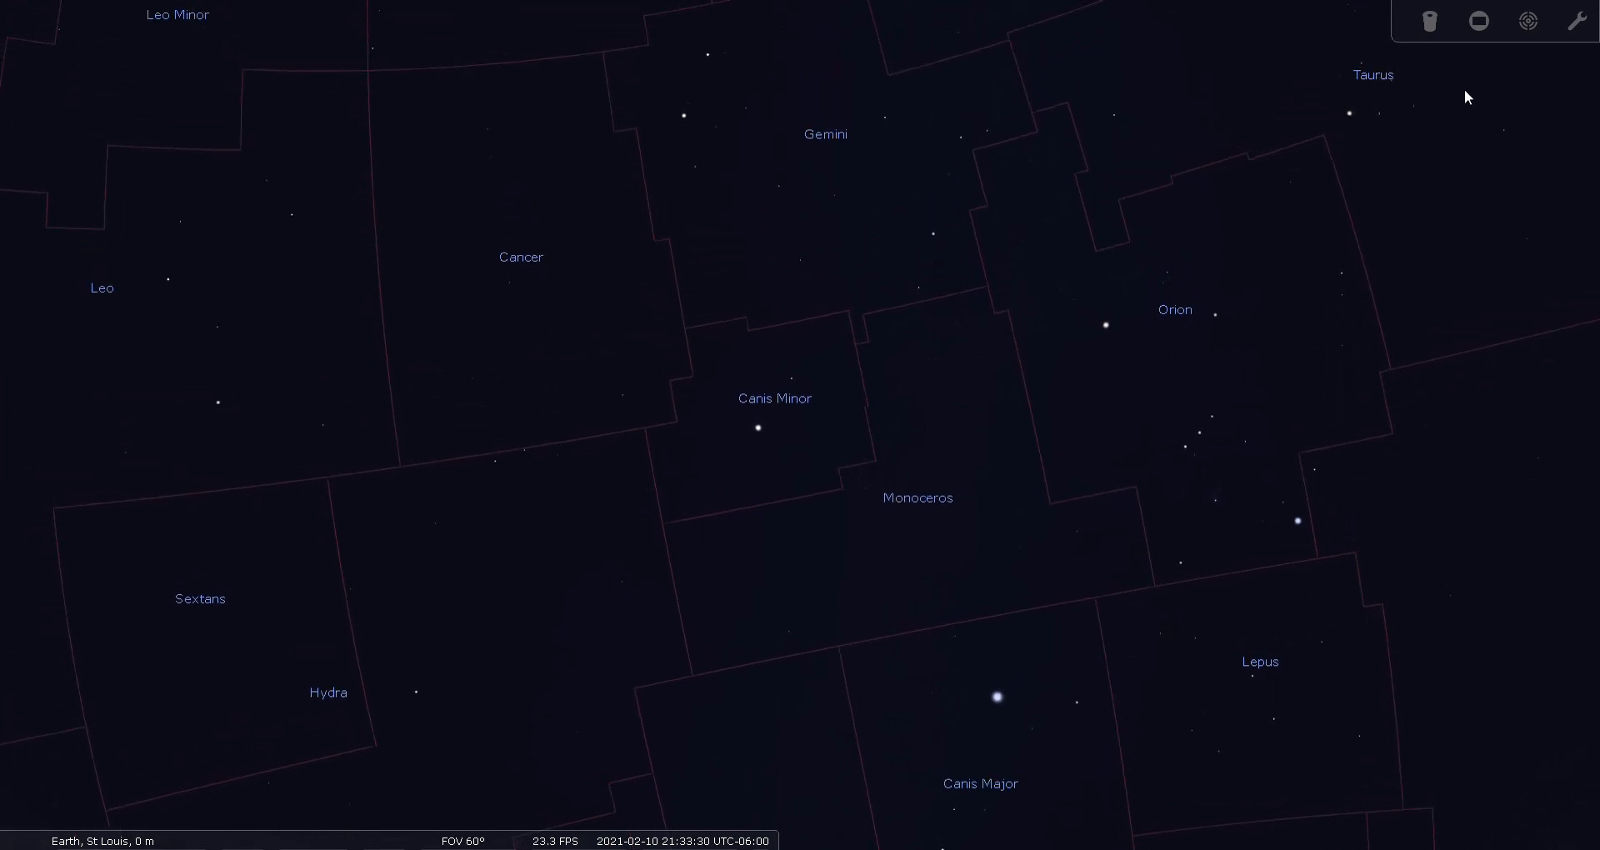
- Select Procyon in Canis Minor, show its star details, and zoom out for a wider view
click(757, 428)
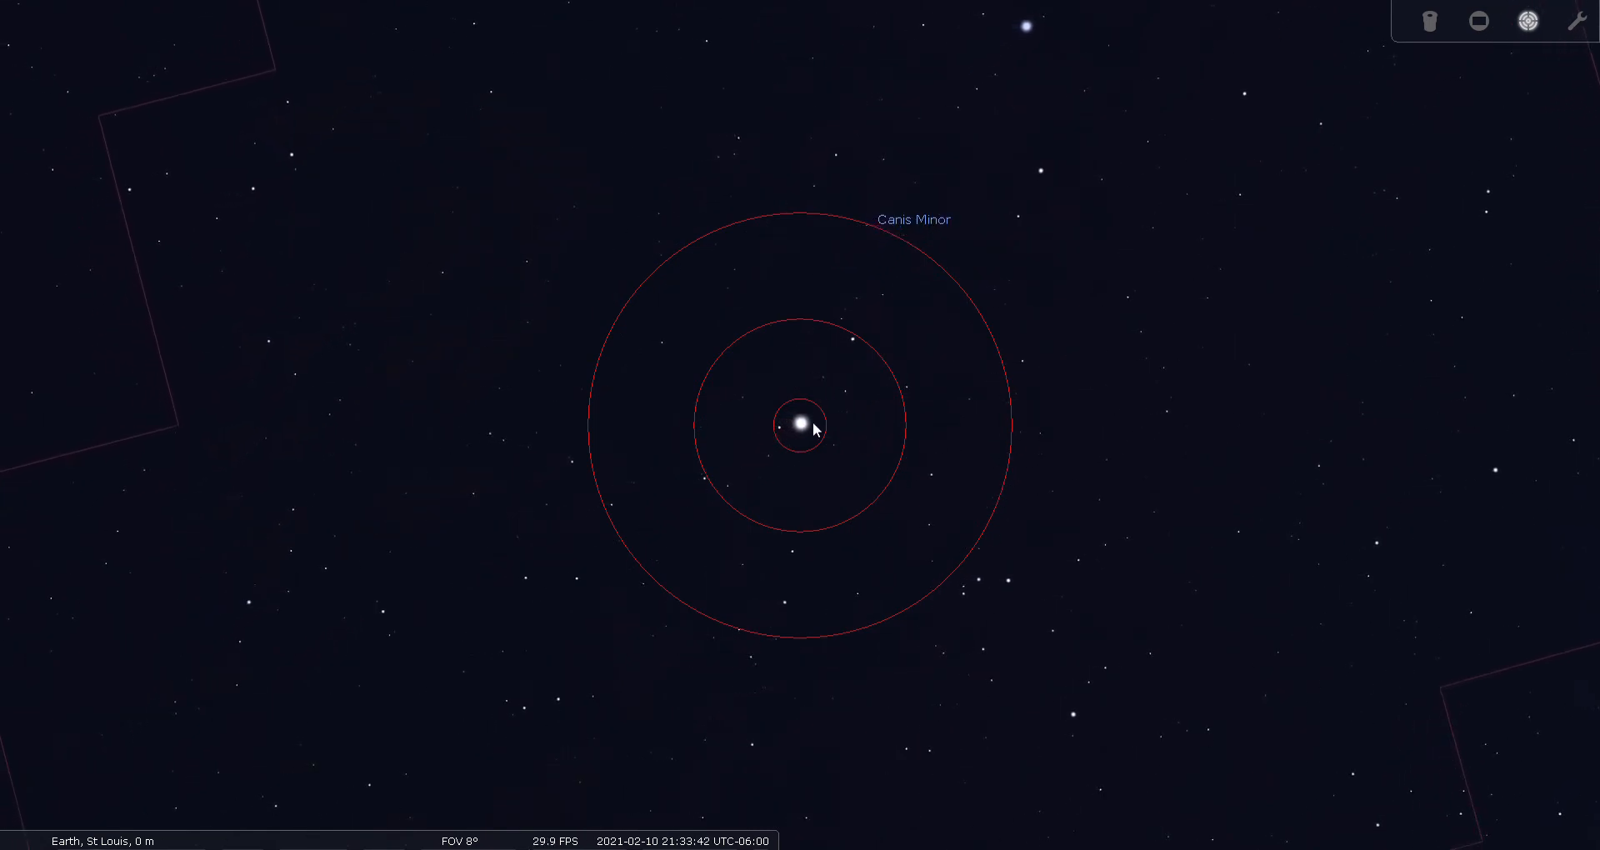
click(802, 425)
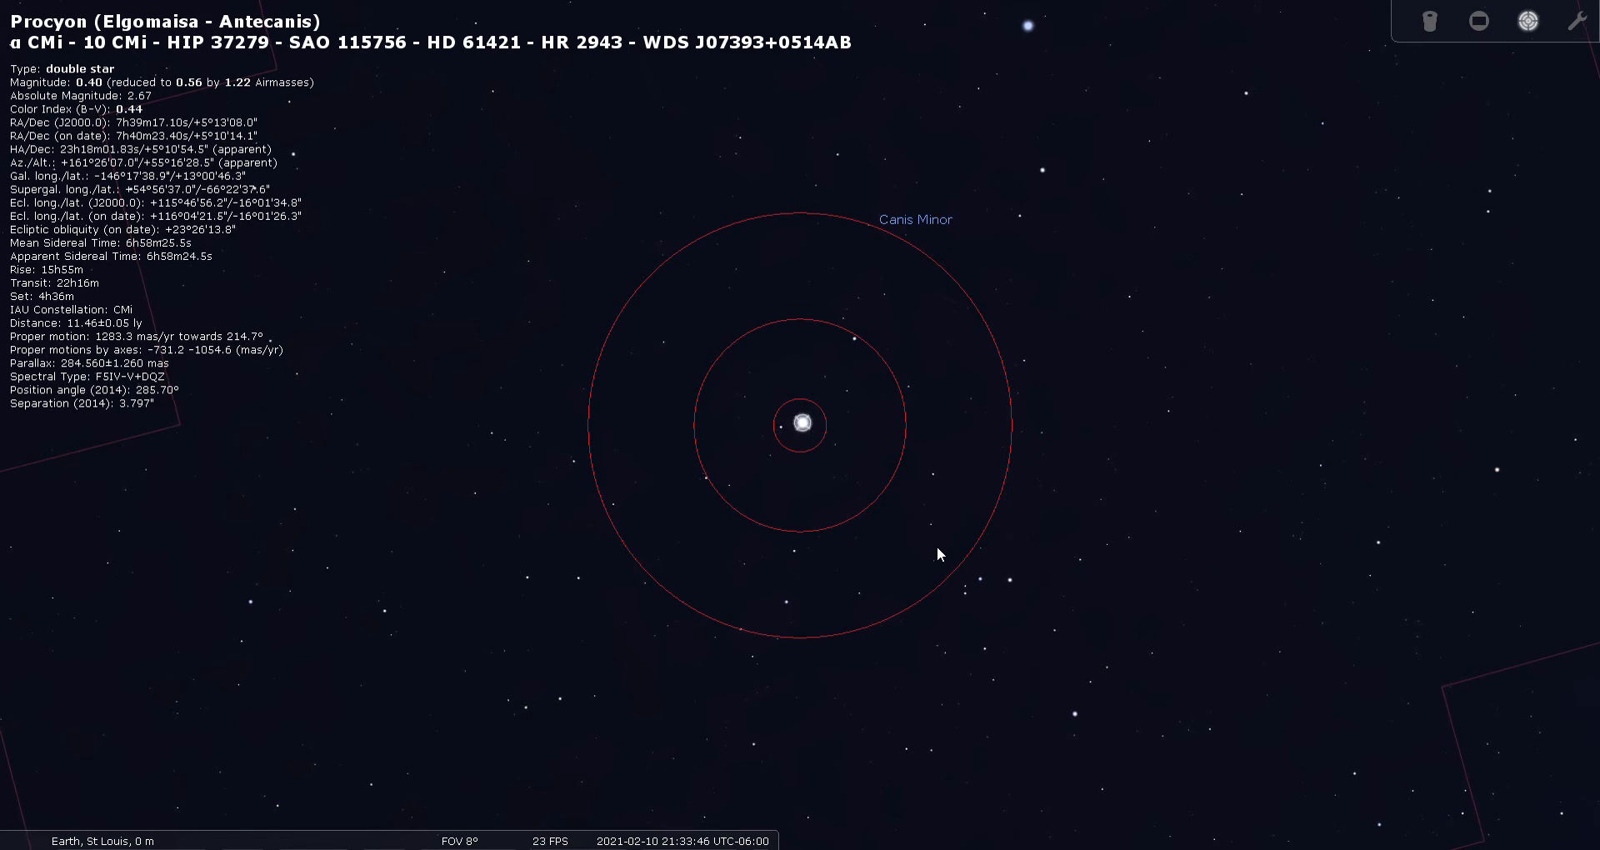
mouse_move(956, 317)
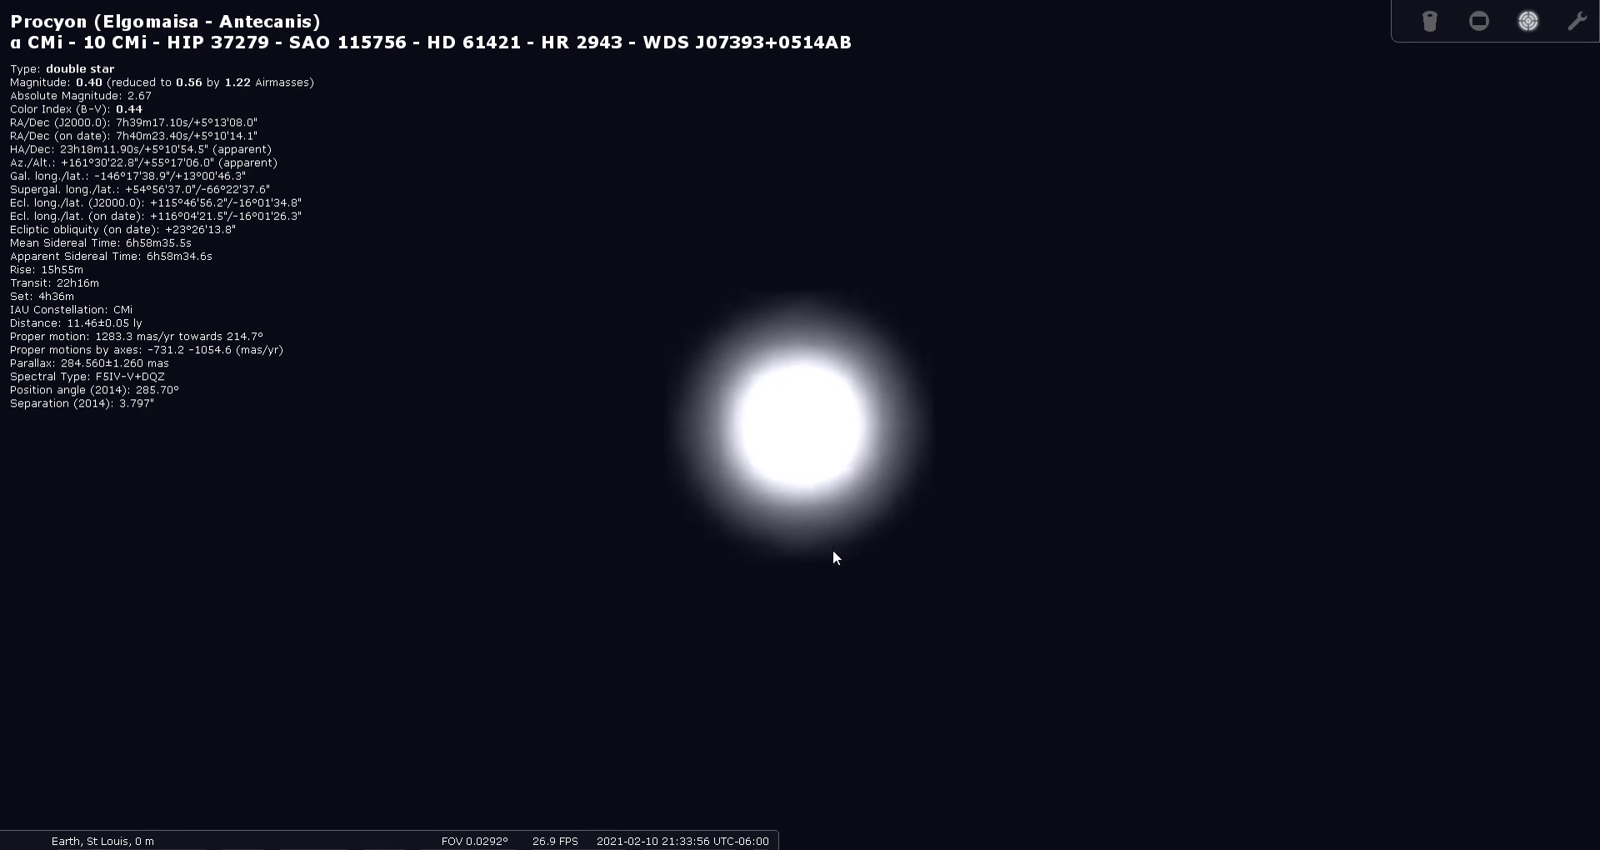
scroll(down, 3)
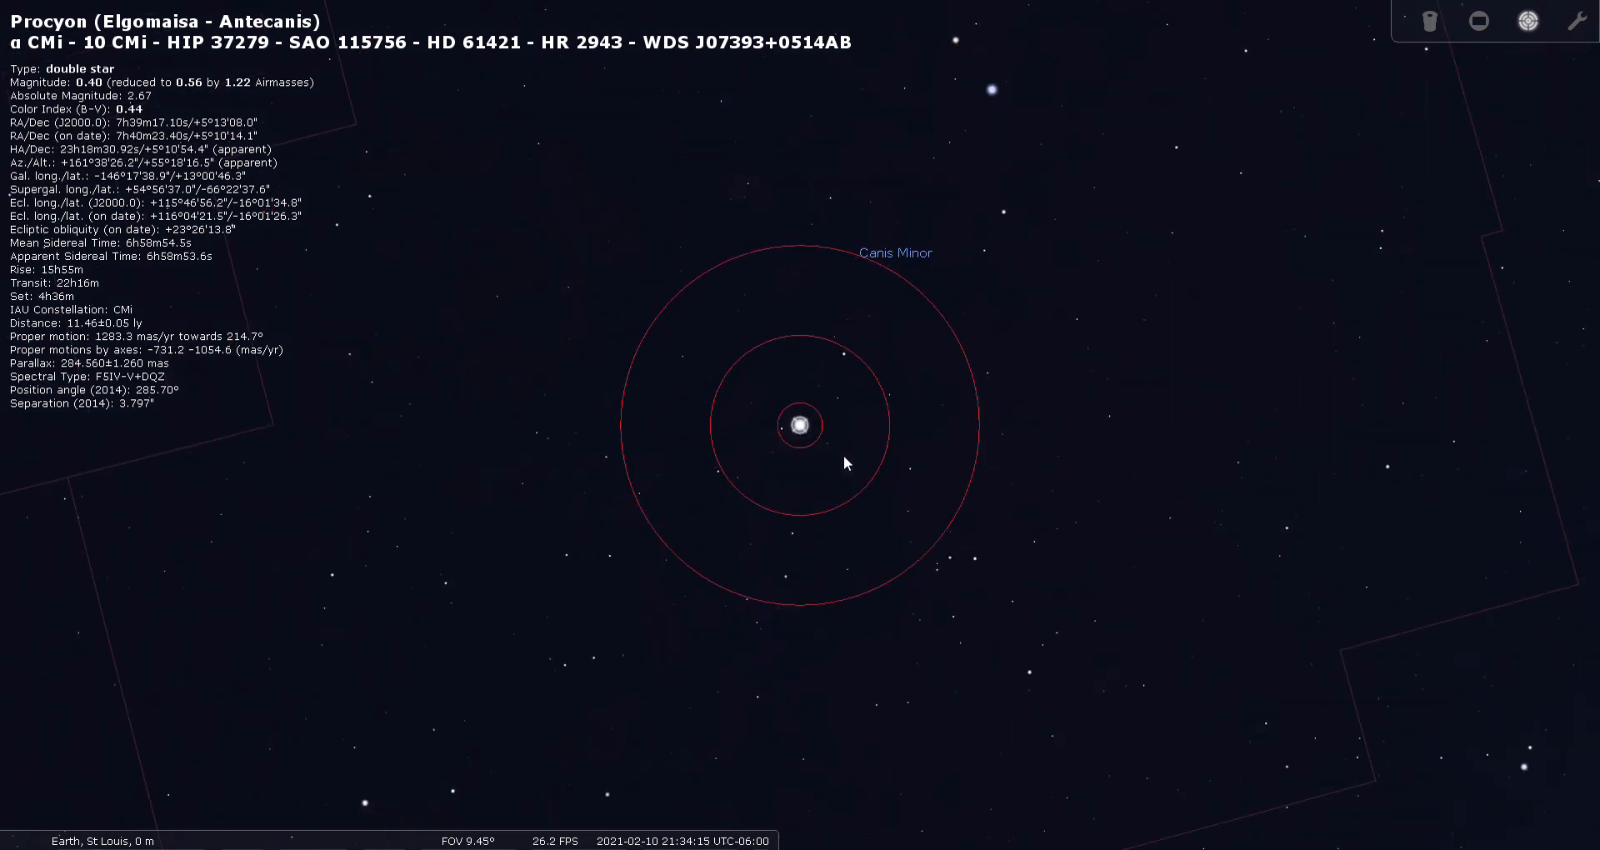
scroll(down, 3)
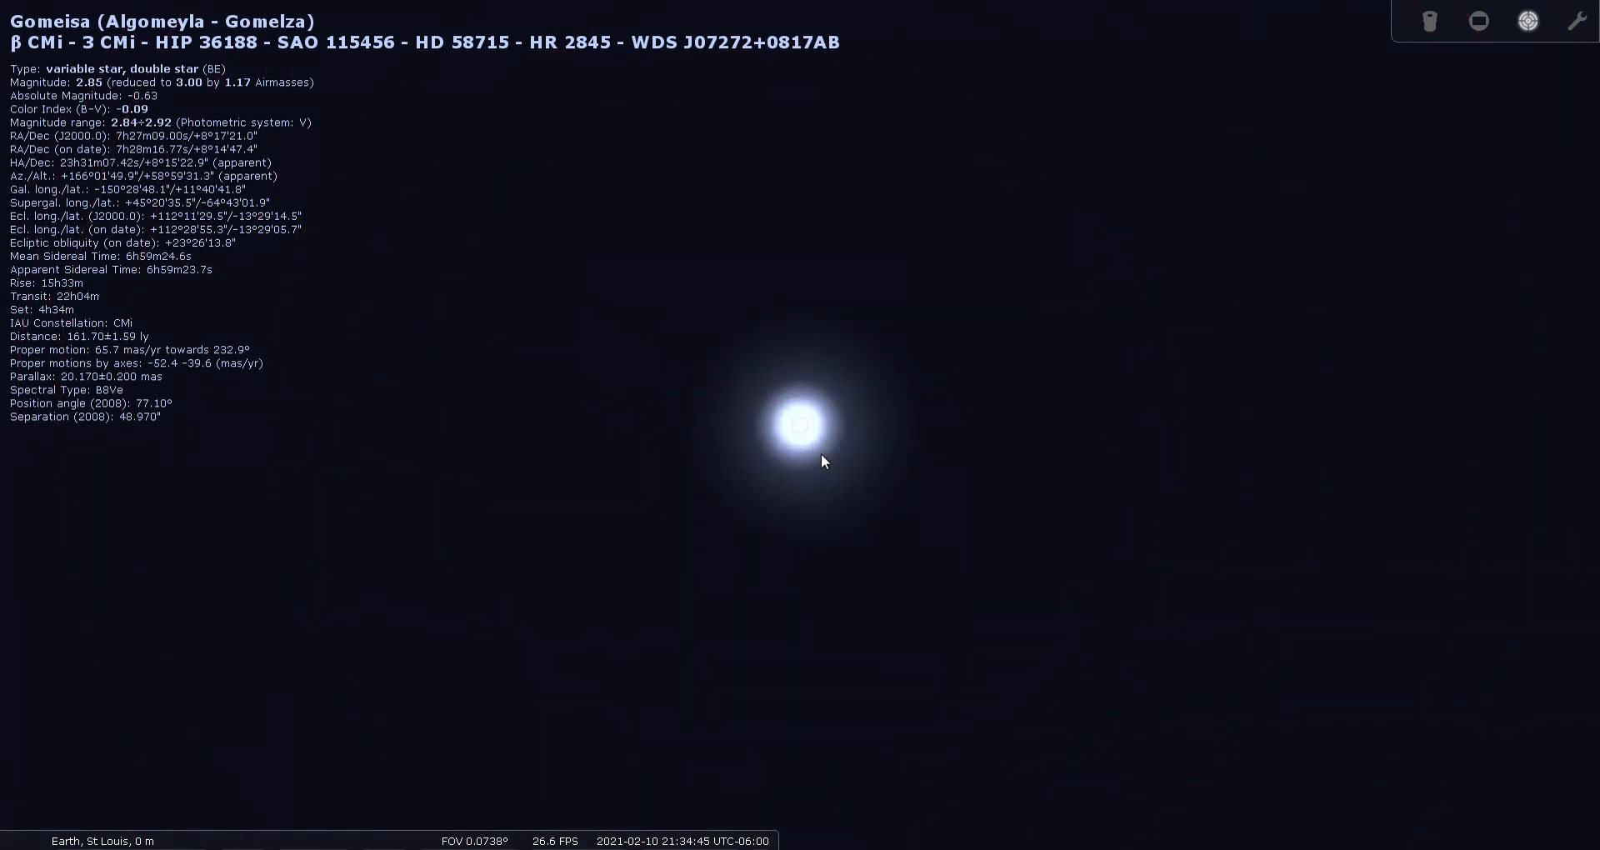
- Zoom in on Gomeisa briefly, then zoom back out to the wide 60° constellation map
scroll(up, 3)
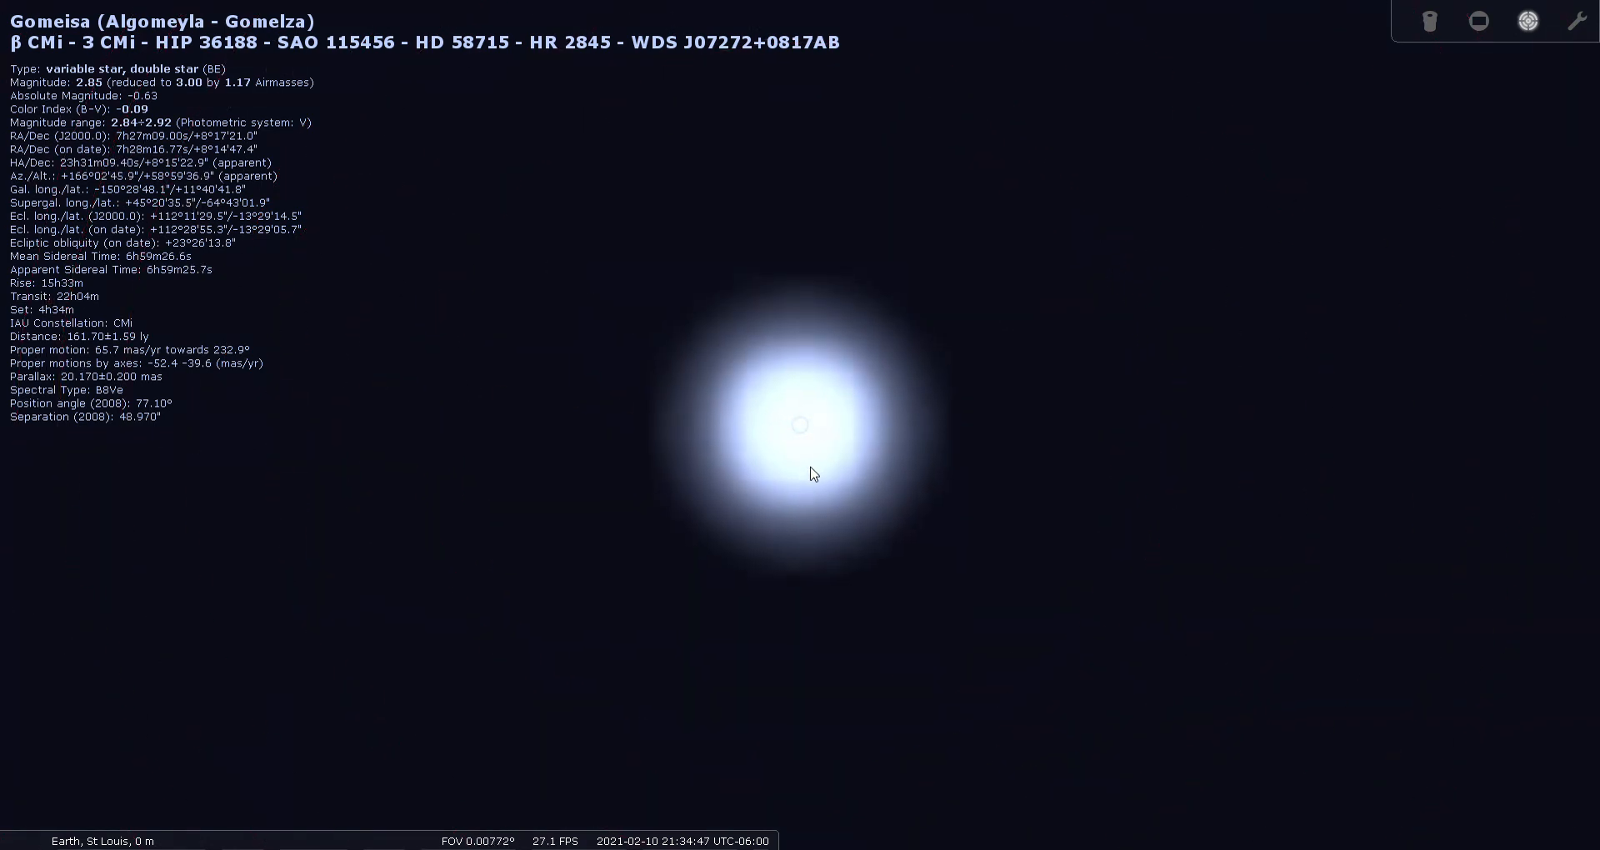
scroll(down, 3)
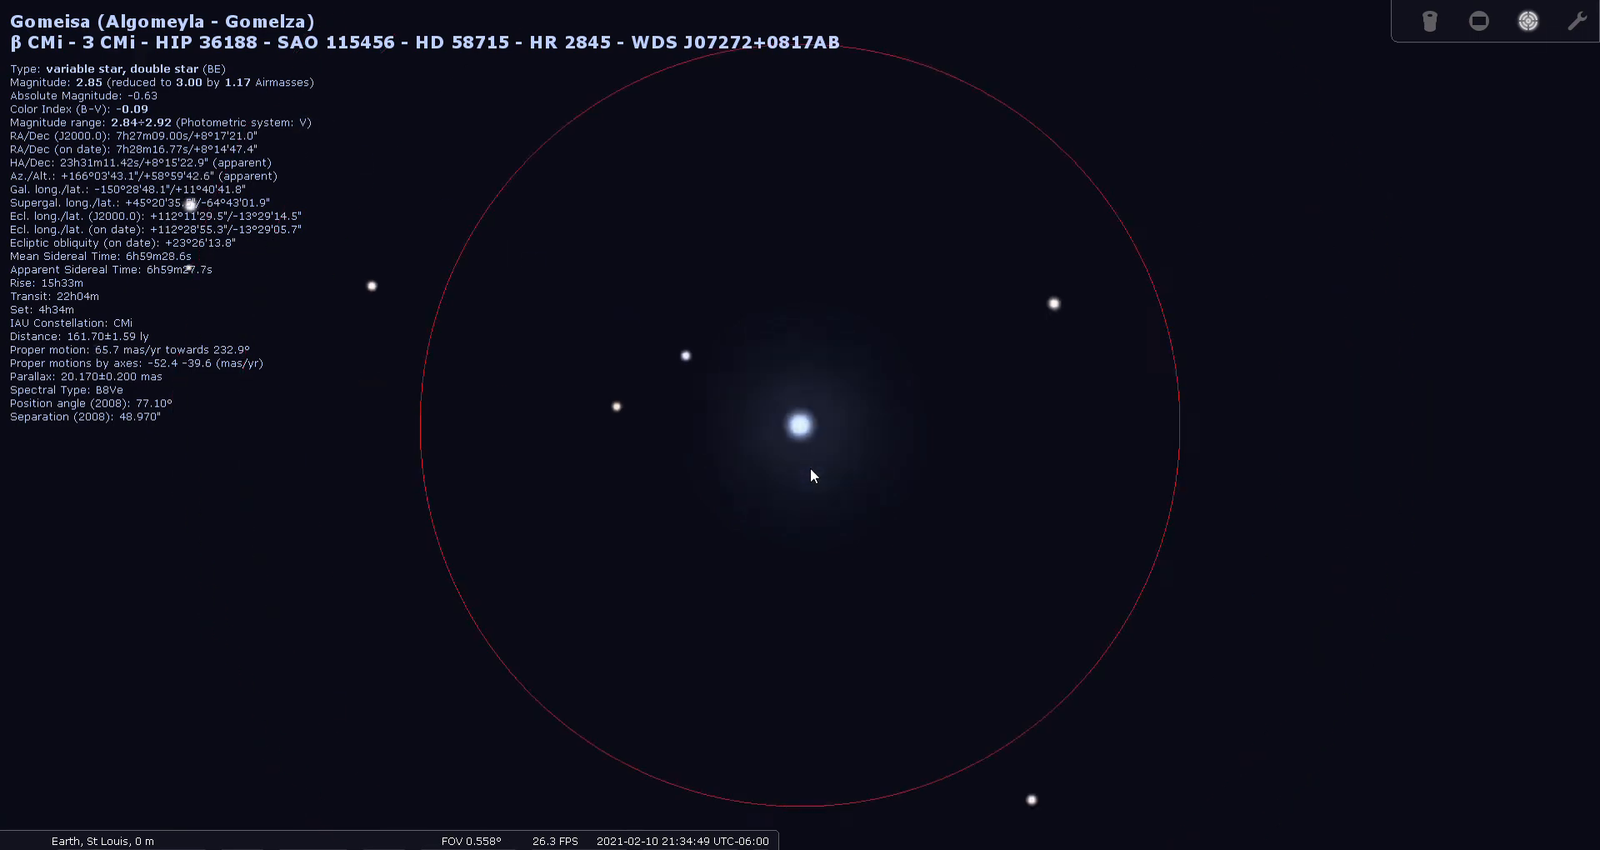
scroll(down, 3)
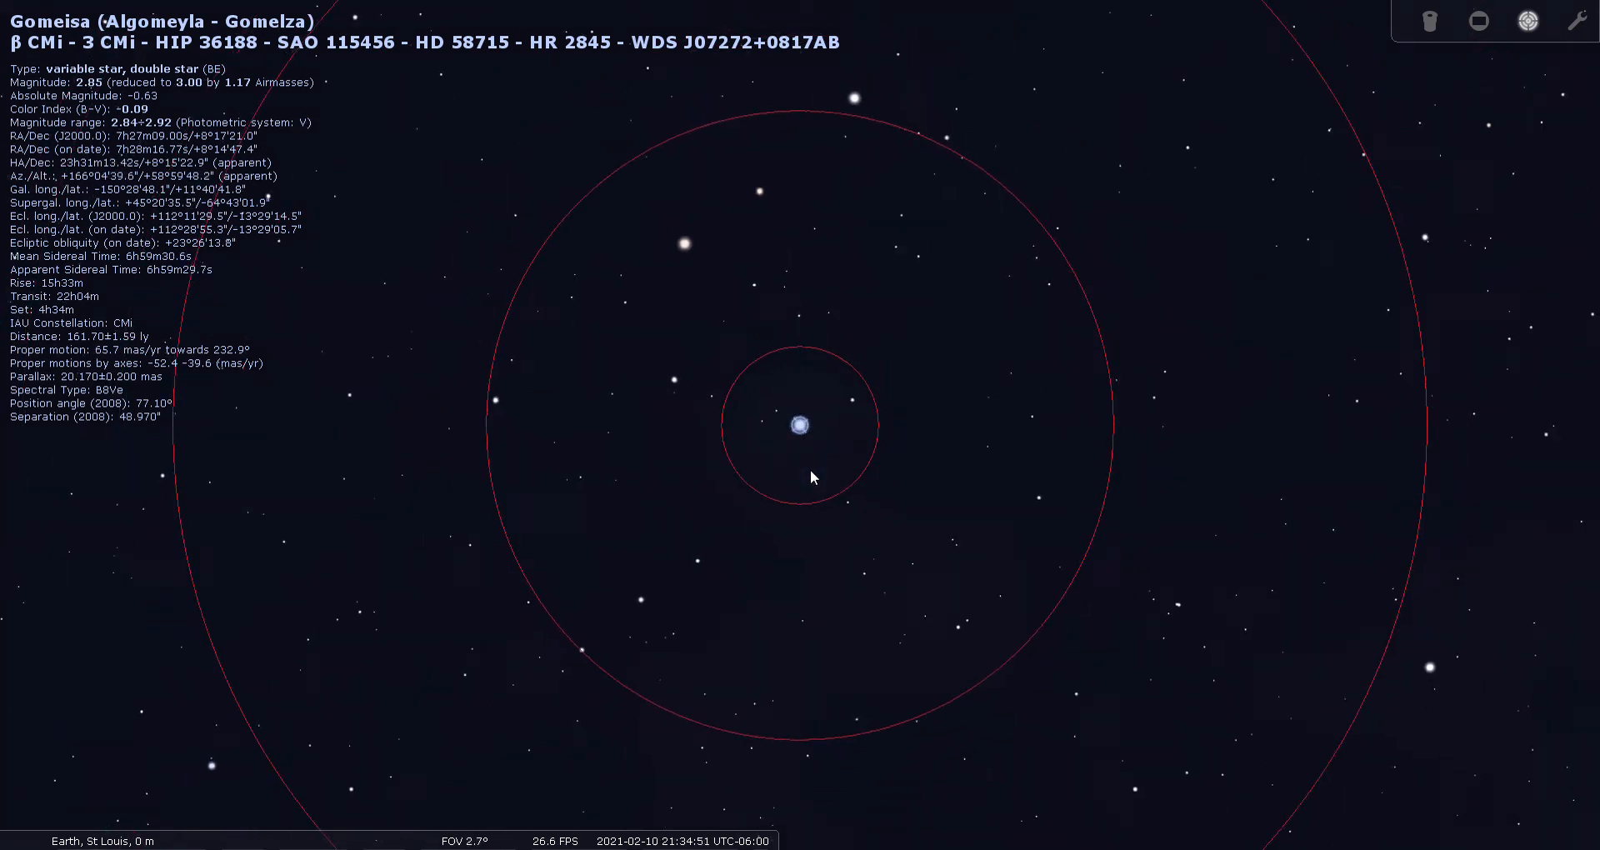
scroll(down, 3)
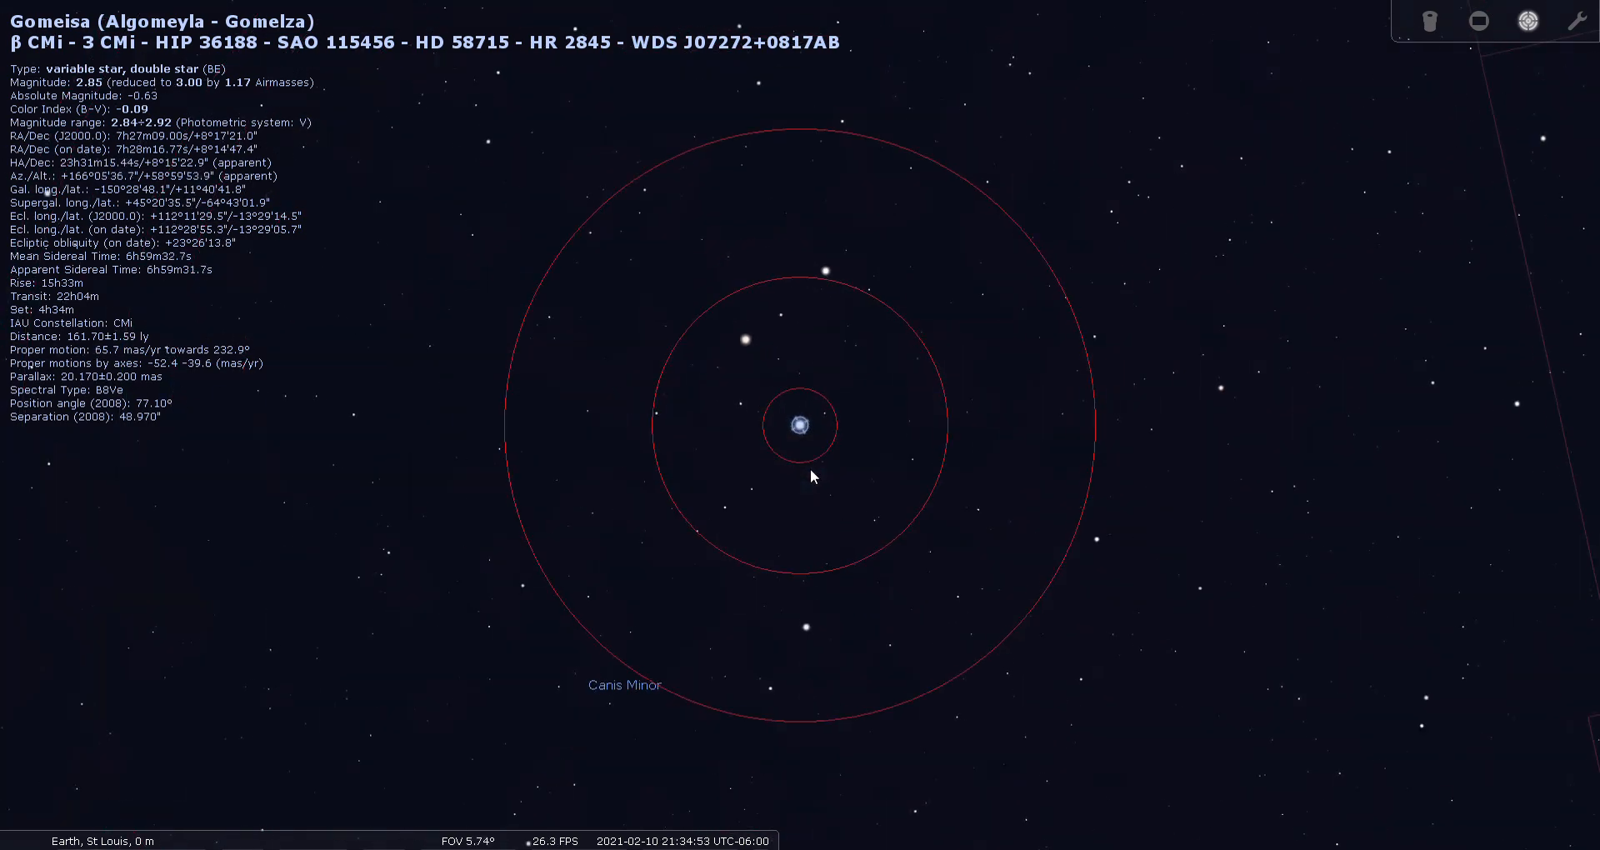
scroll(down, 3)
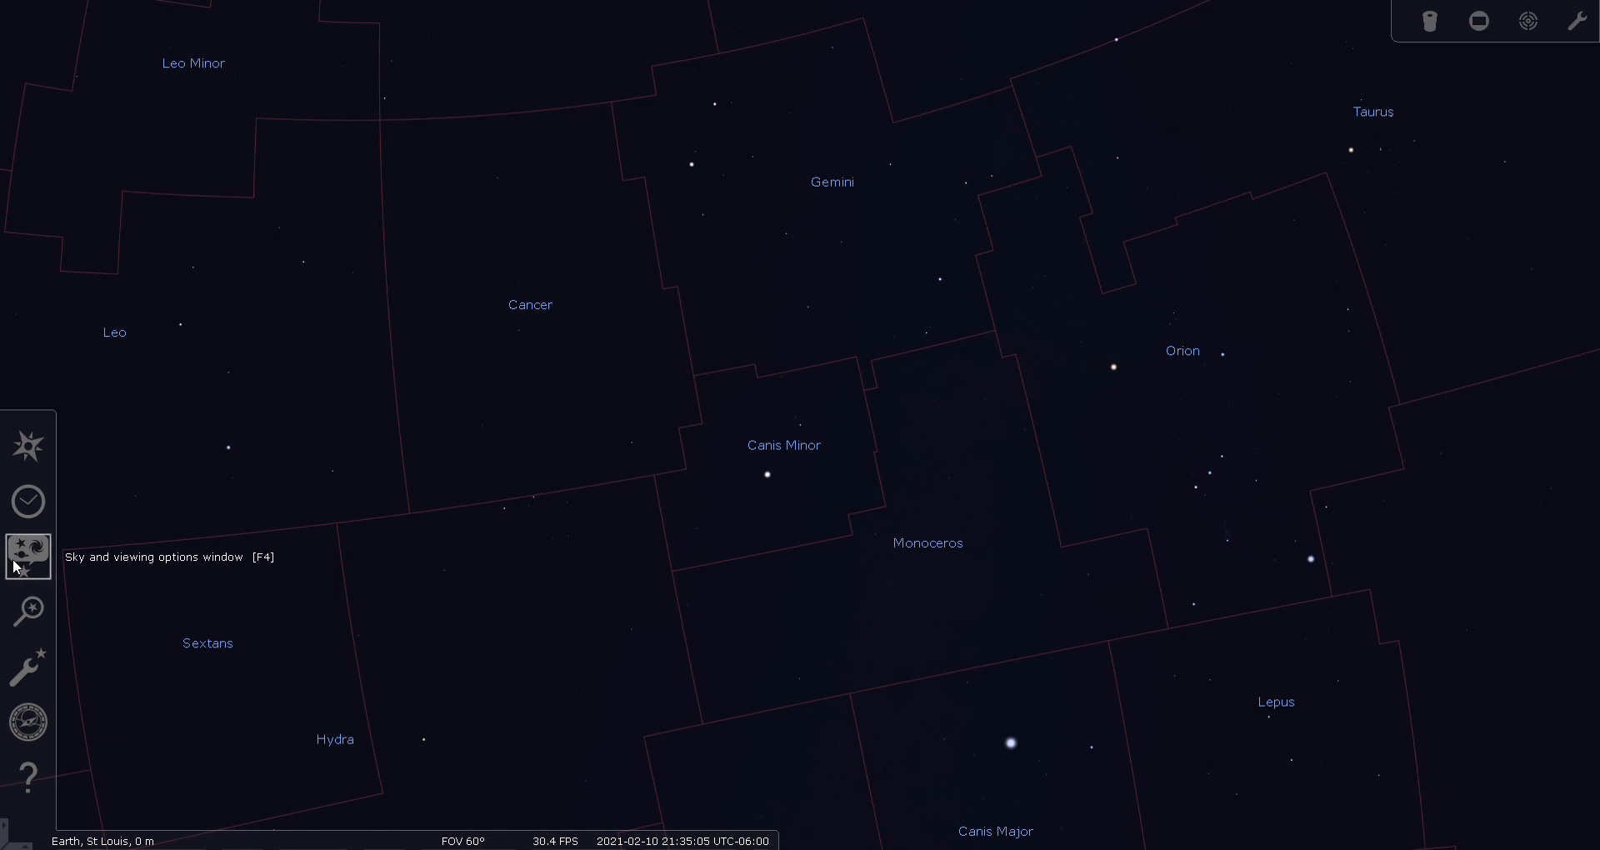
- Bring up the View settings on the deep-sky objects (DSO) section
click(28, 555)
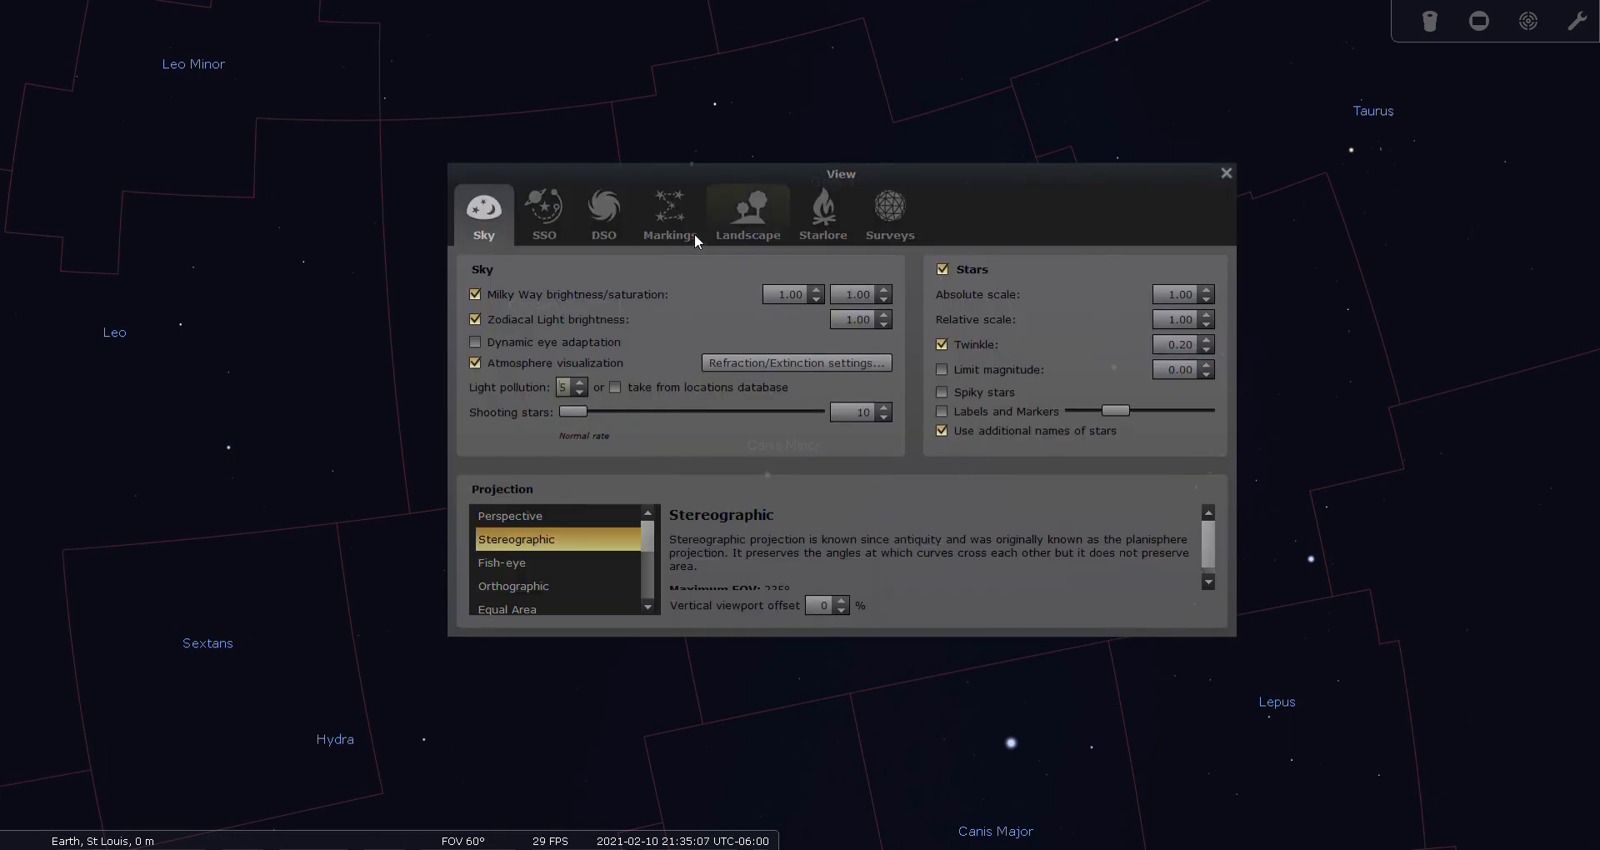
click(602, 210)
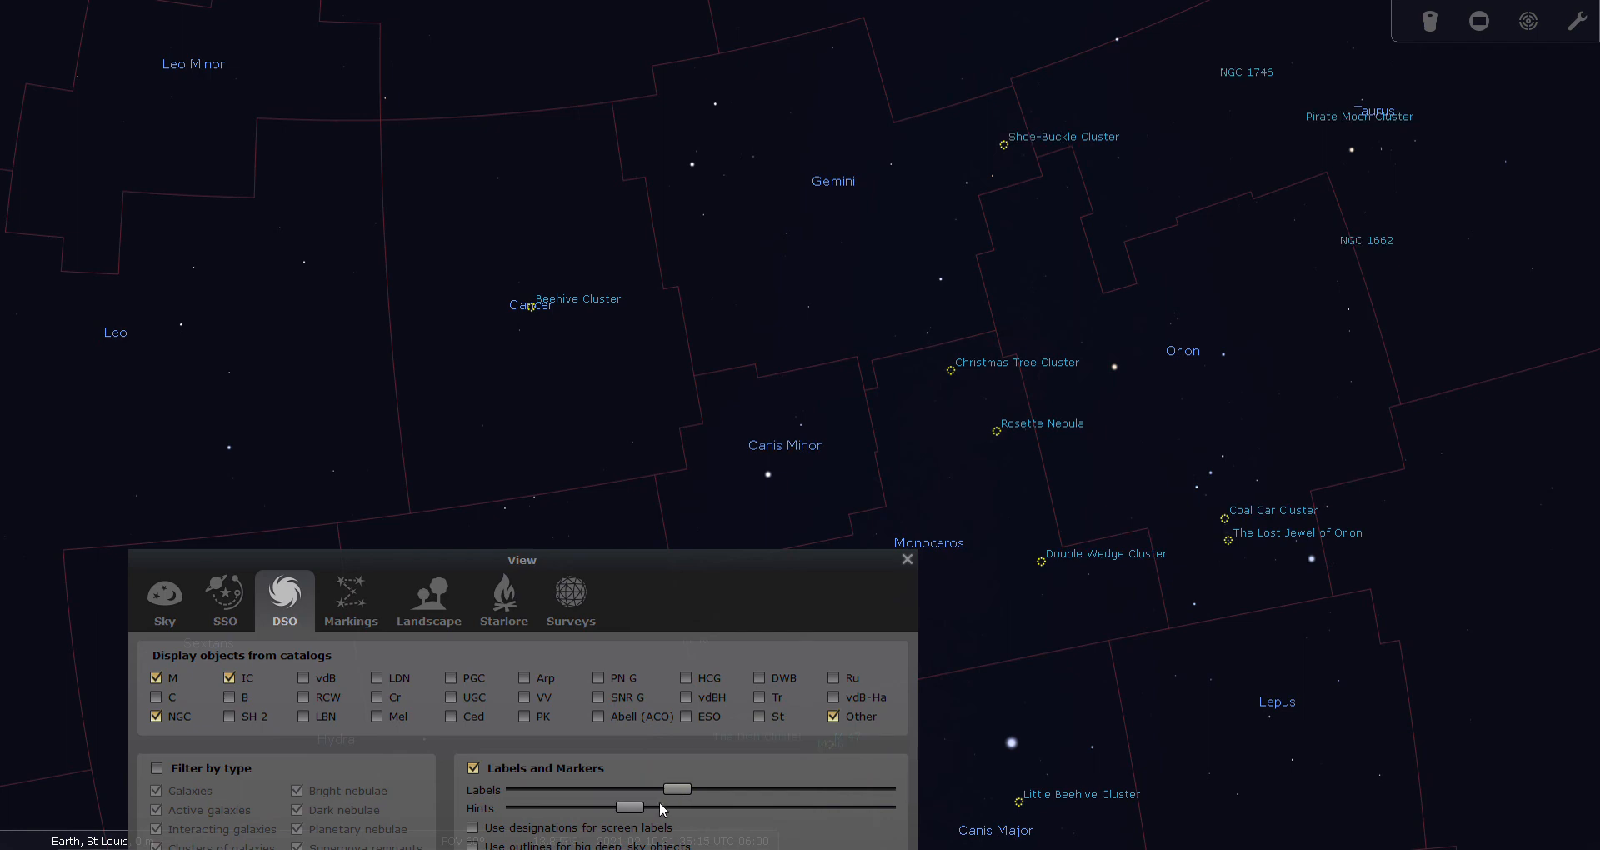
- Raise the Hints slider fully so markers for even the faintest deep-sky objects appear
drag(628, 806, 691, 806)
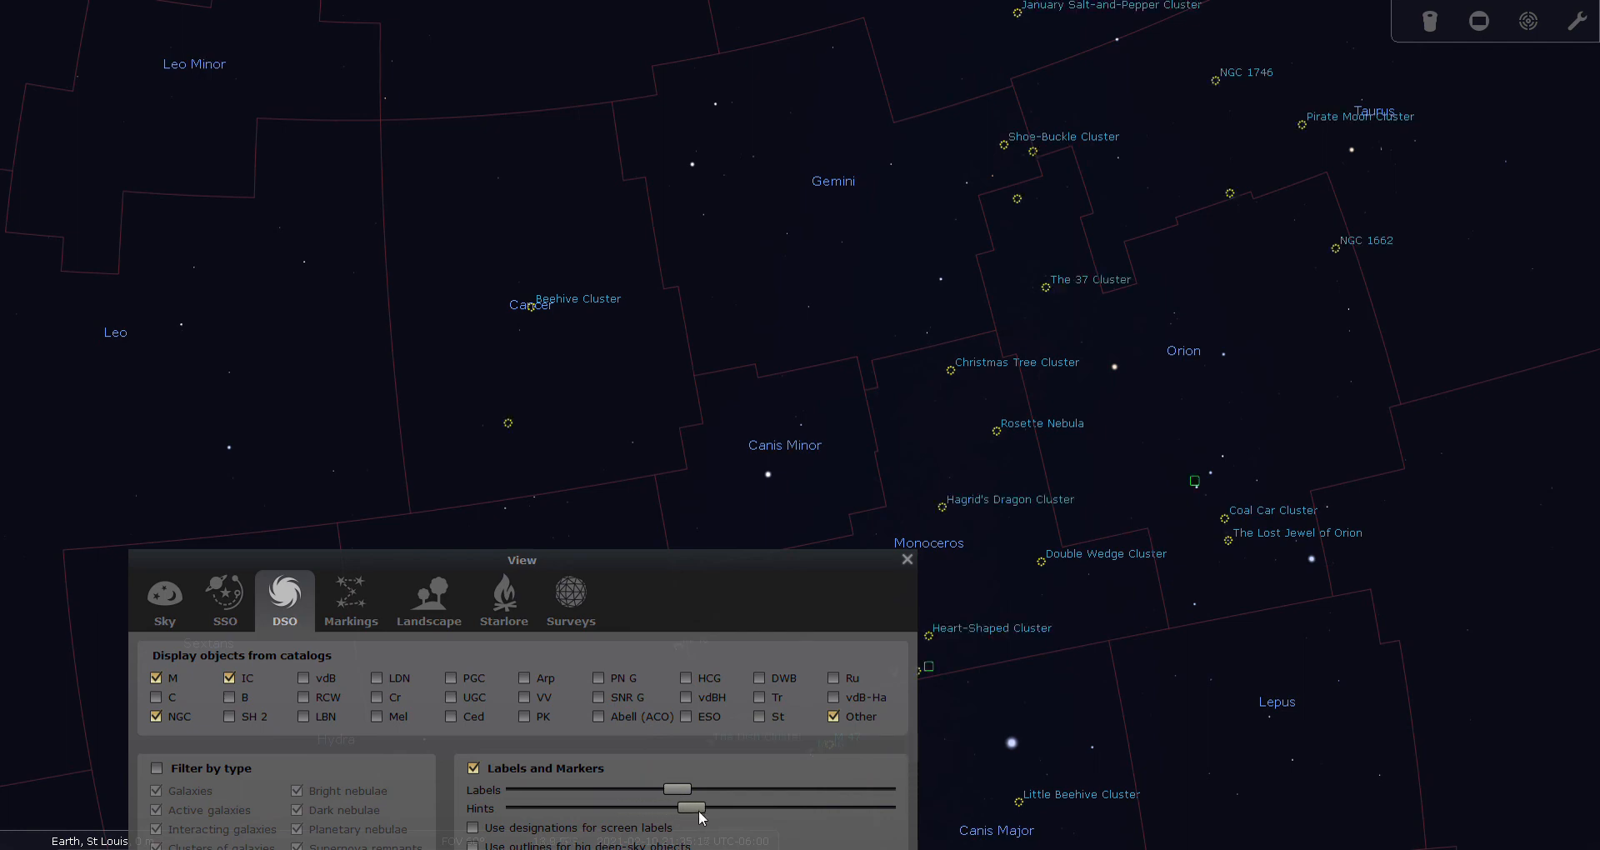
drag(693, 807, 742, 807)
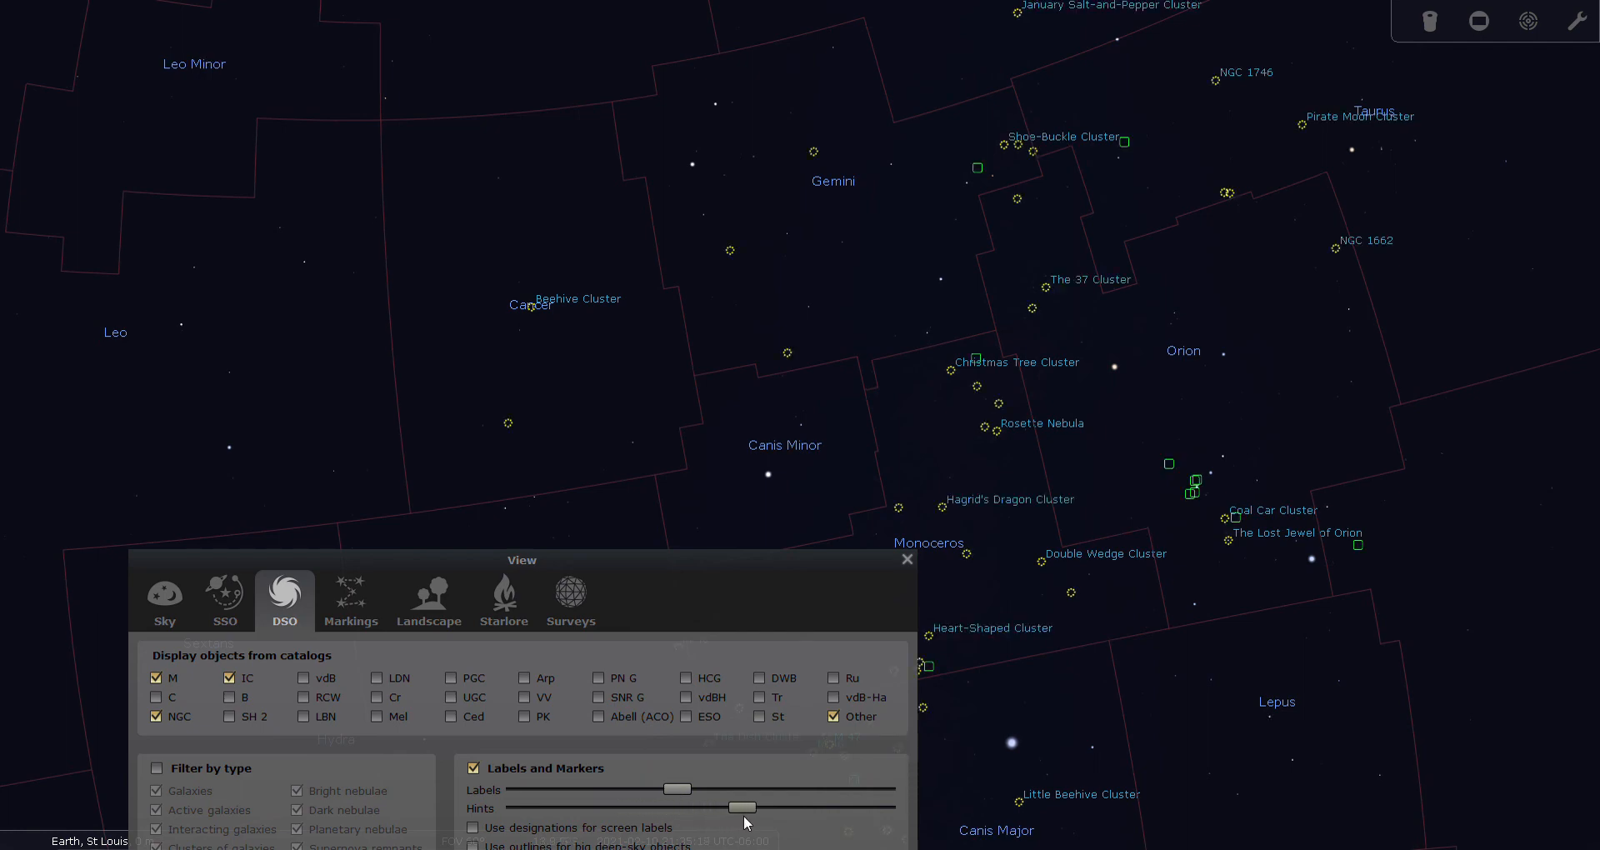
drag(742, 806, 783, 806)
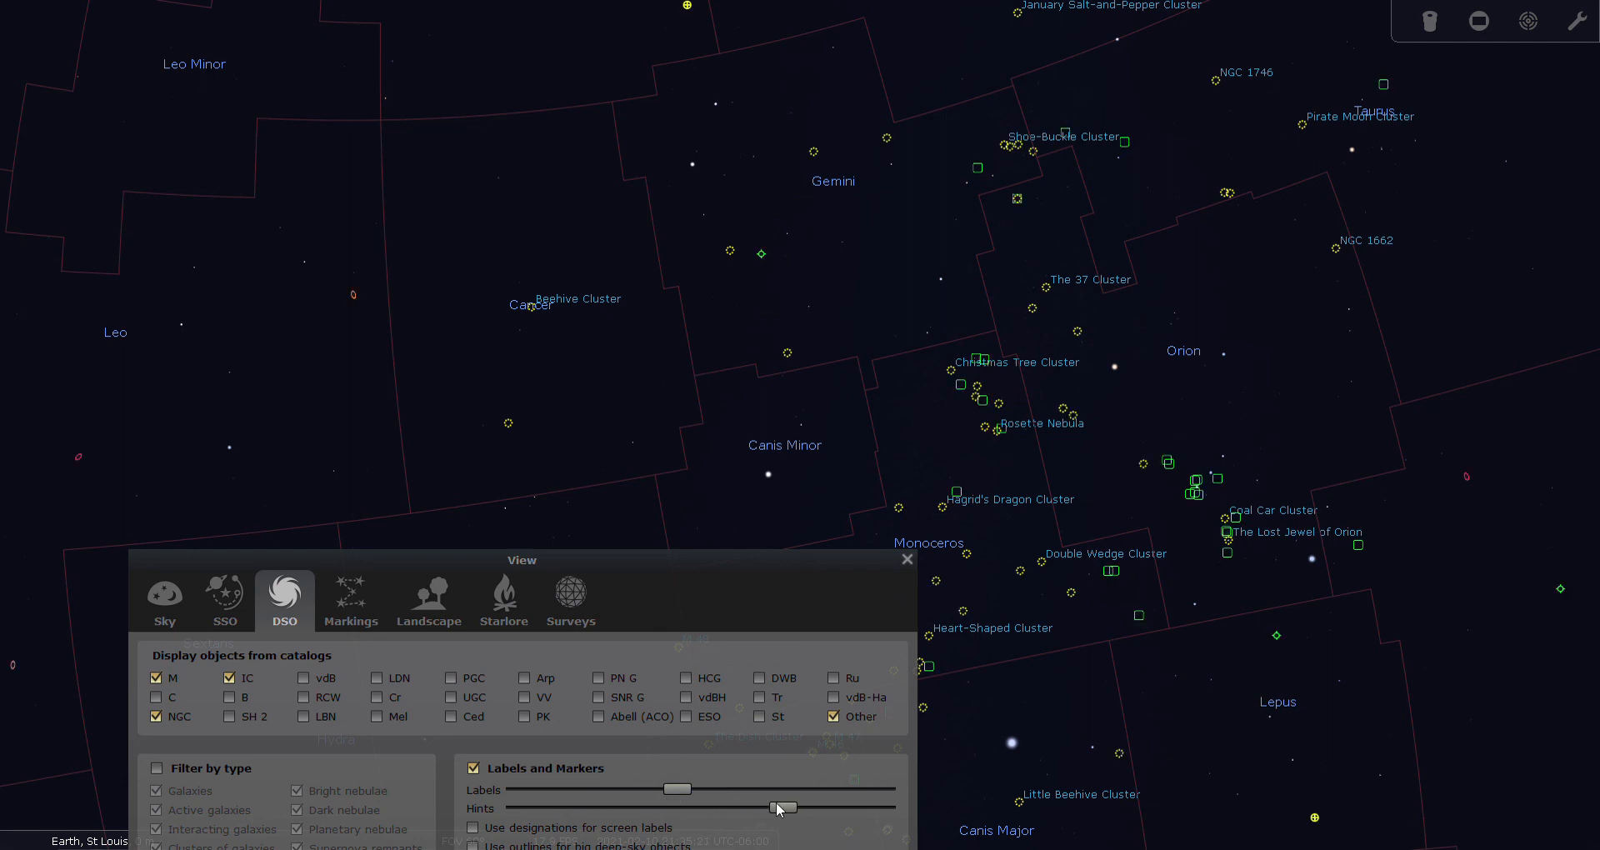
drag(783, 808, 878, 808)
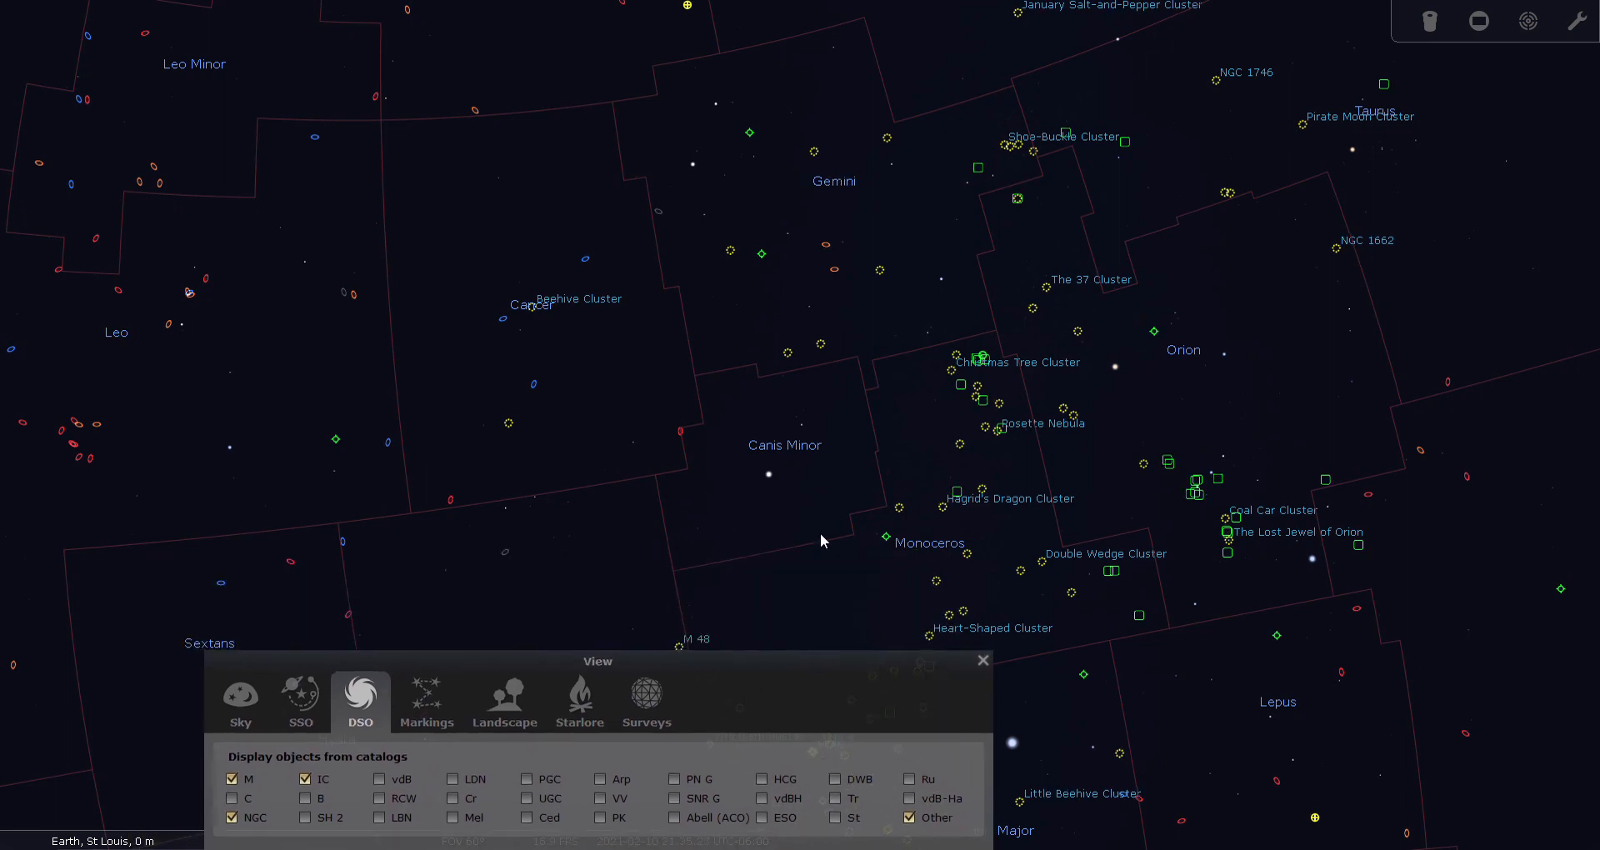
mouse_move(774, 495)
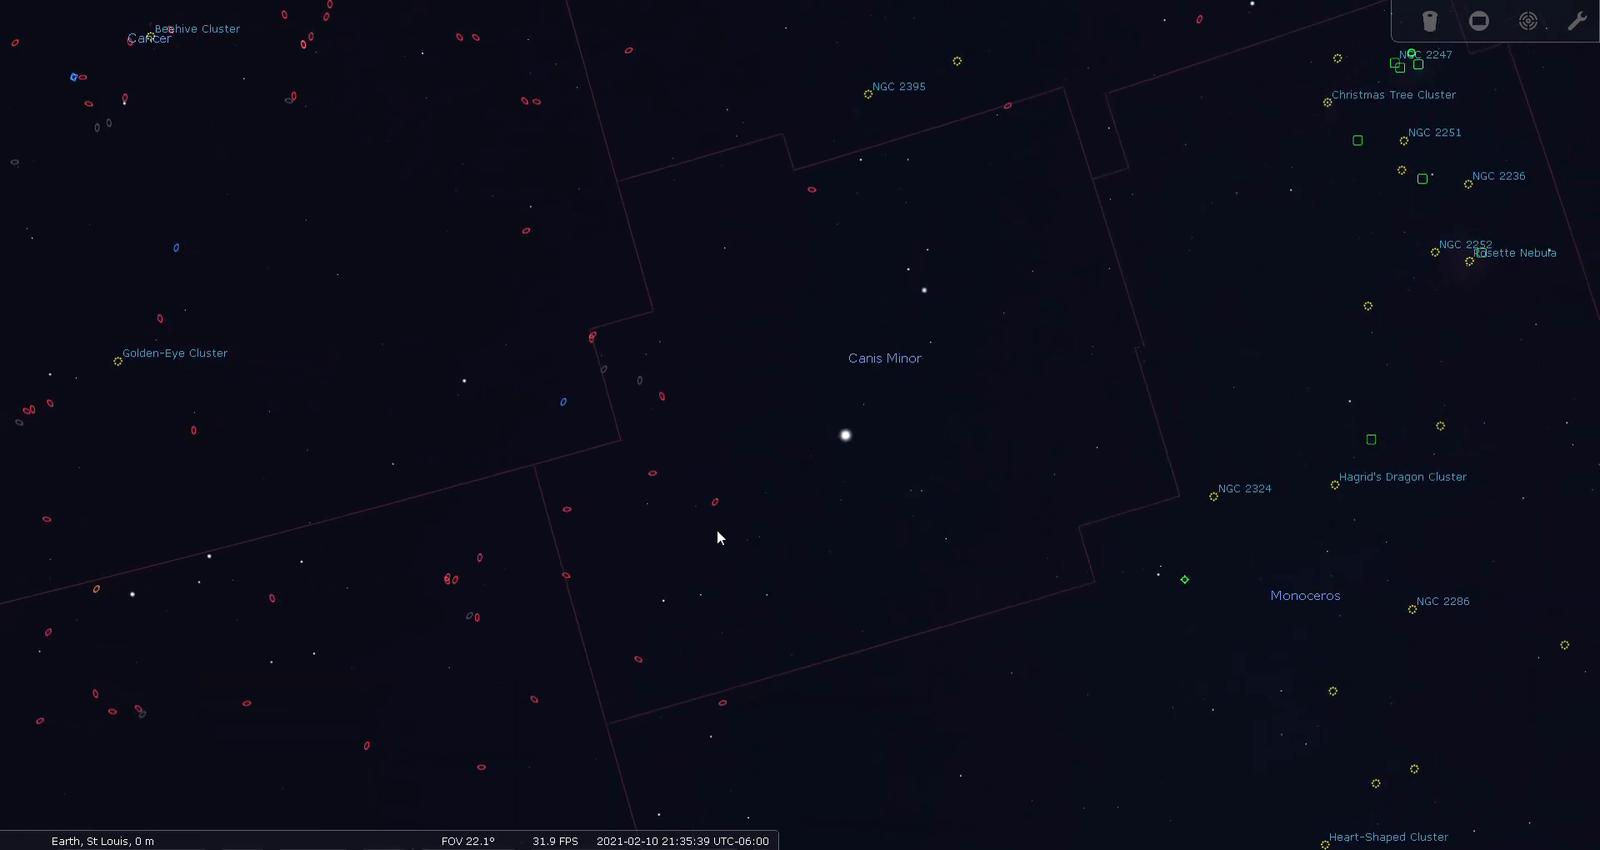
- Inspect HIP 38794, then BV CMi, ending on the eclipsing binary BU CMi near Procyon
click(696, 503)
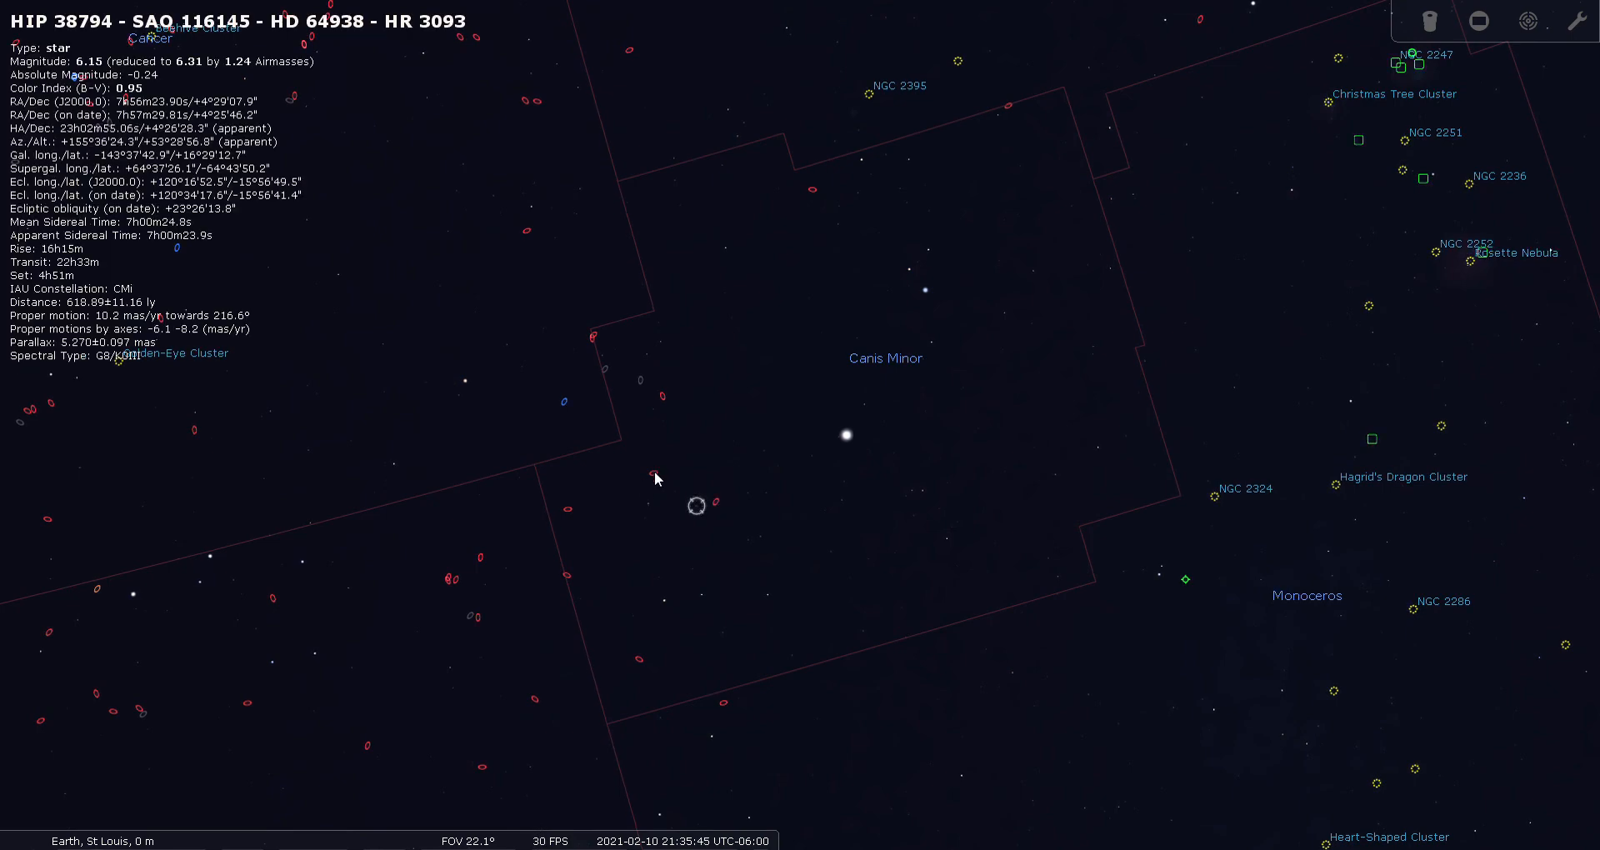
click(661, 470)
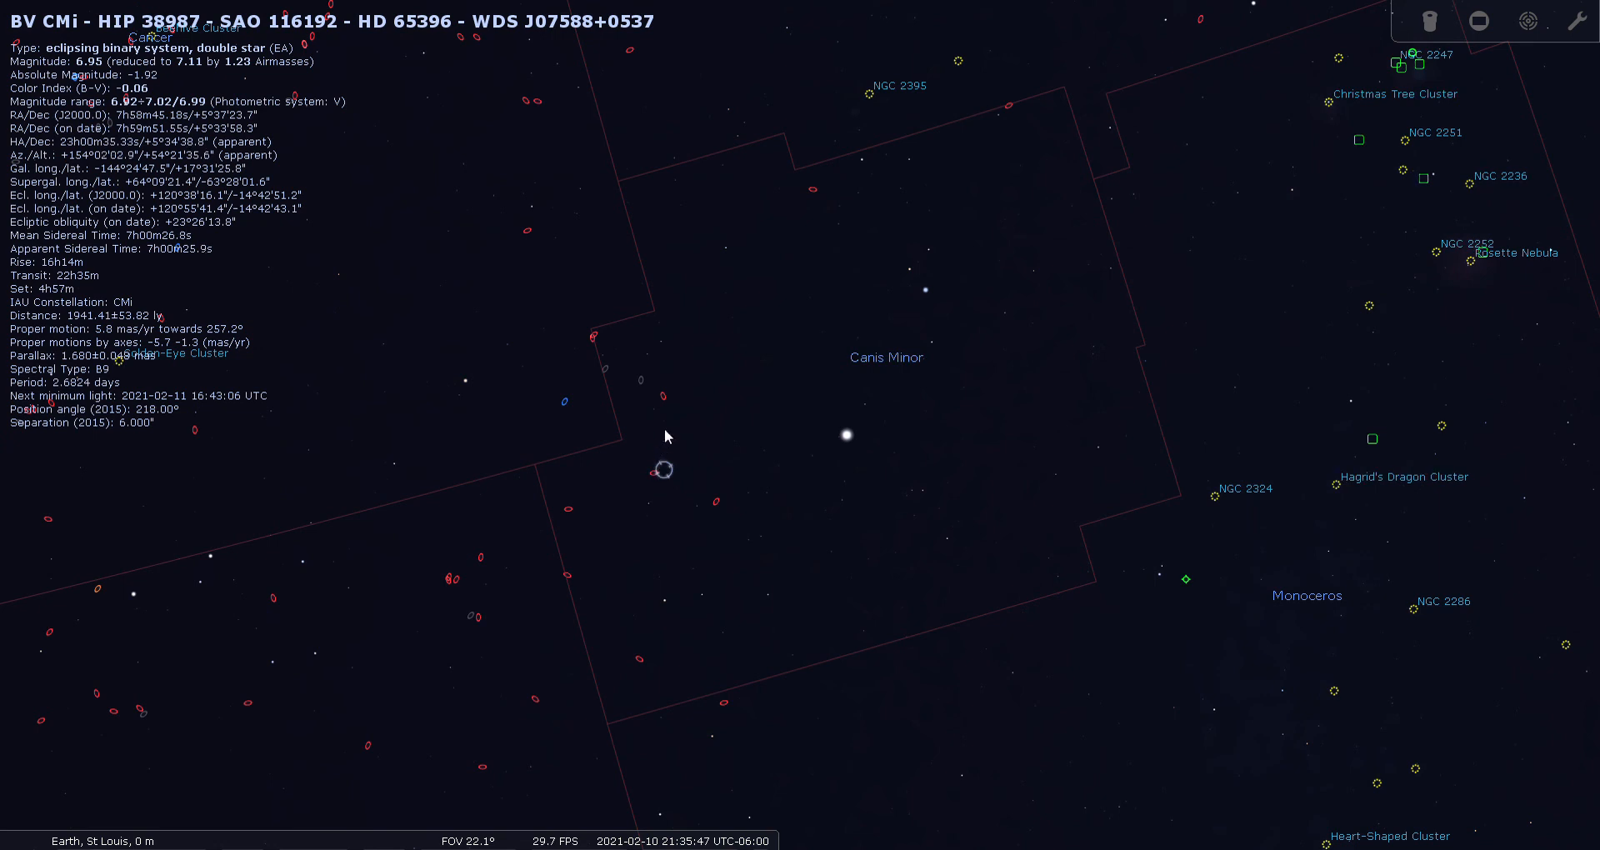
click(660, 396)
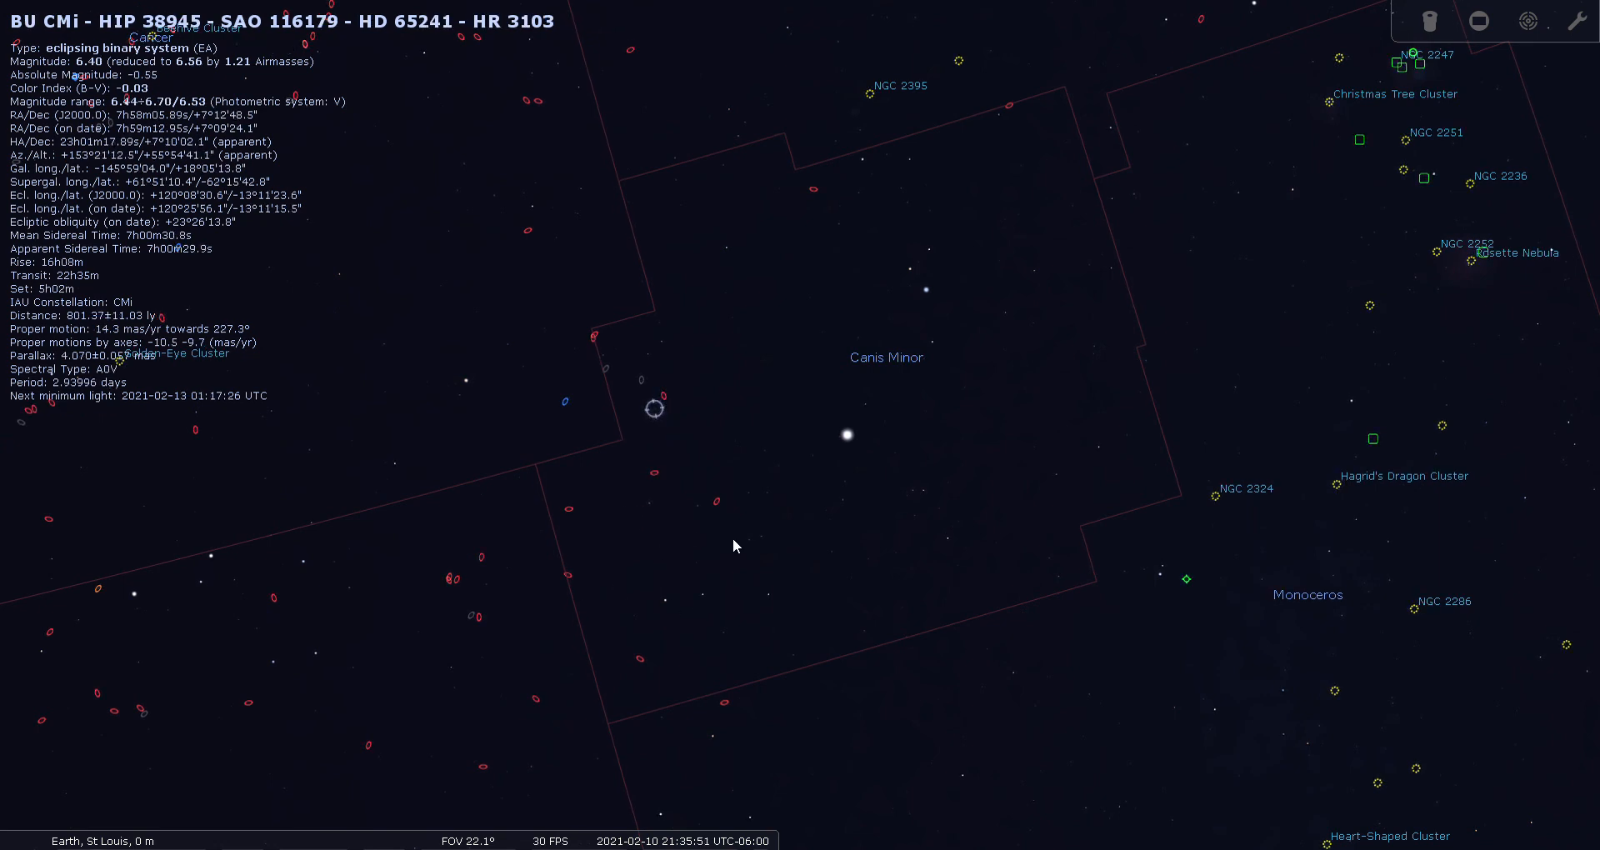
- Zoom out and pan the sky view around Canis Minor
scroll(down, 3)
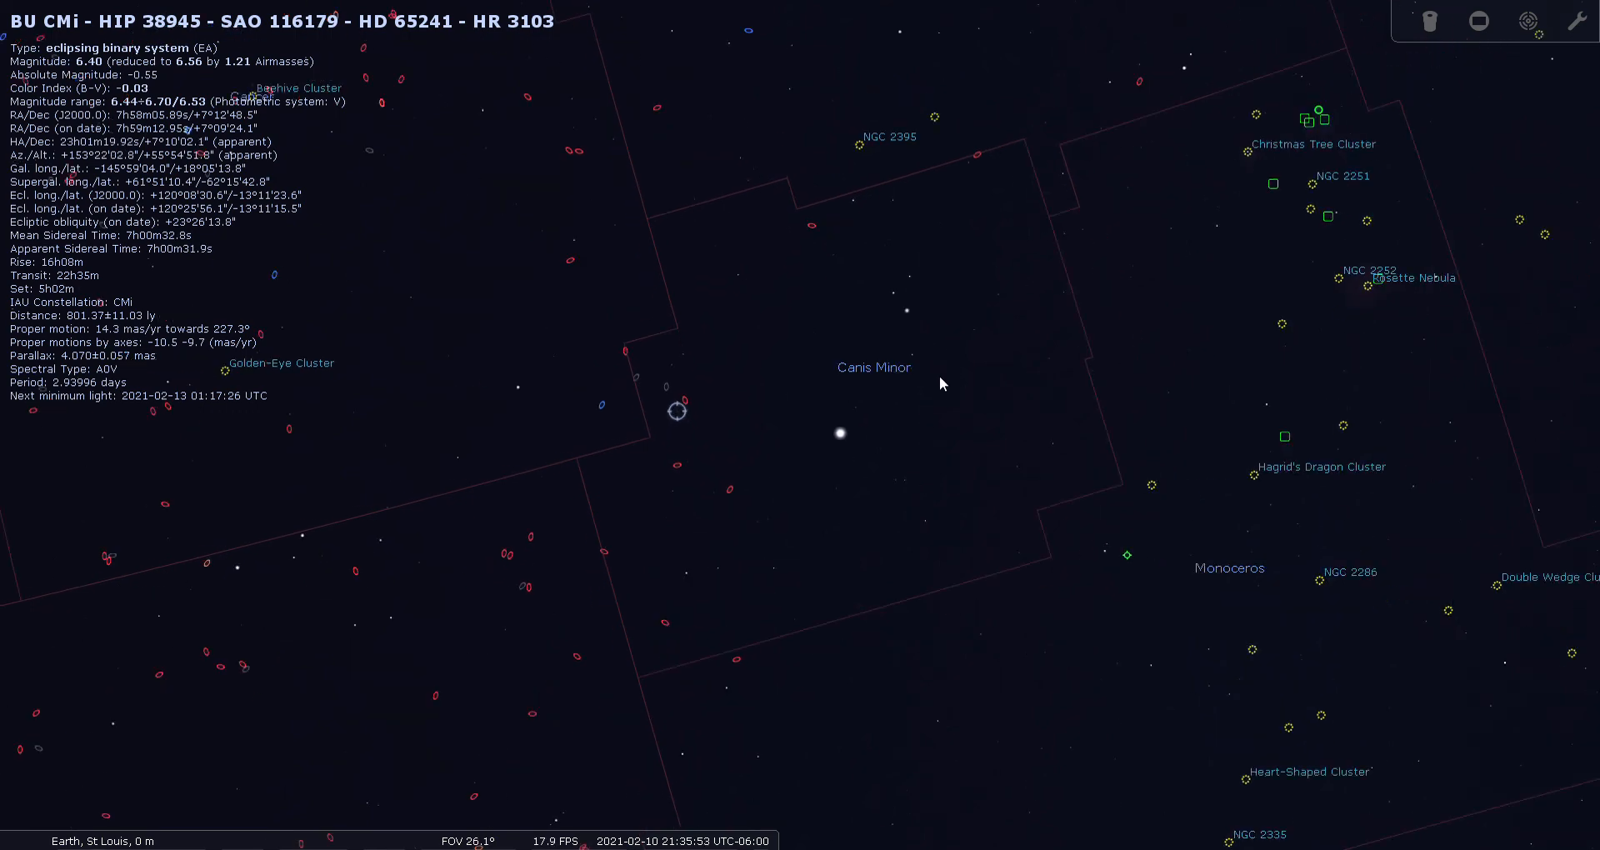
scroll(down, 3)
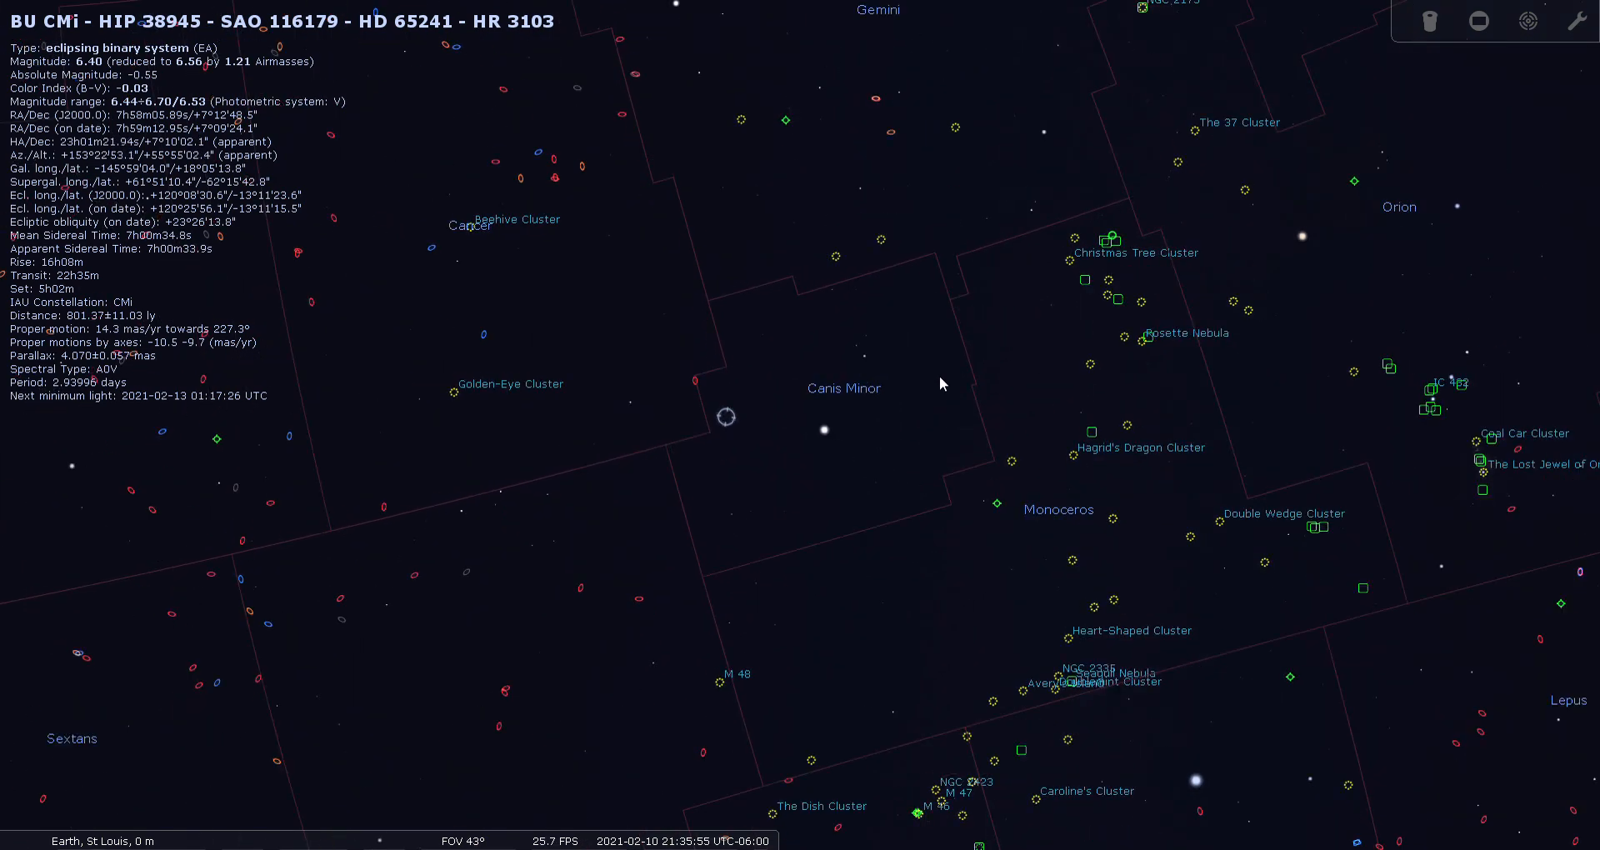
drag(938, 383, 872, 480)
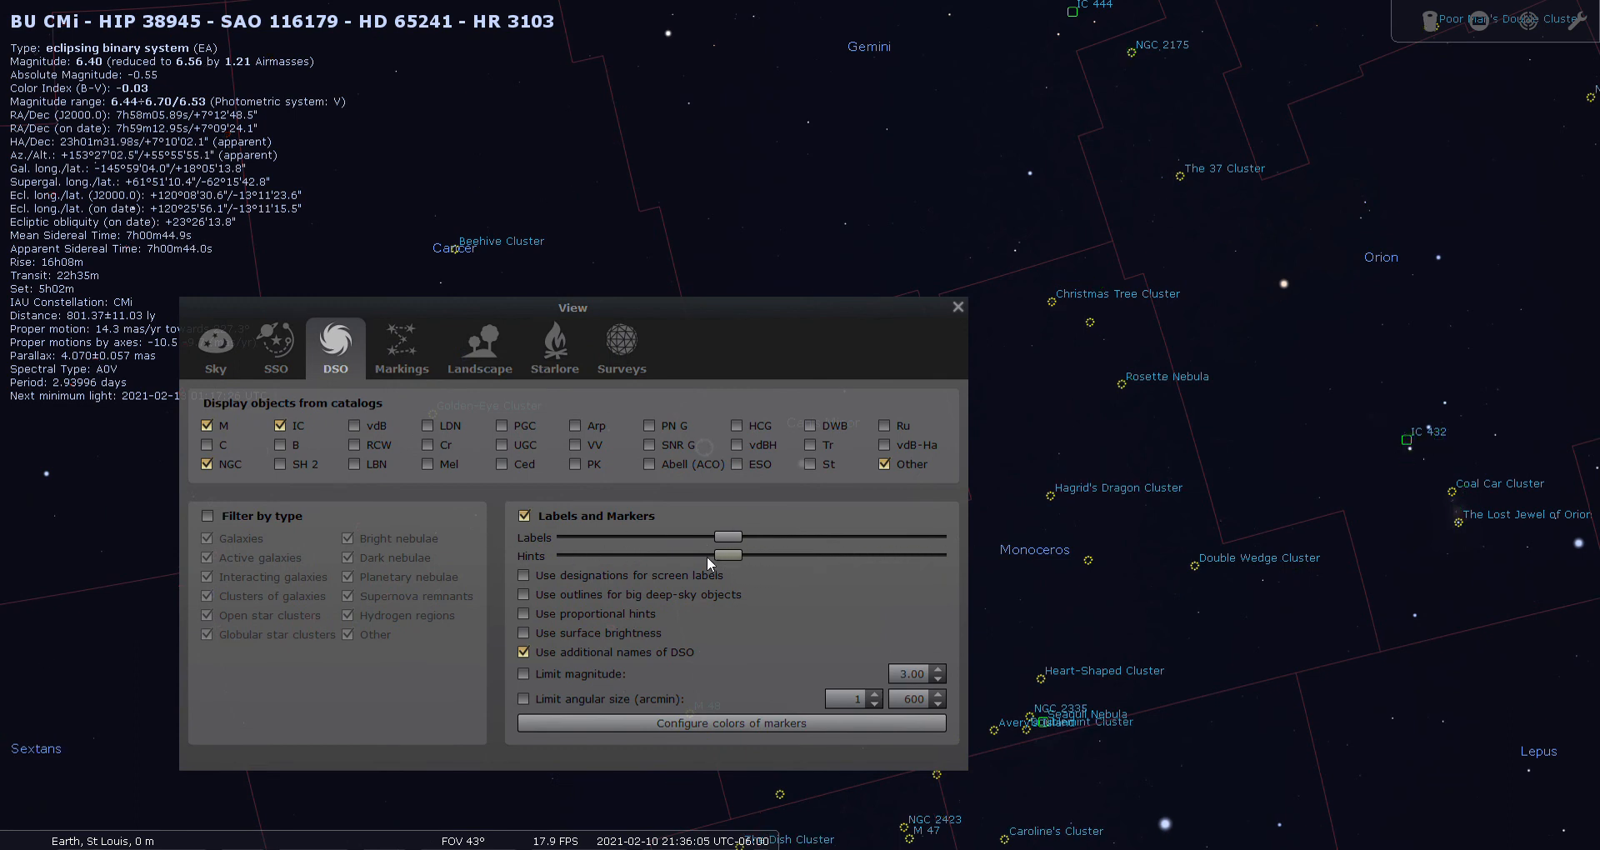
- Switch off deep-sky object labels and markers and close the View settings
click(524, 514)
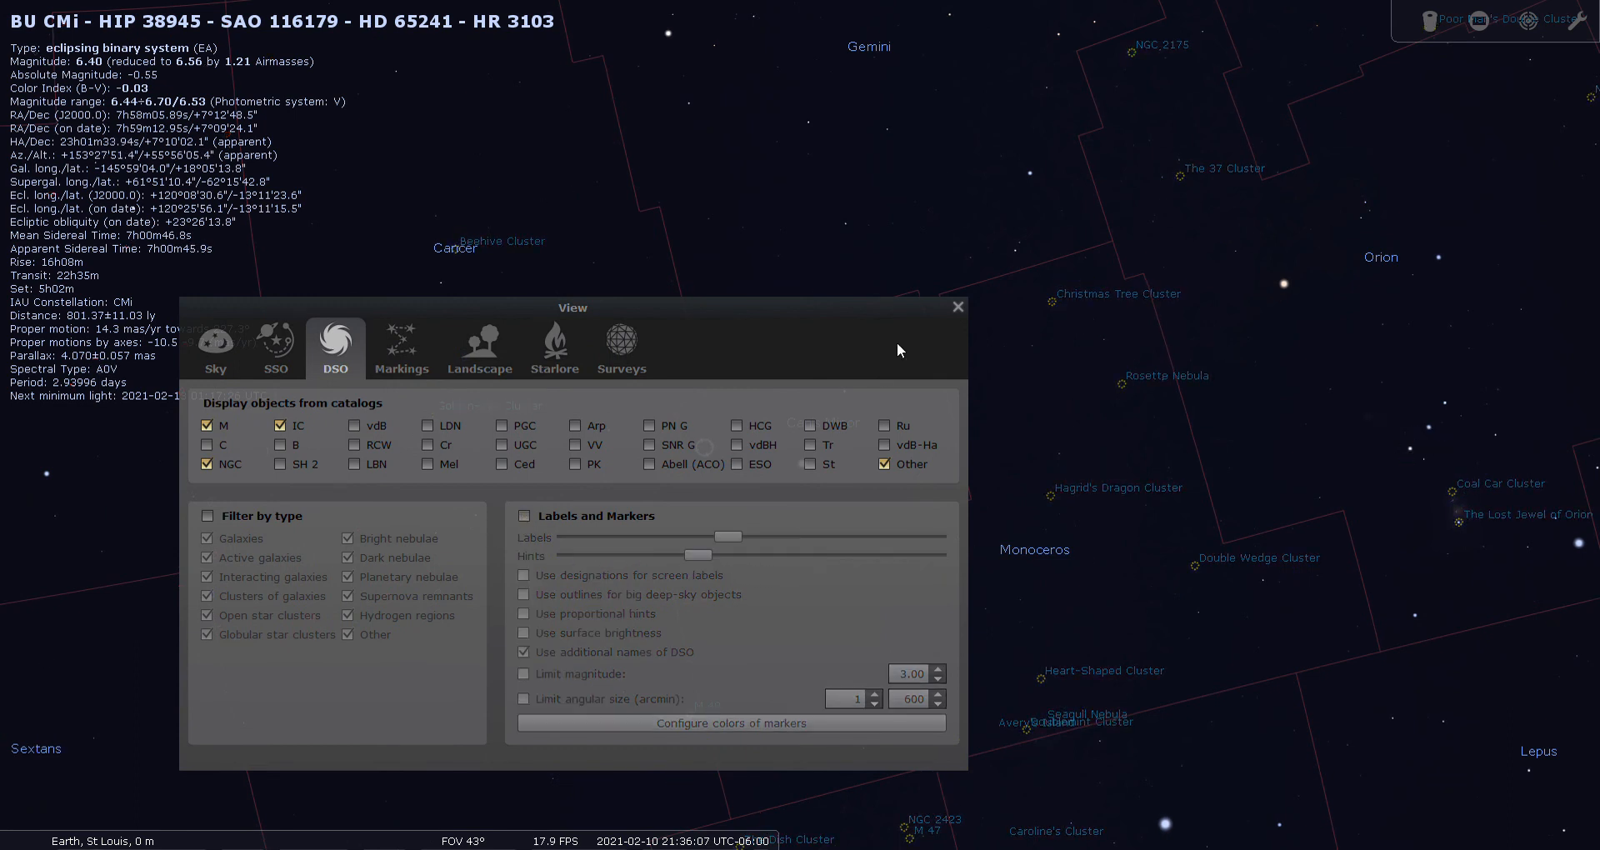
click(957, 306)
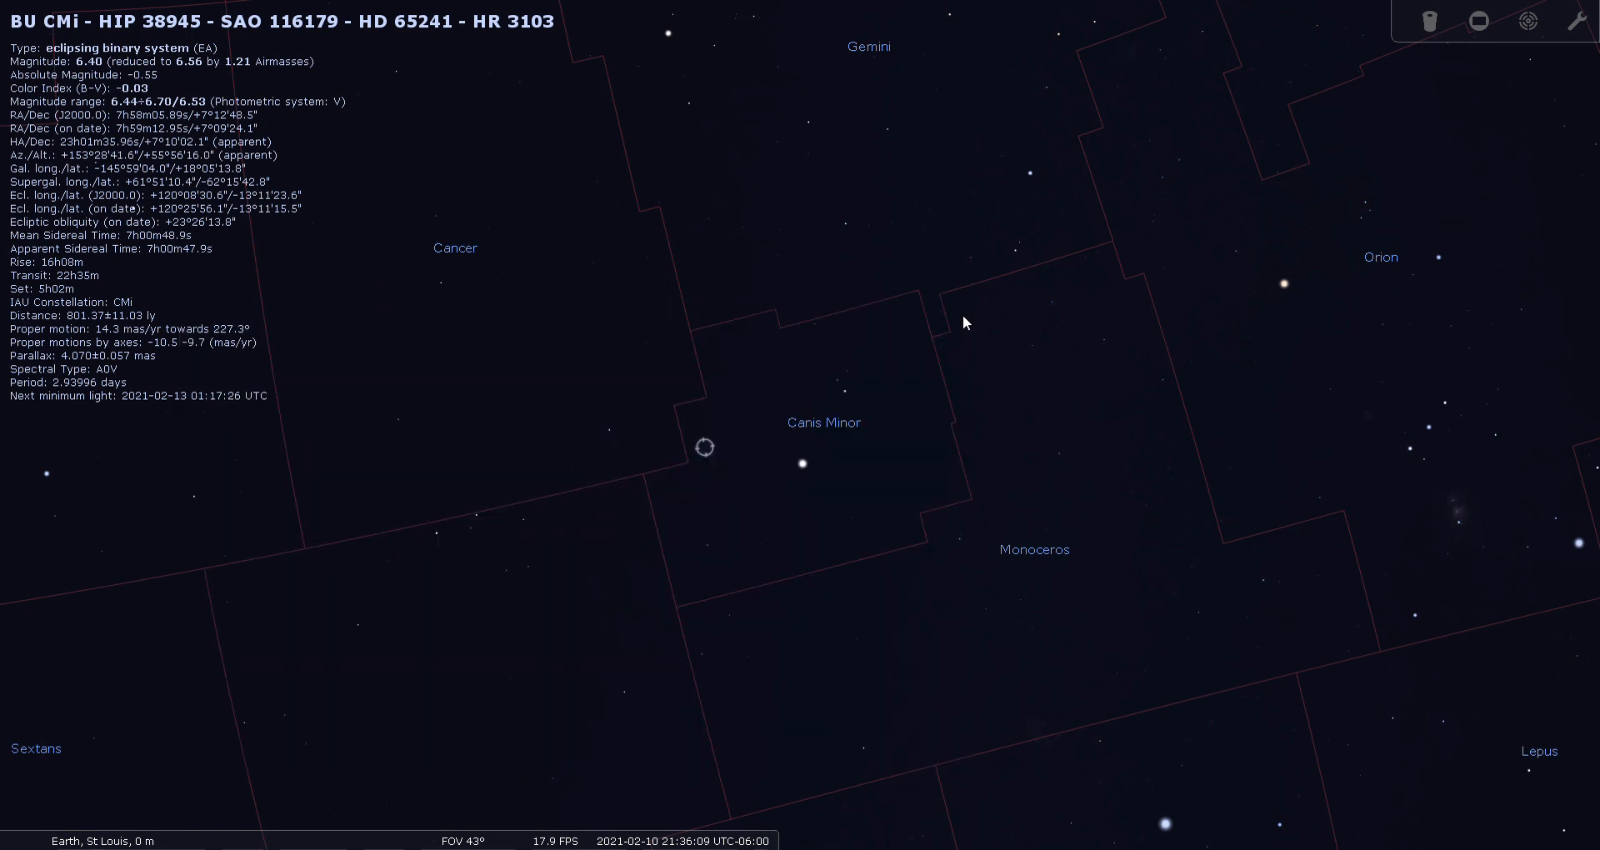